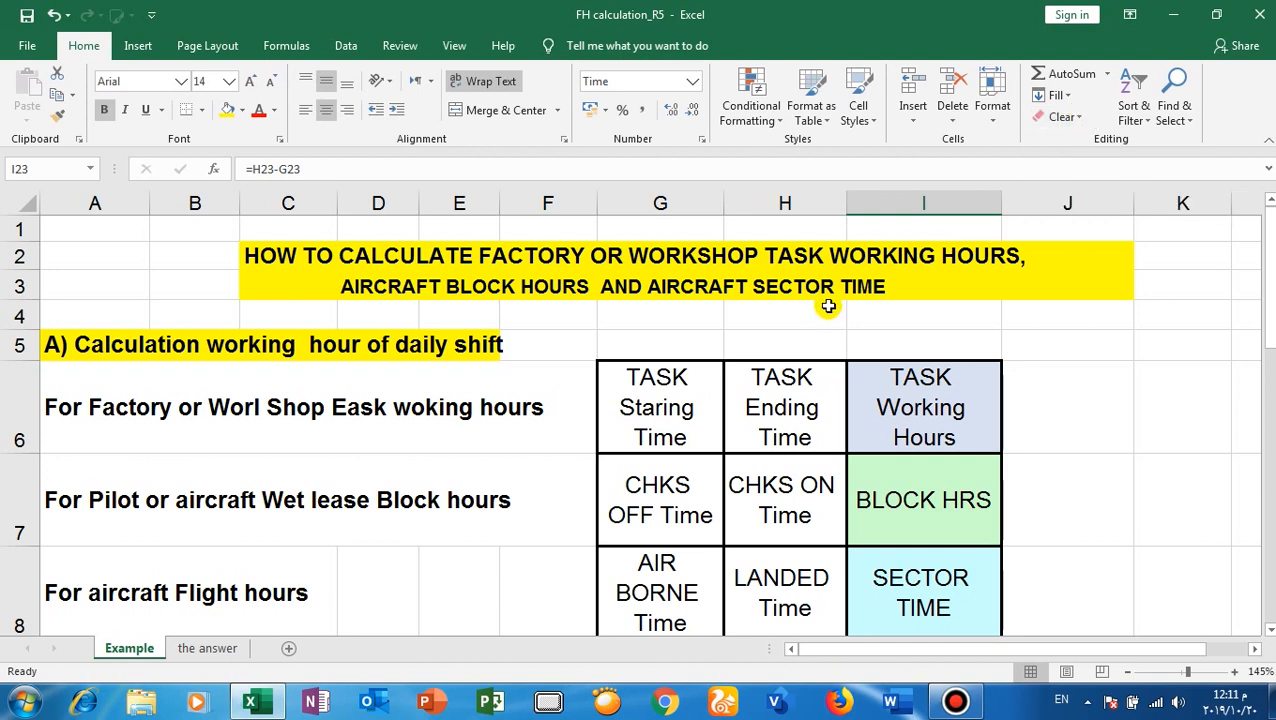
pyautogui.moveTo(293, 358)
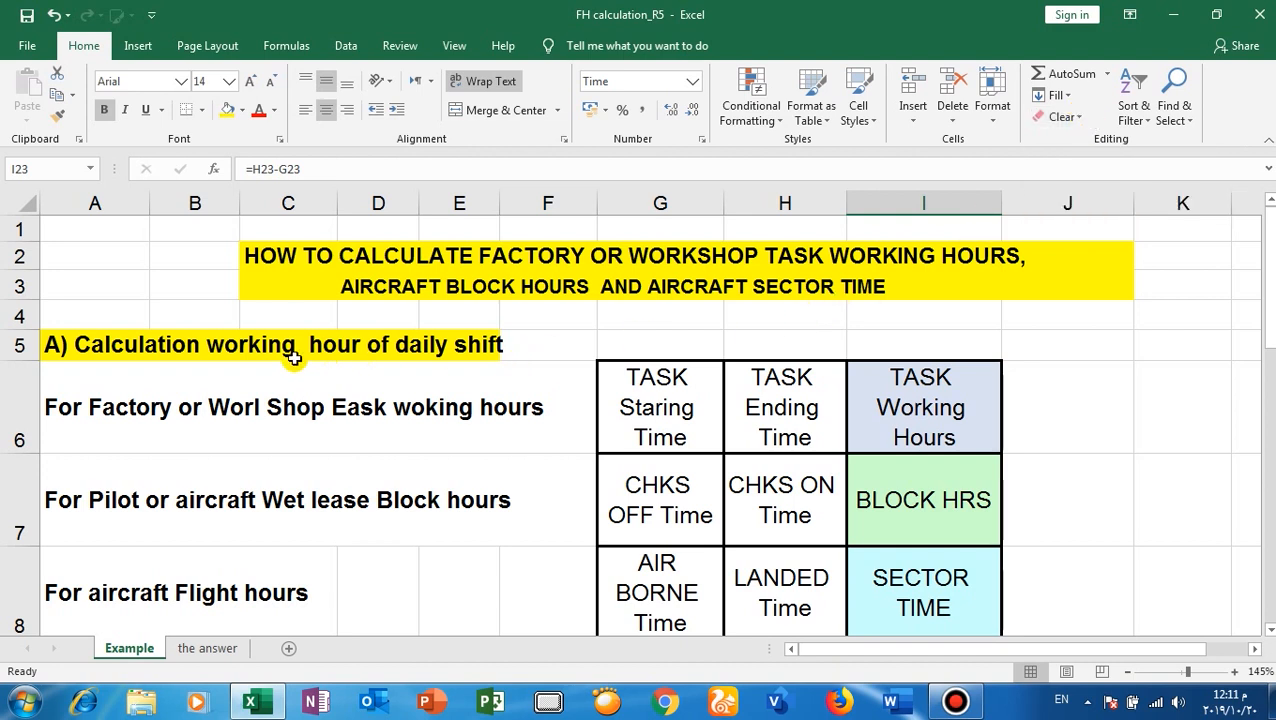
pyautogui.moveTo(391, 334)
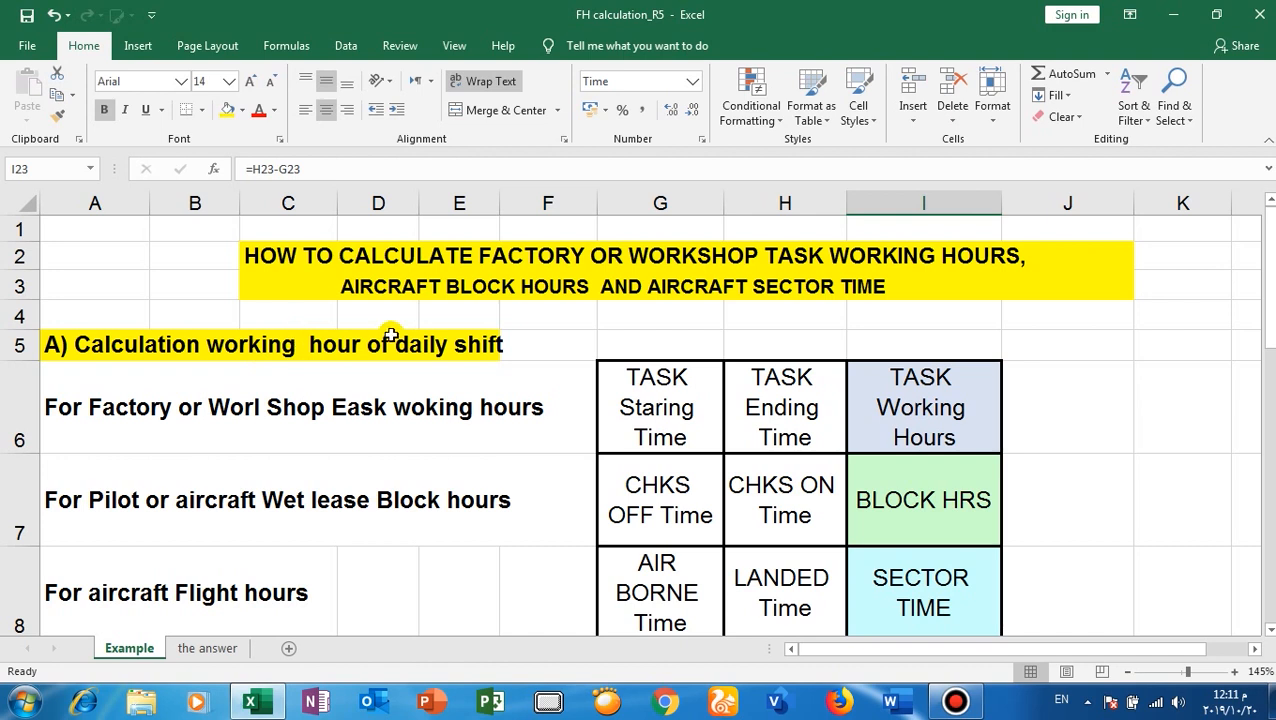
pyautogui.moveTo(188, 478)
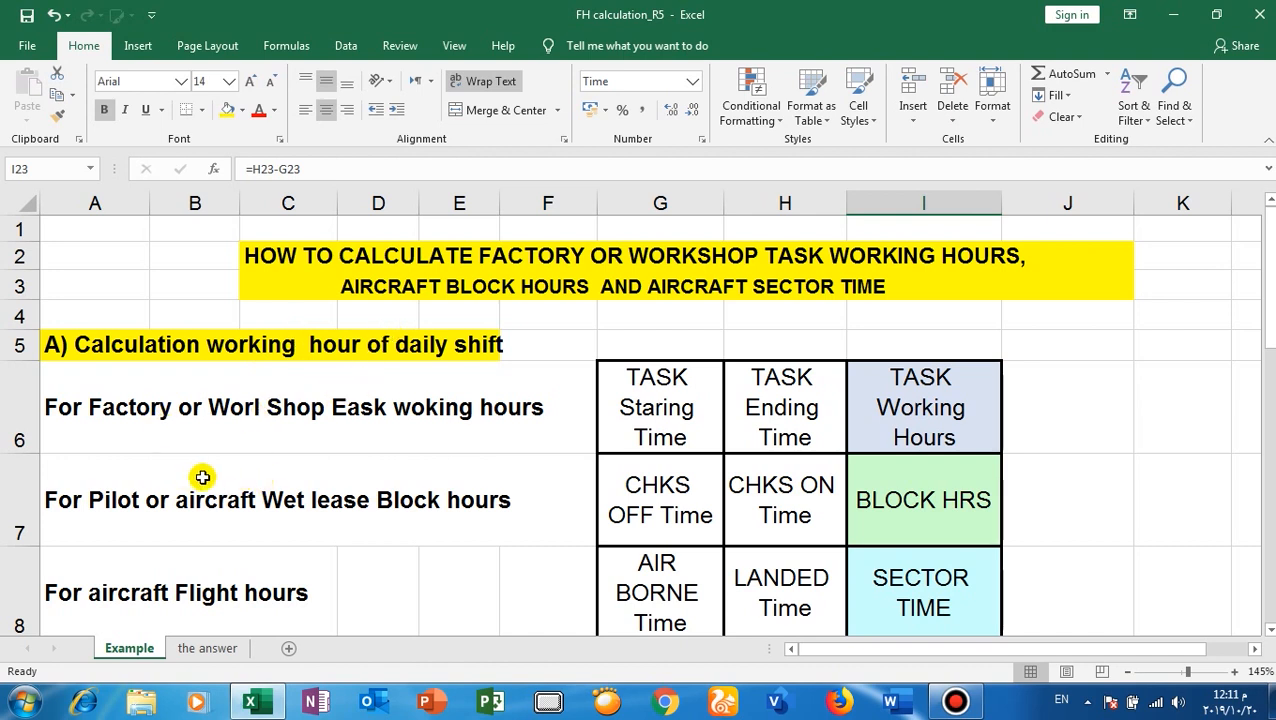
pyautogui.moveTo(248, 477)
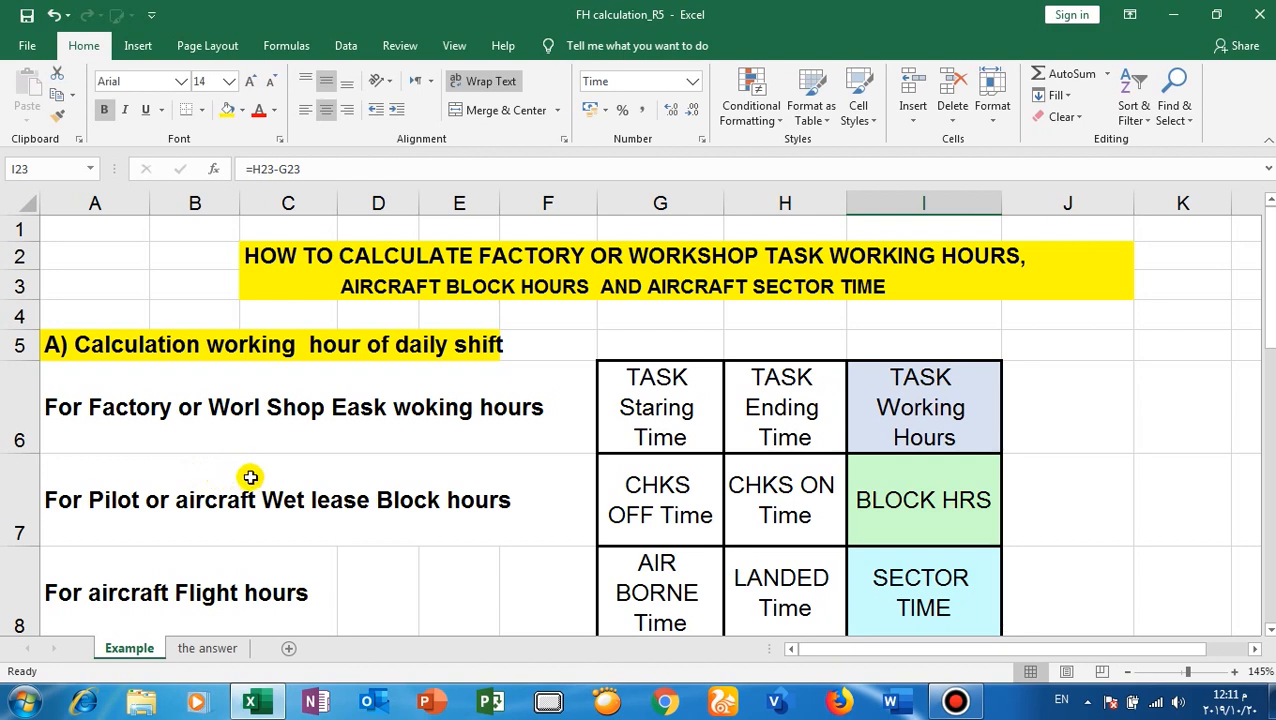
pyautogui.moveTo(267, 467)
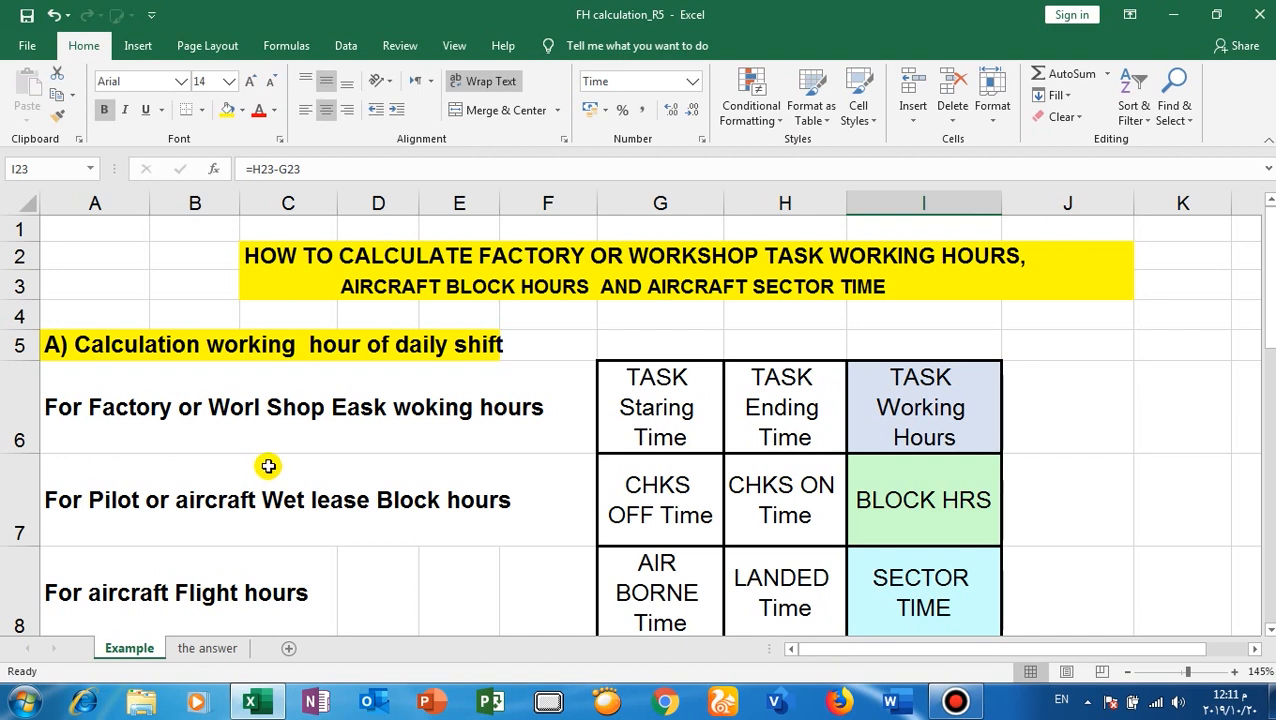
pyautogui.moveTo(270, 464)
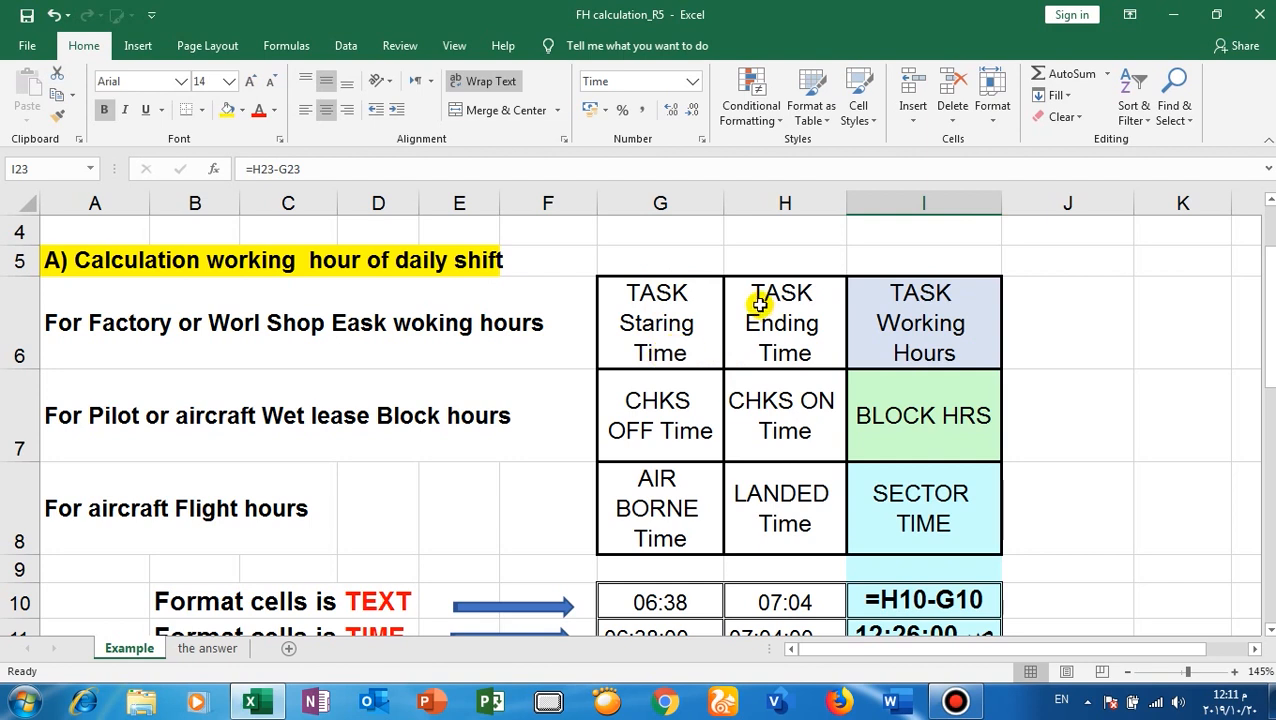
pyautogui.moveTo(771, 334)
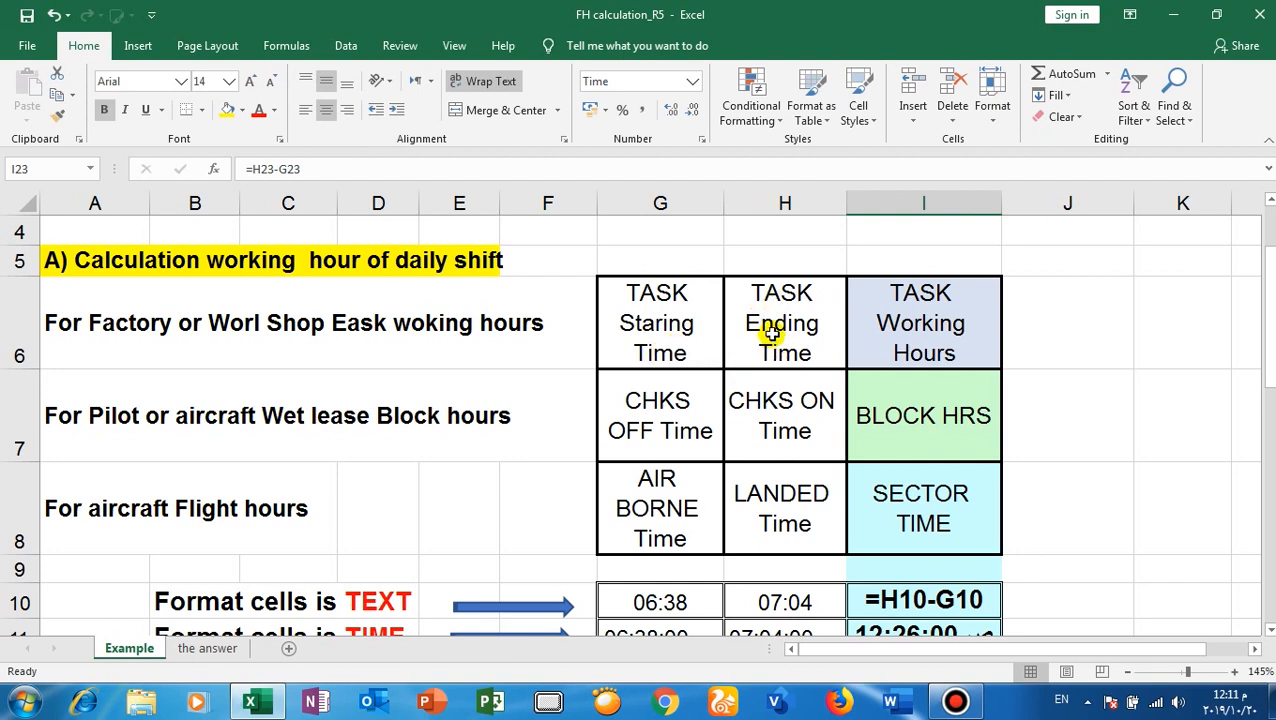
pyautogui.moveTo(637, 340)
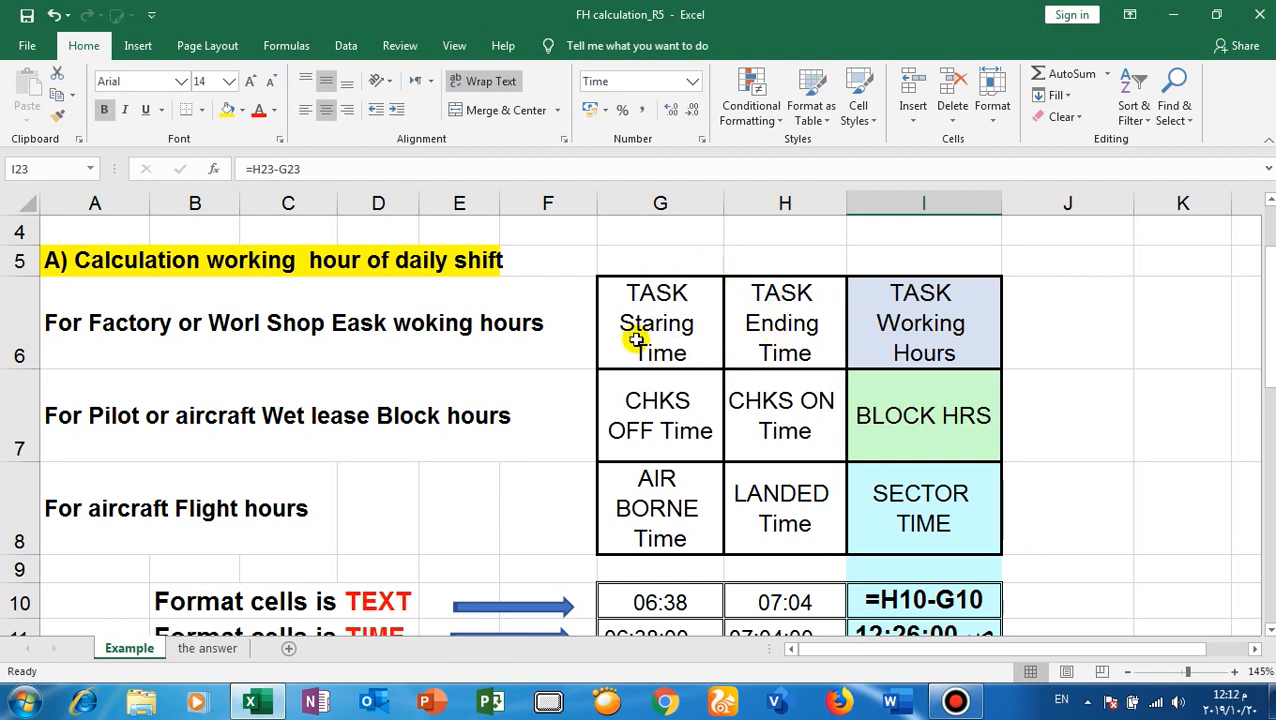
pyautogui.moveTo(901, 351)
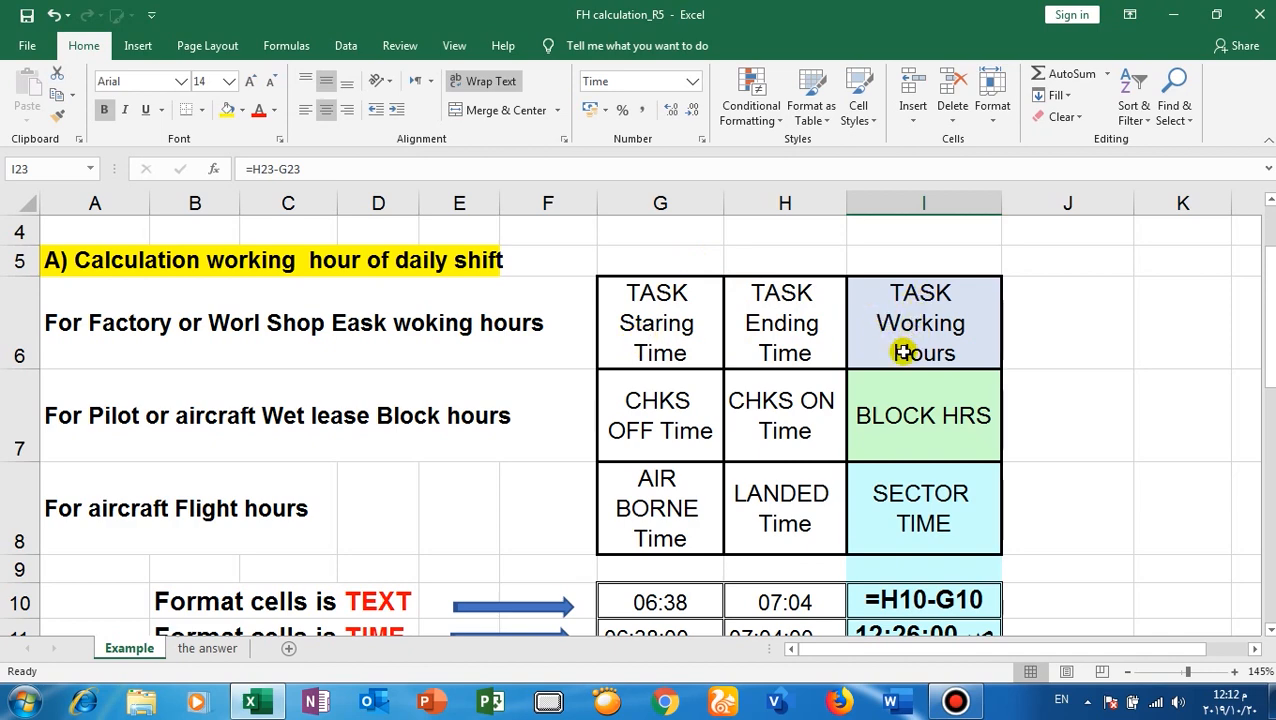
pyautogui.moveTo(889, 343)
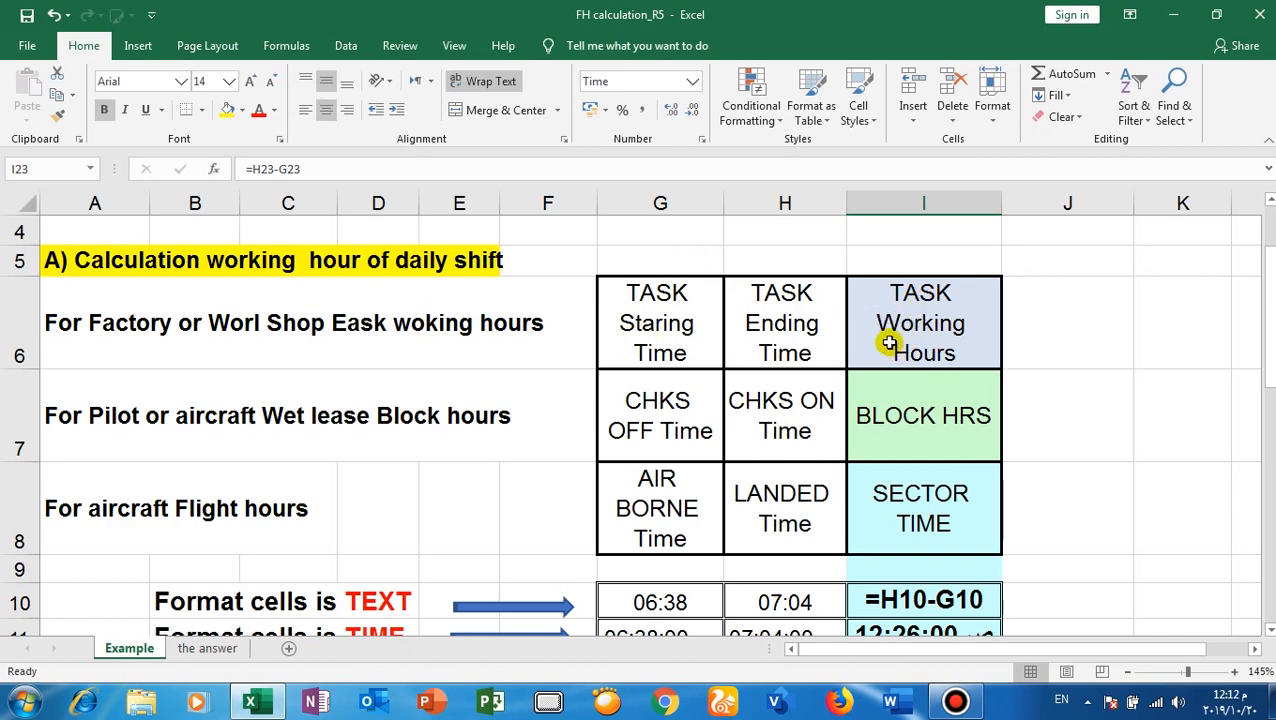
# Step: Scroll to rows 10–13 showing 06:38–07:04 giving 00:26 only with [hh]:mm format
pyautogui.scroll(-3)
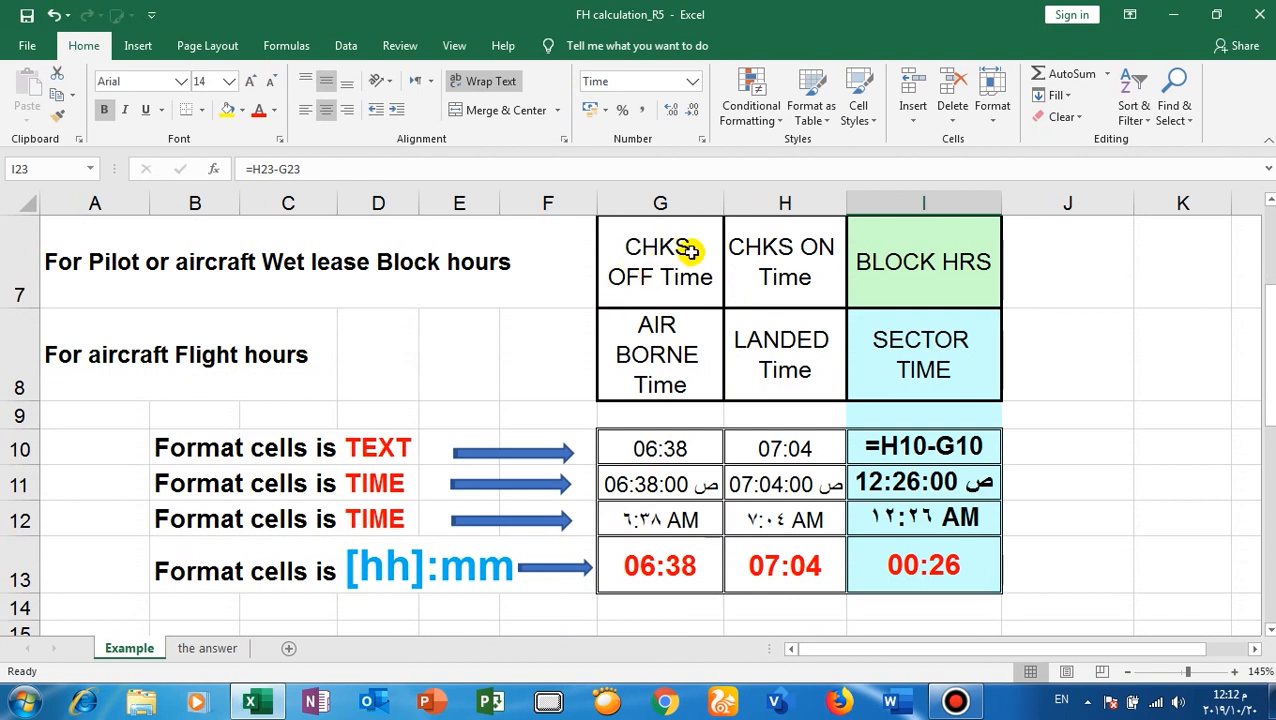
pyautogui.moveTo(786, 253)
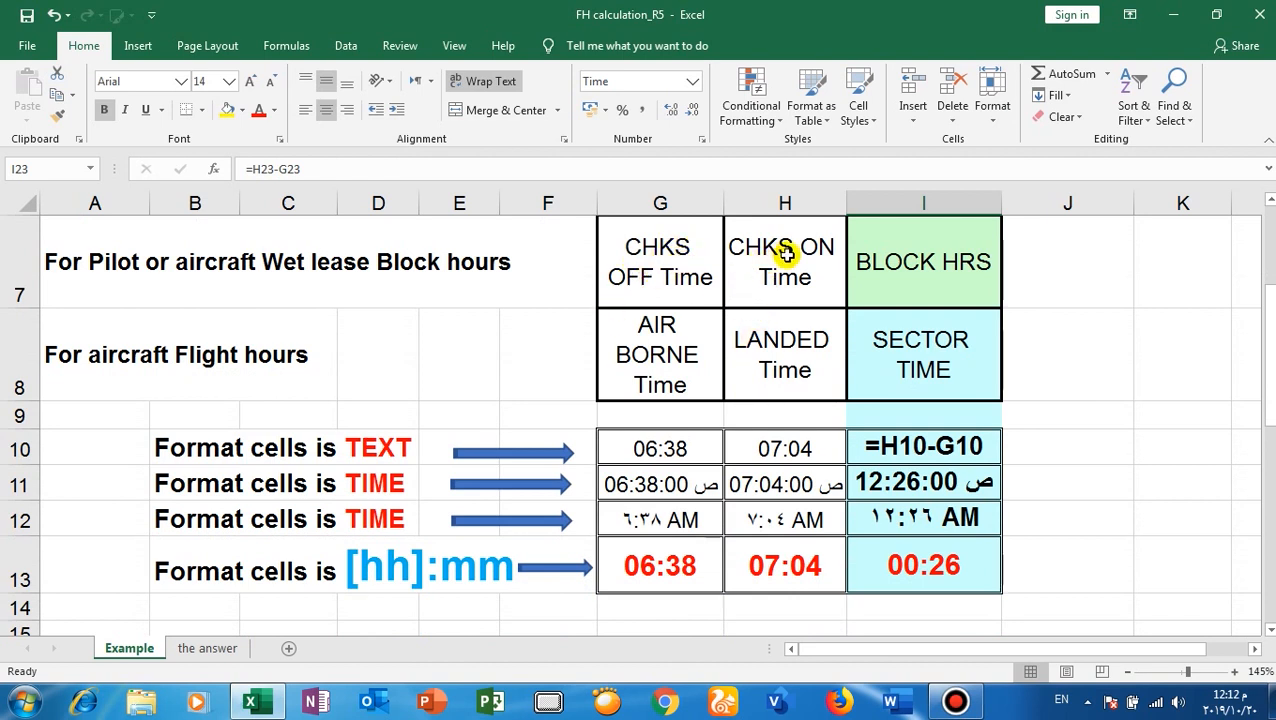
pyautogui.moveTo(668, 265)
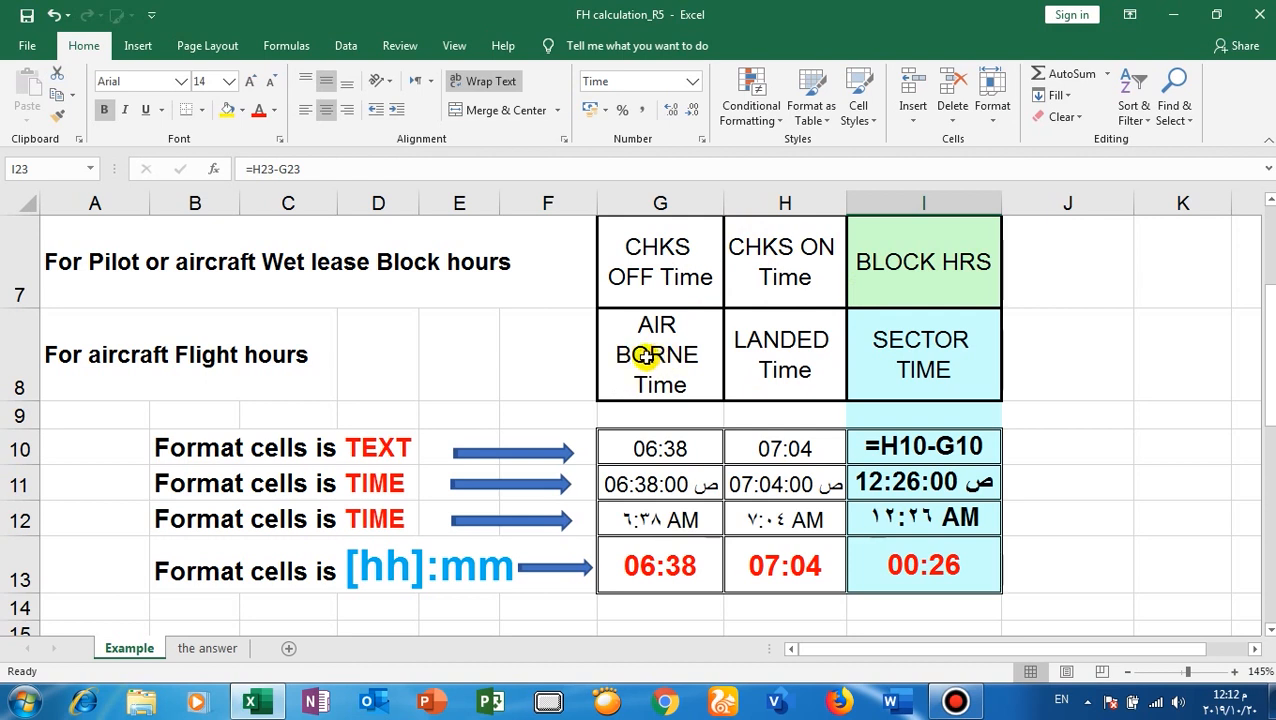
pyautogui.moveTo(610, 351)
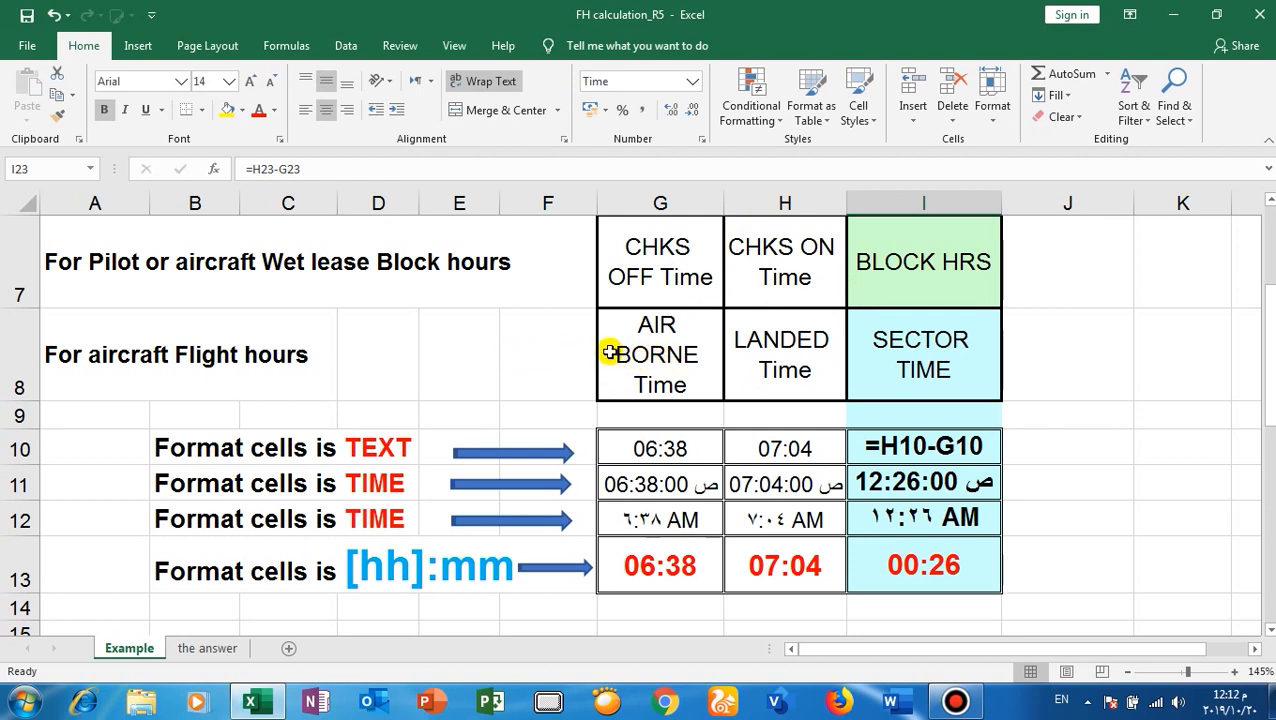
pyautogui.moveTo(633, 353)
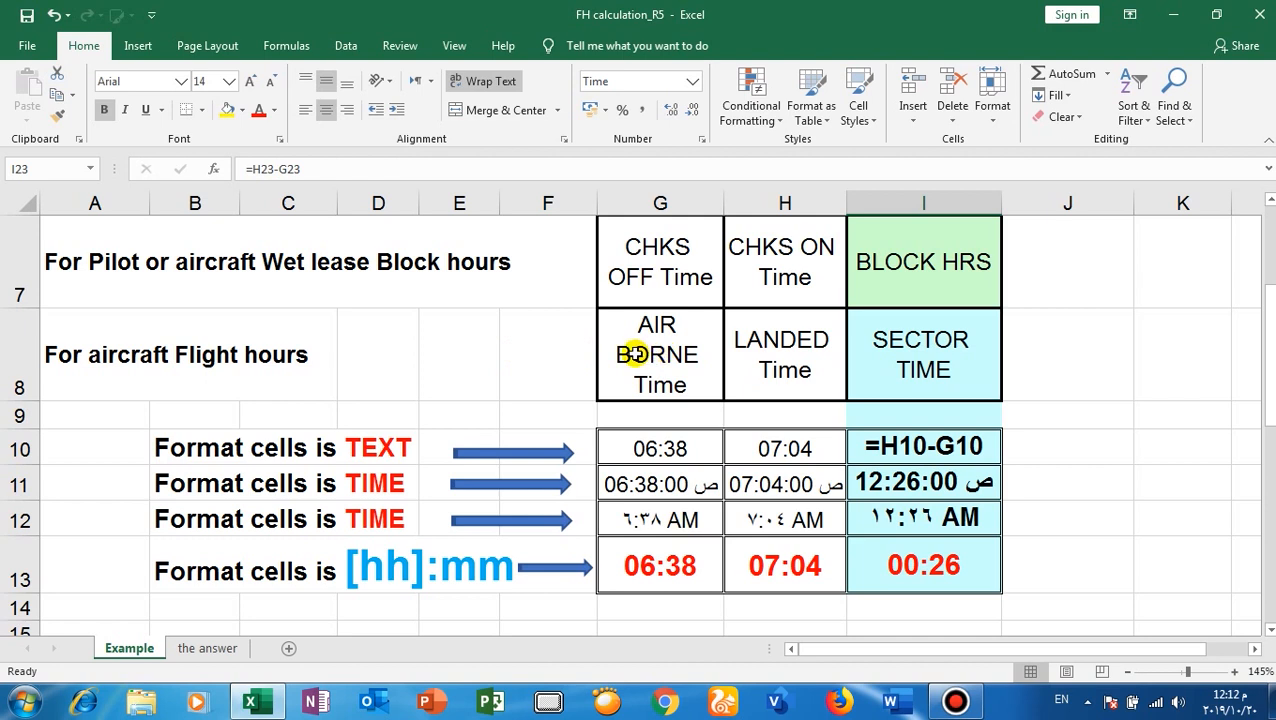
pyautogui.moveTo(471, 410)
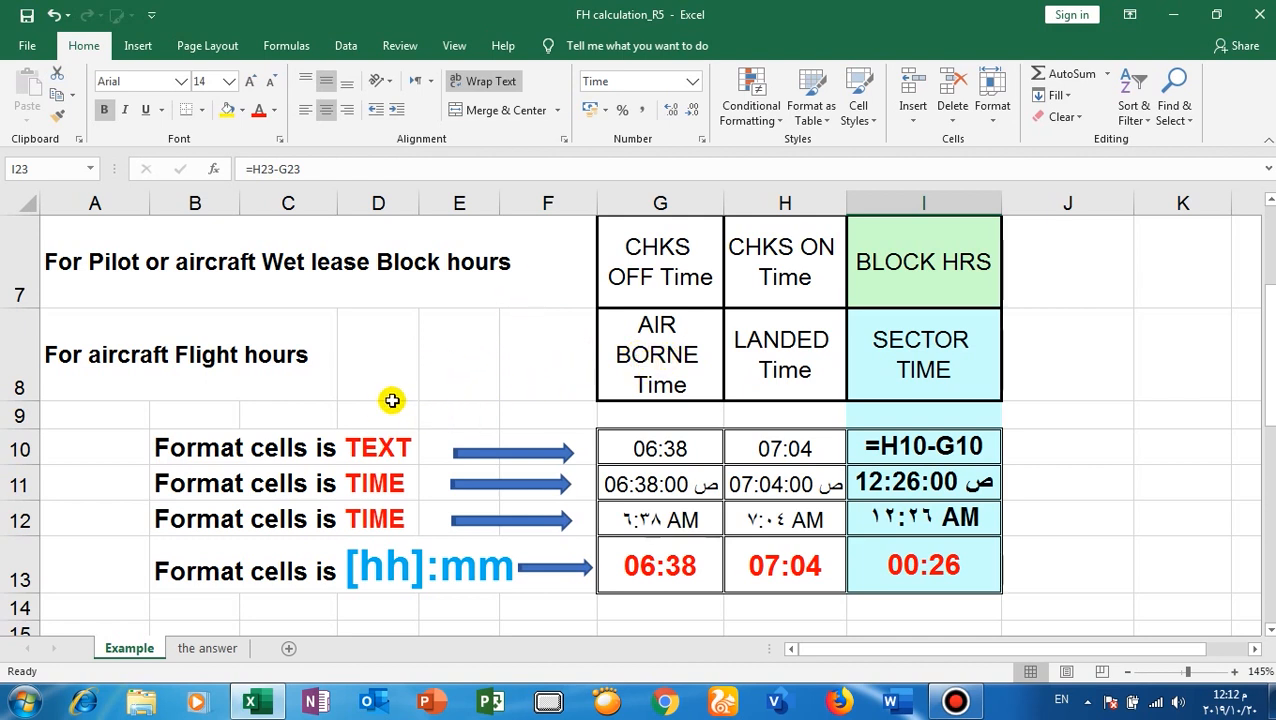
pyautogui.moveTo(807, 355)
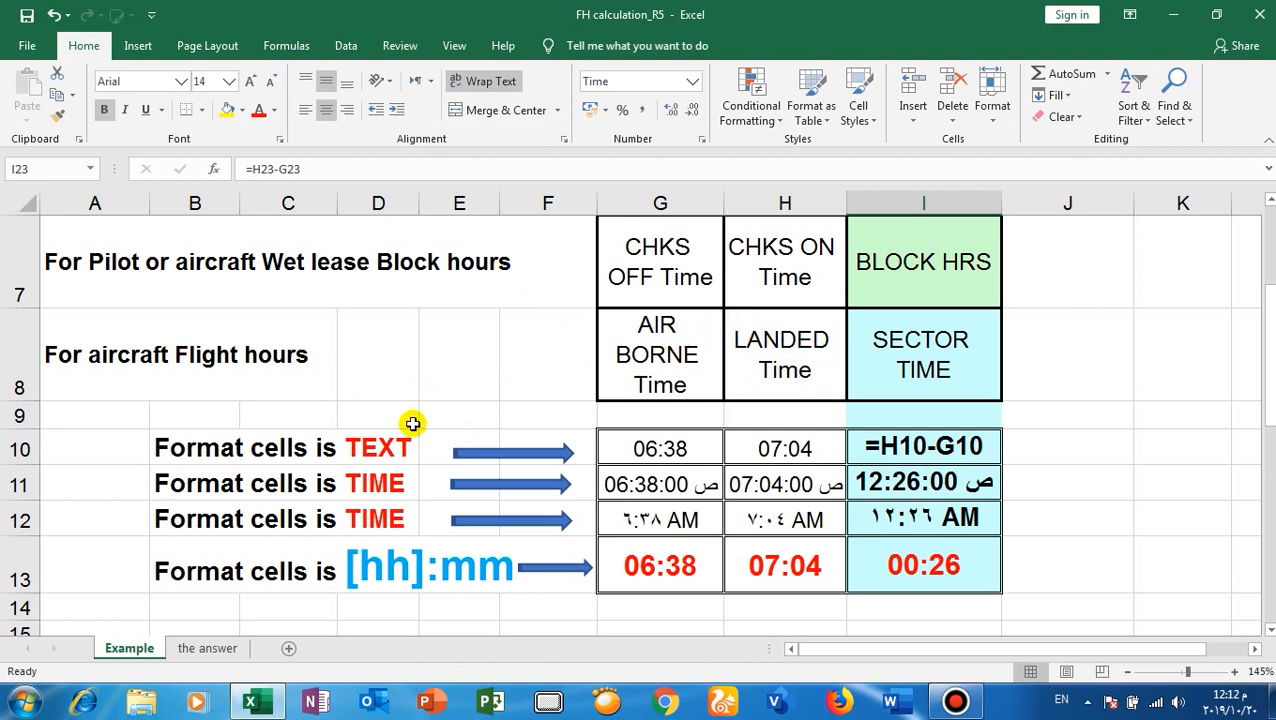
pyautogui.moveTo(555, 386)
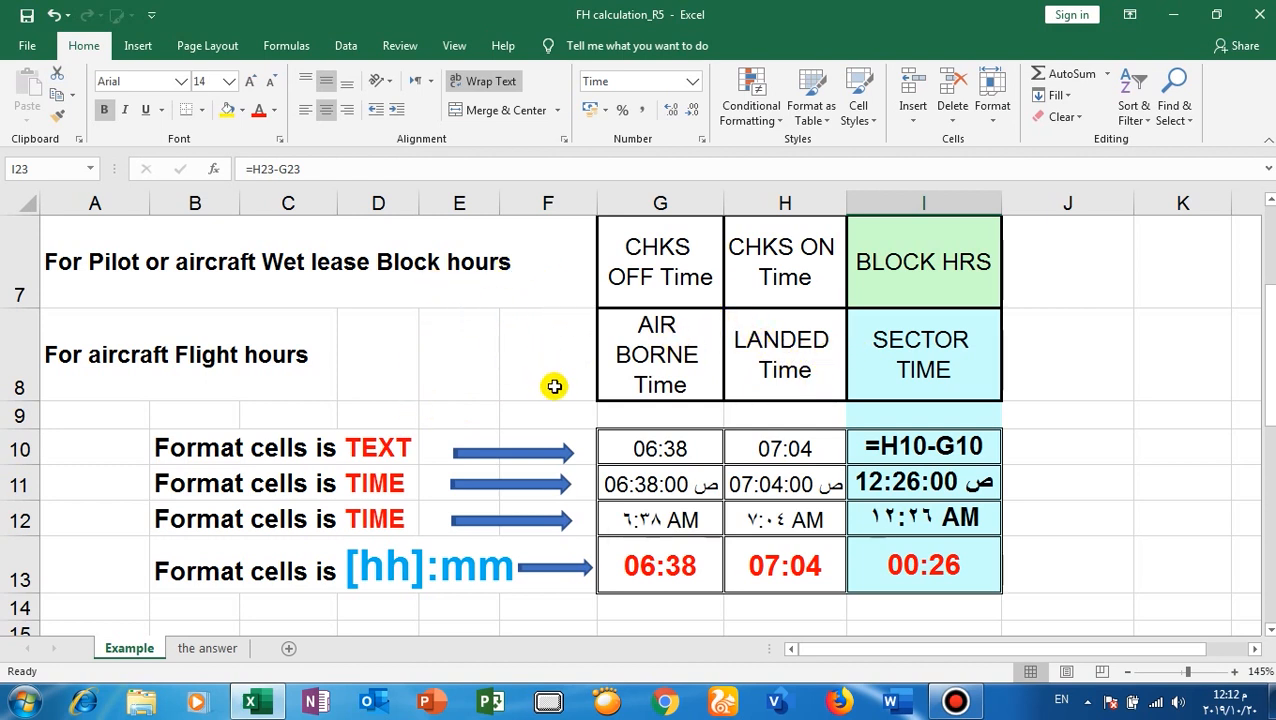
pyautogui.moveTo(850, 354)
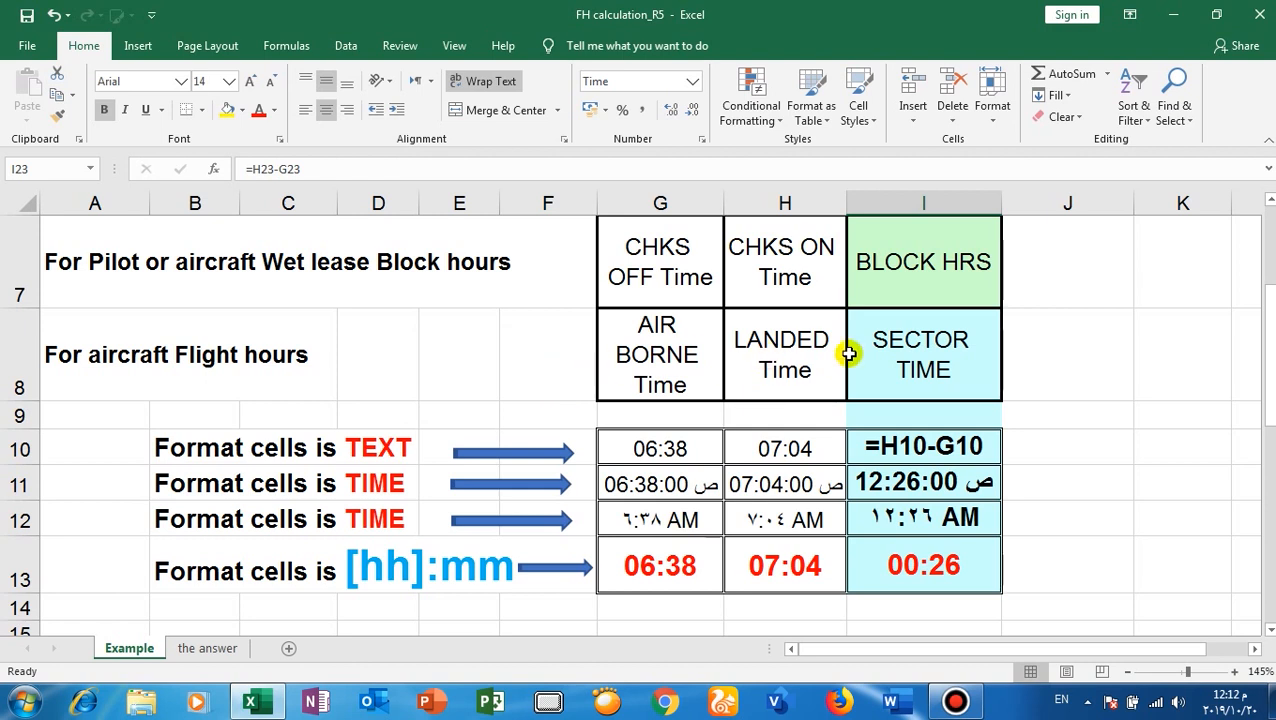
pyautogui.moveTo(975, 372)
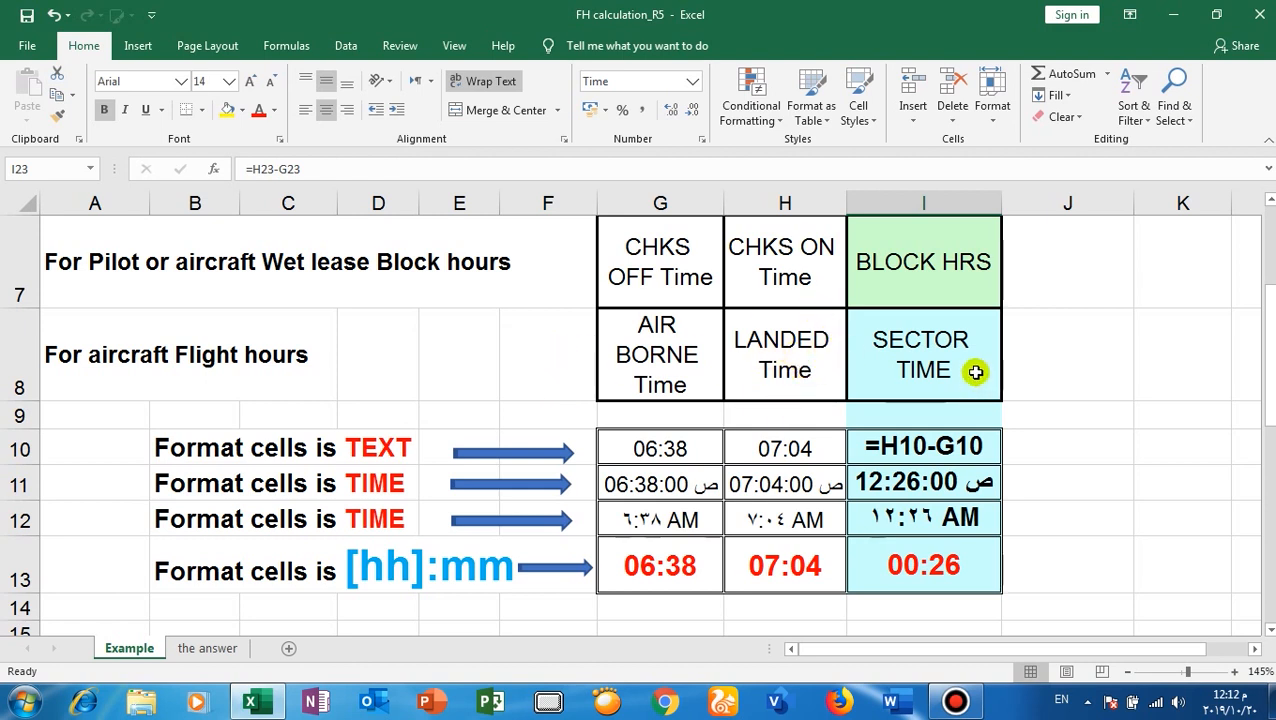
pyautogui.moveTo(932, 361)
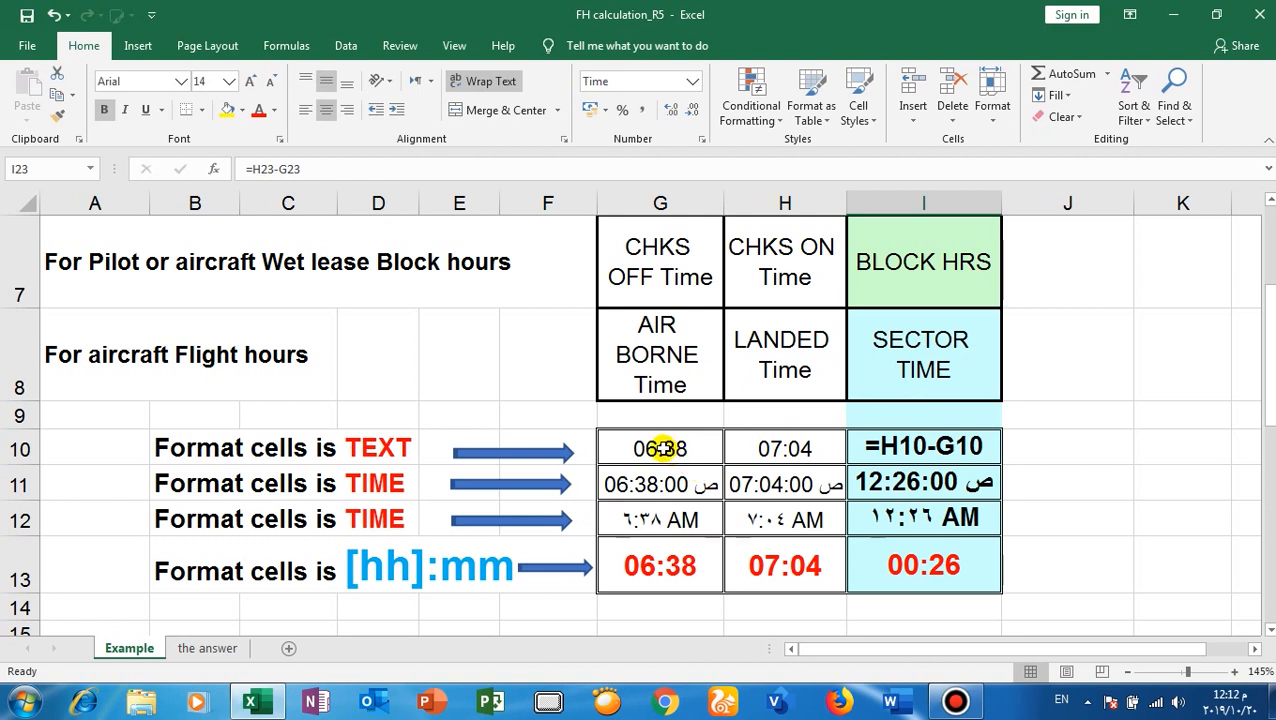
pyautogui.moveTo(770, 446)
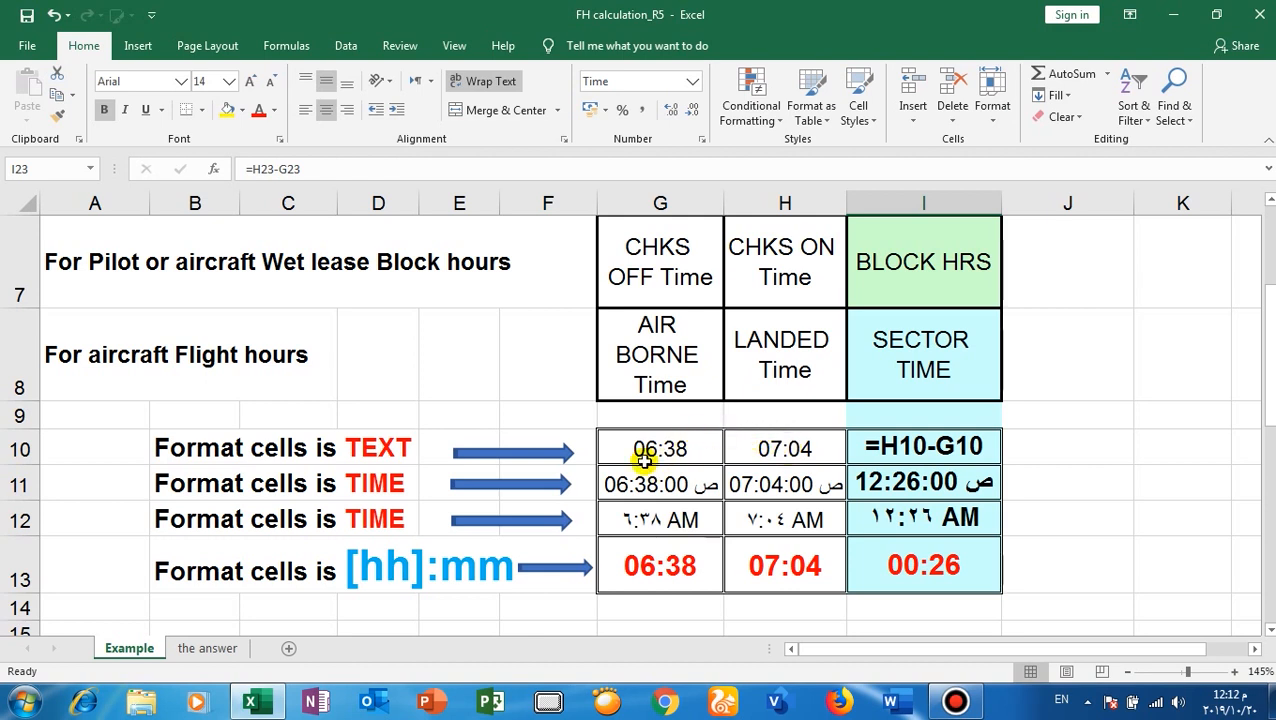
pyautogui.moveTo(930, 498)
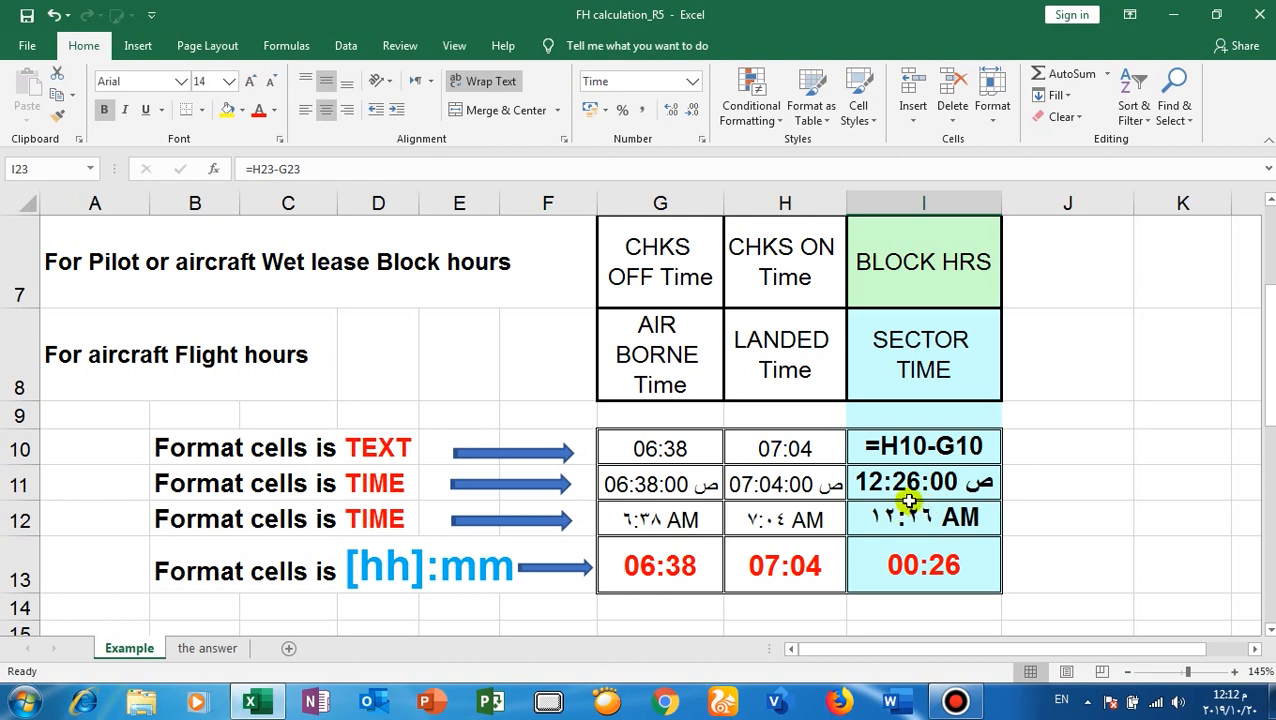
pyautogui.moveTo(918, 537)
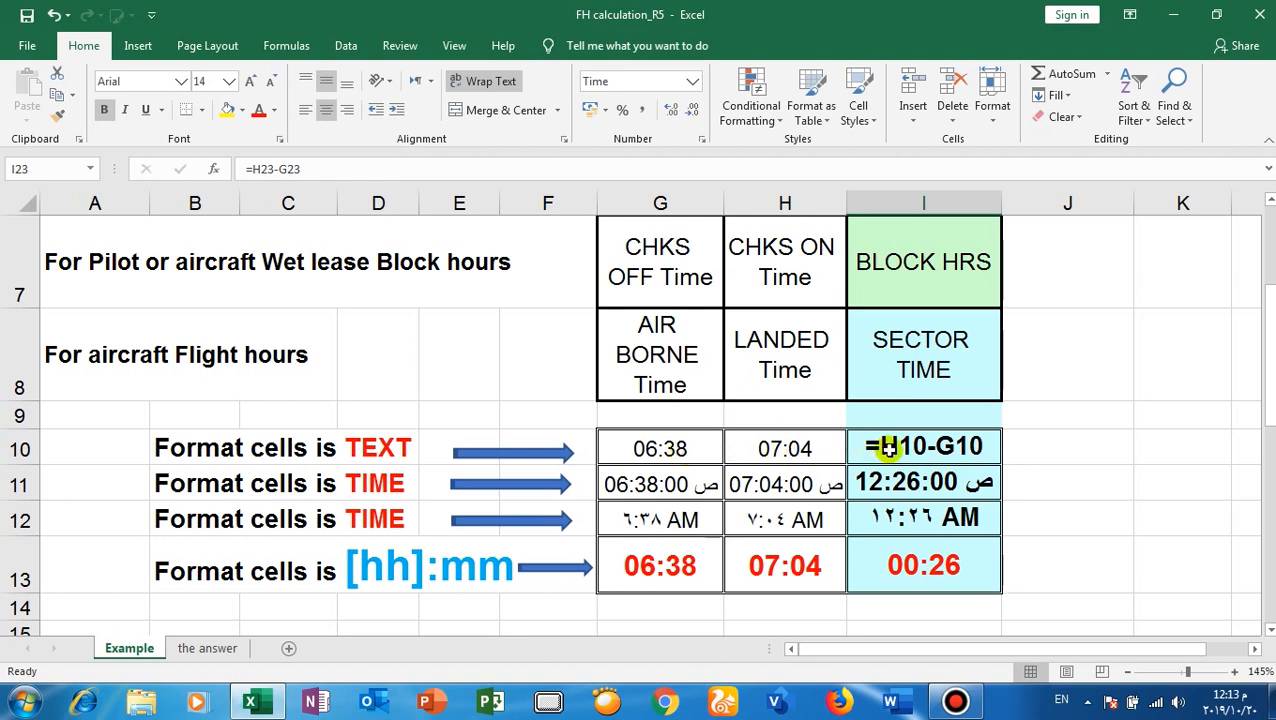
pyautogui.click(923, 446)
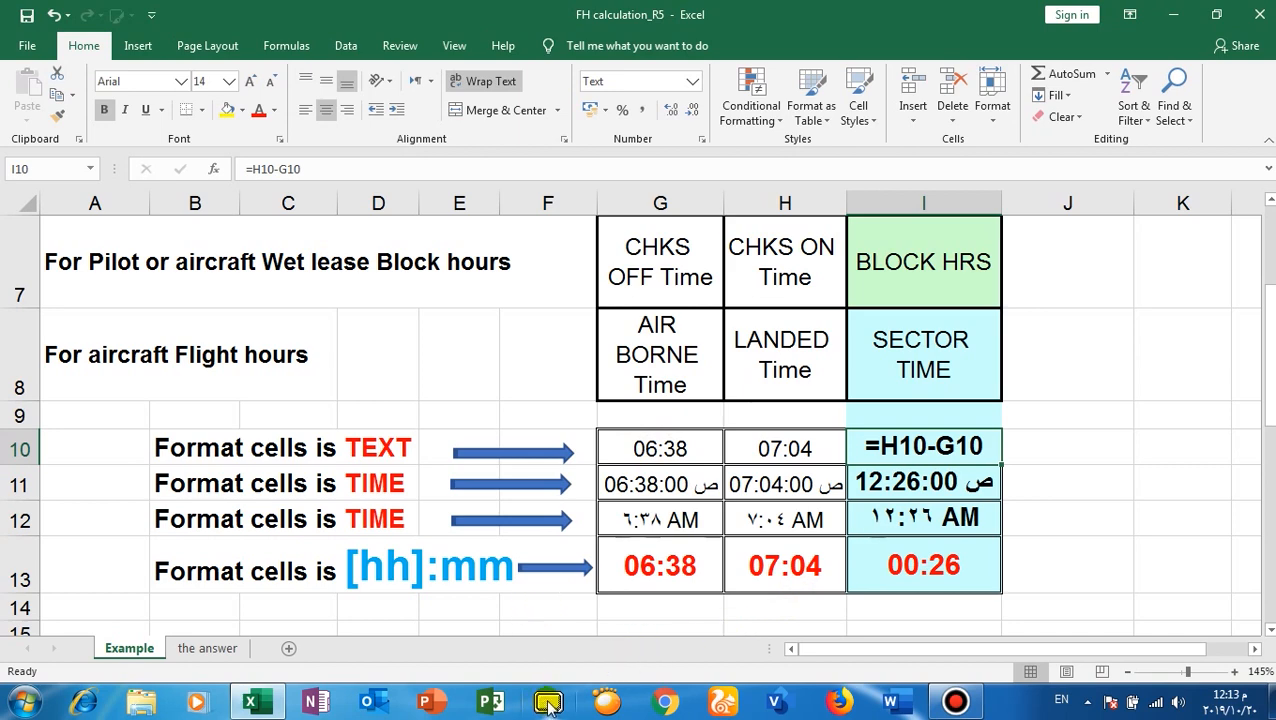
pyautogui.moveTo(548, 700)
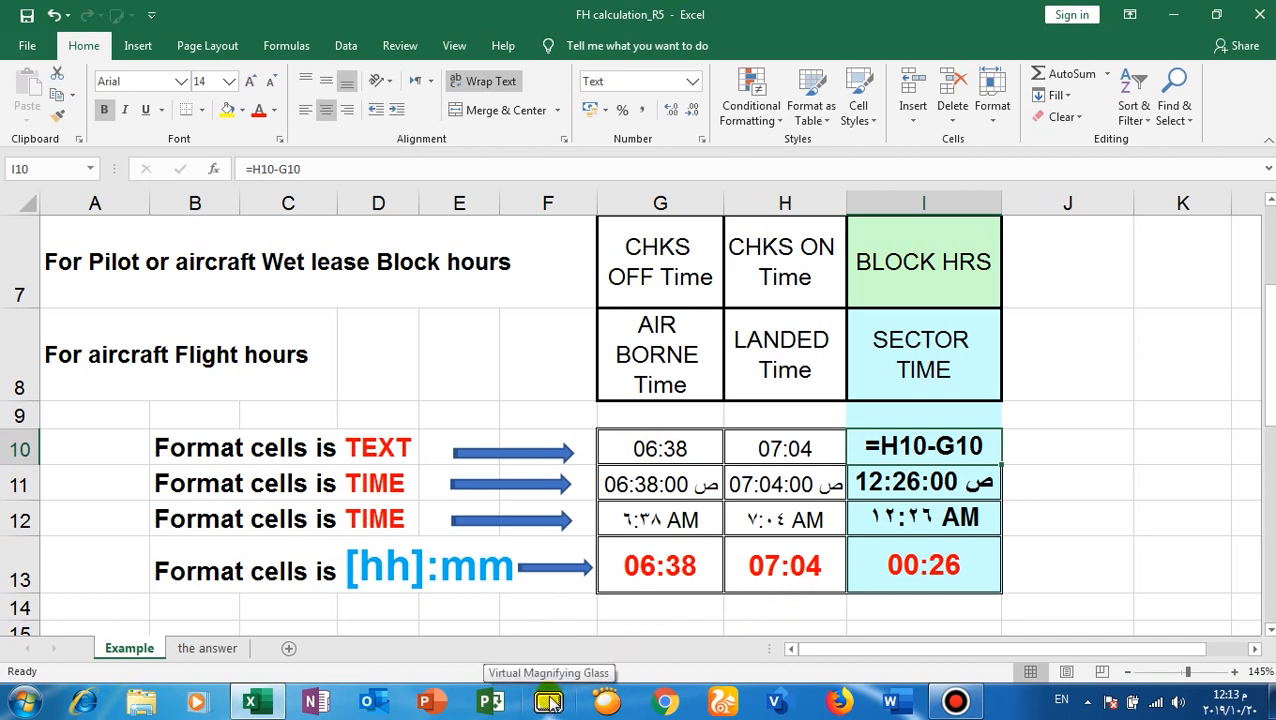
pyautogui.click(547, 700)
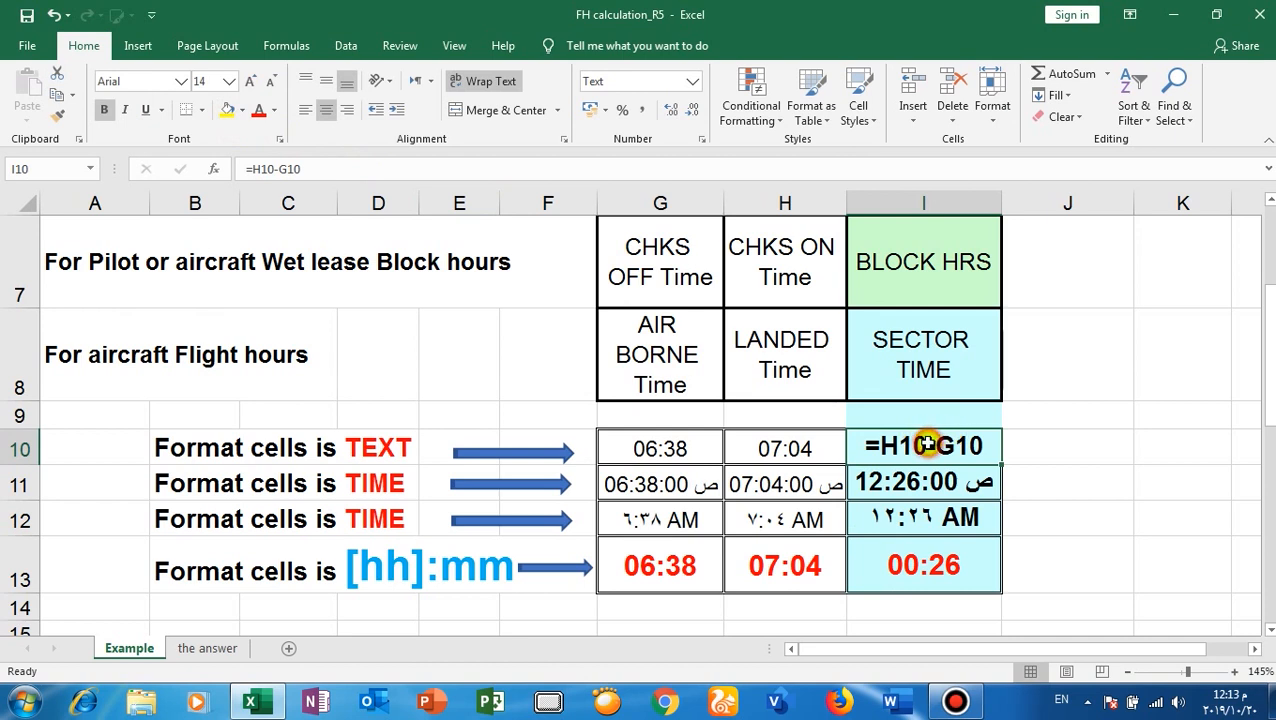
pyautogui.moveTo(850, 444)
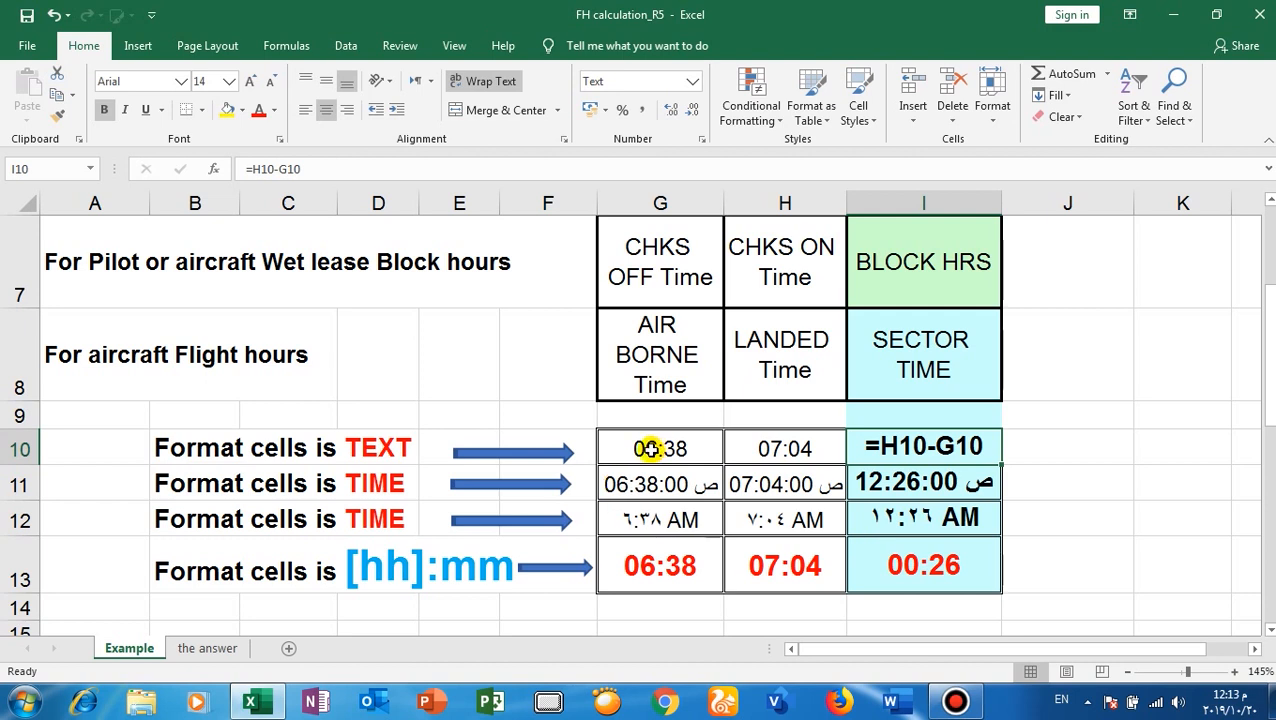
pyautogui.moveTo(820, 470)
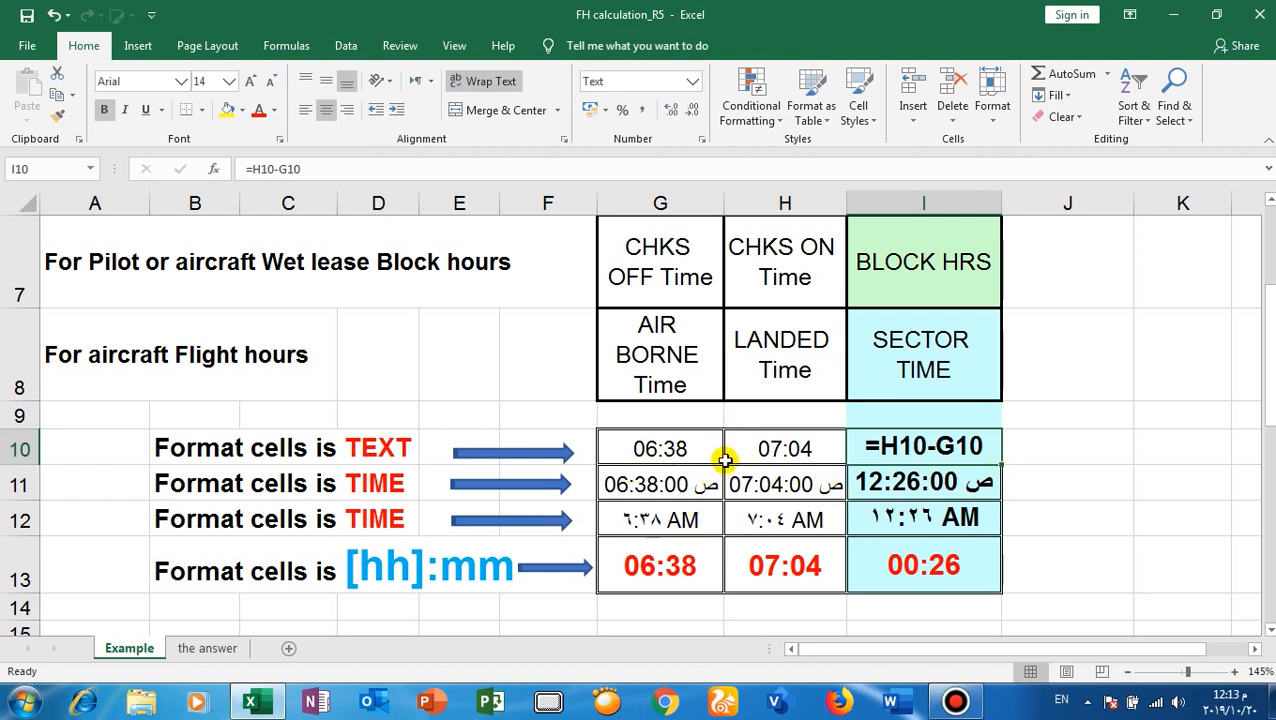
pyautogui.moveTo(652, 452)
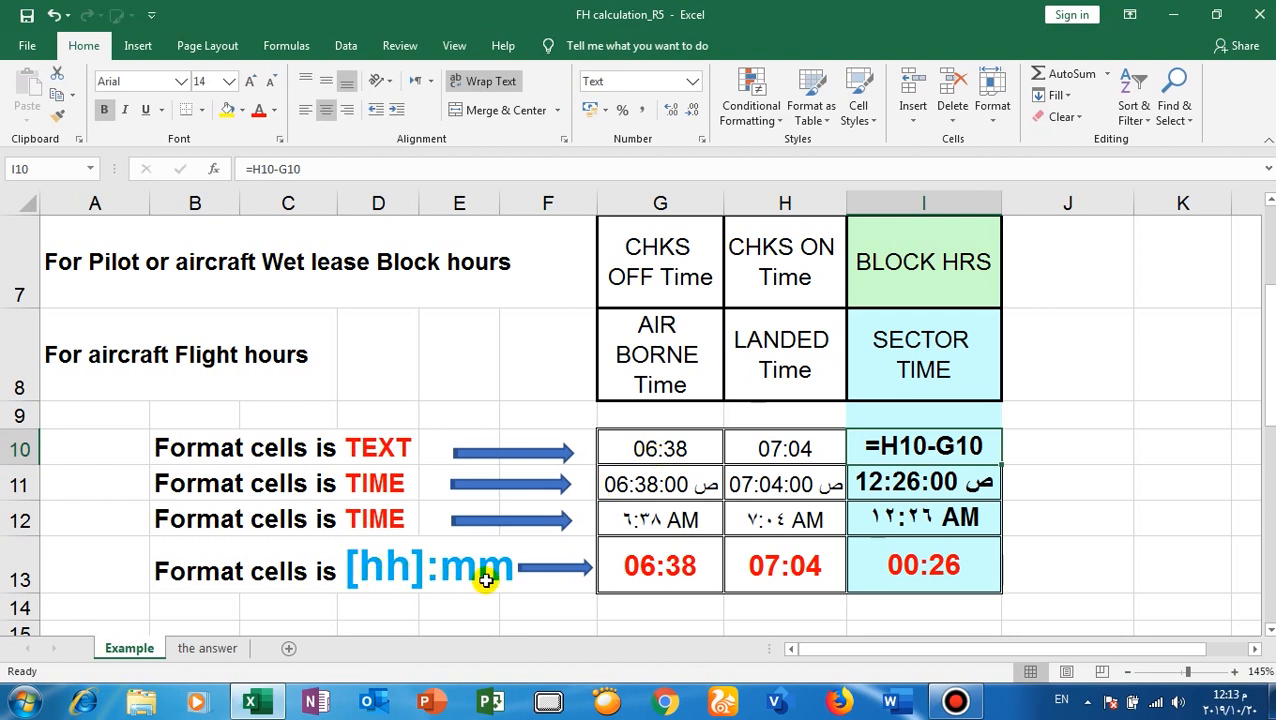
pyautogui.moveTo(408, 535)
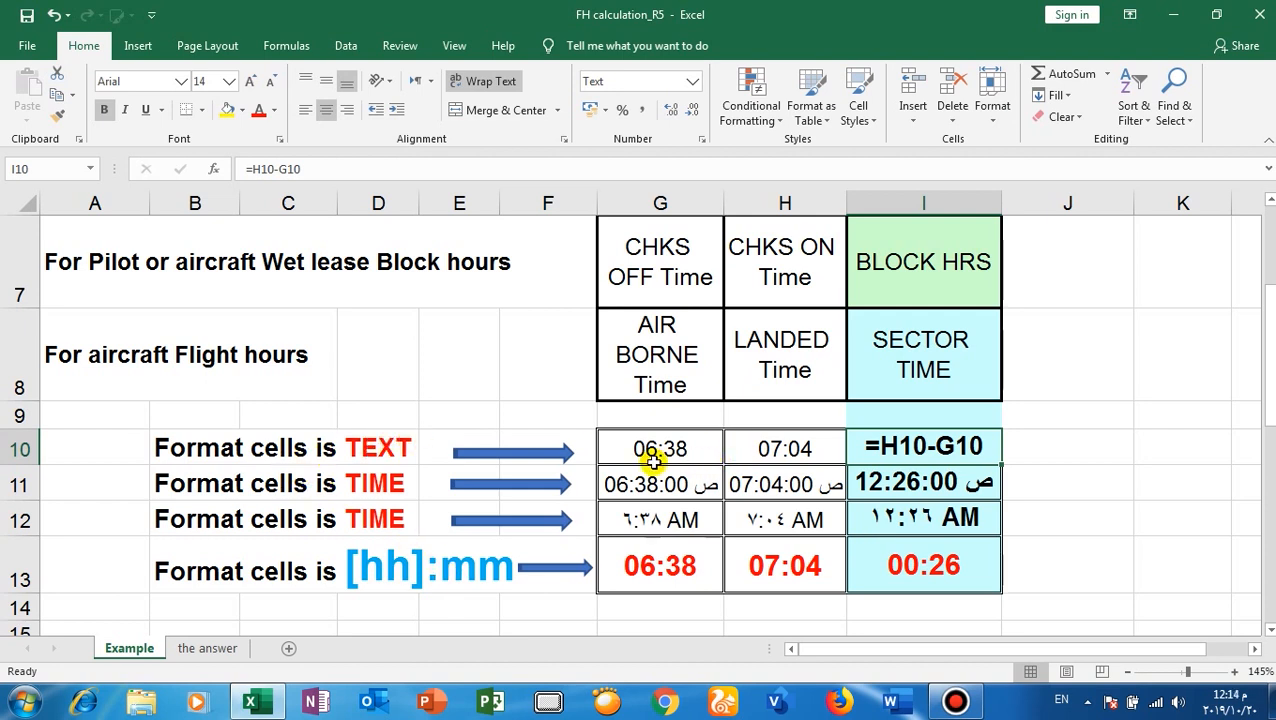
pyautogui.moveTo(497, 440)
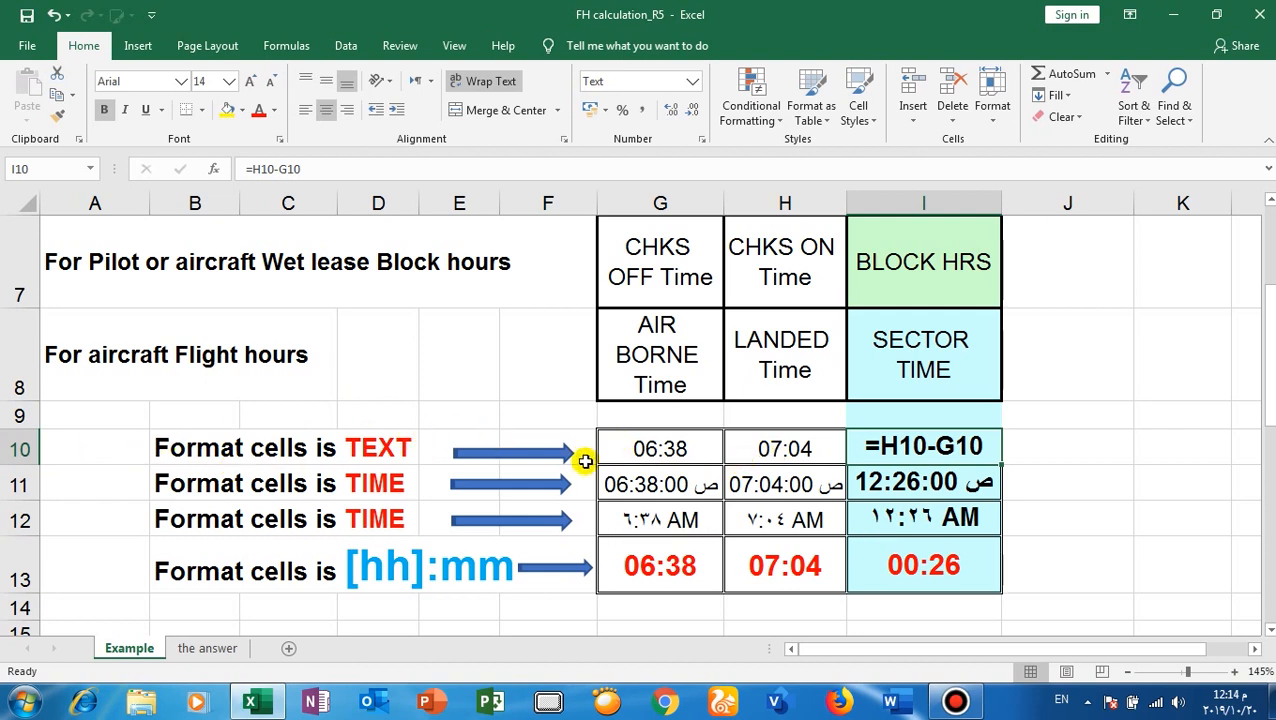
pyautogui.rightClick(659, 447)
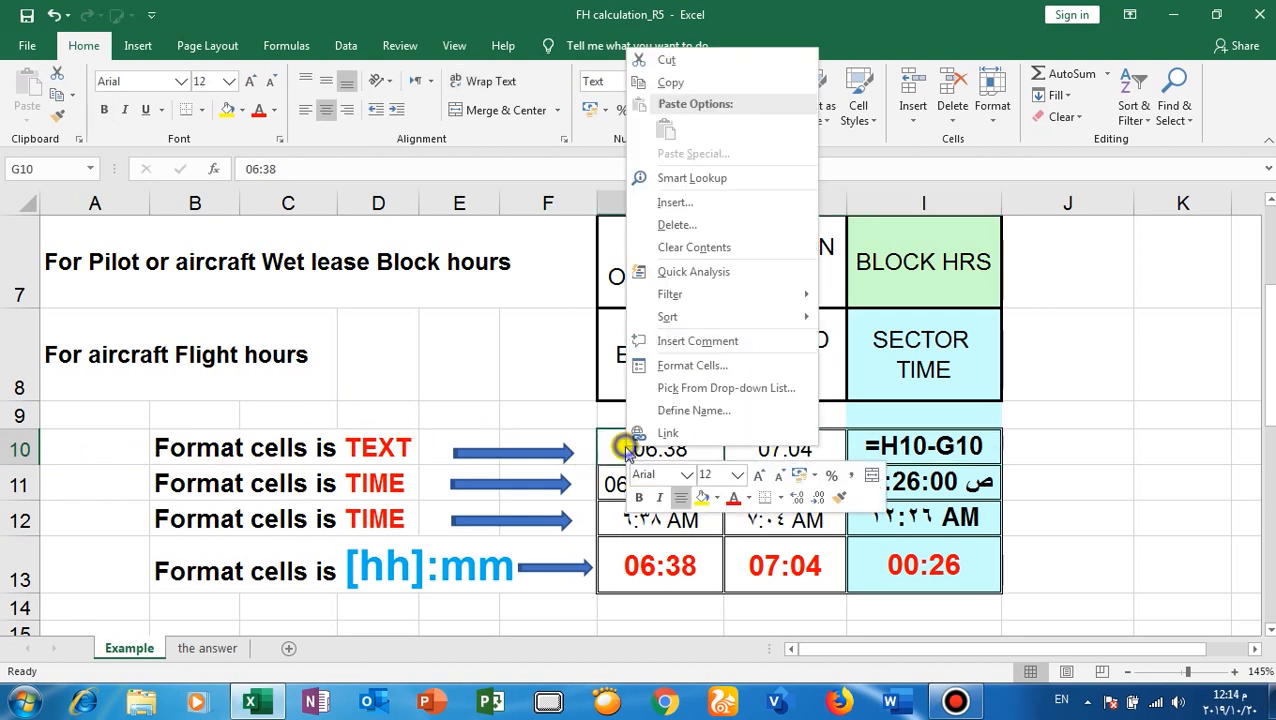
pyautogui.moveTo(692, 365)
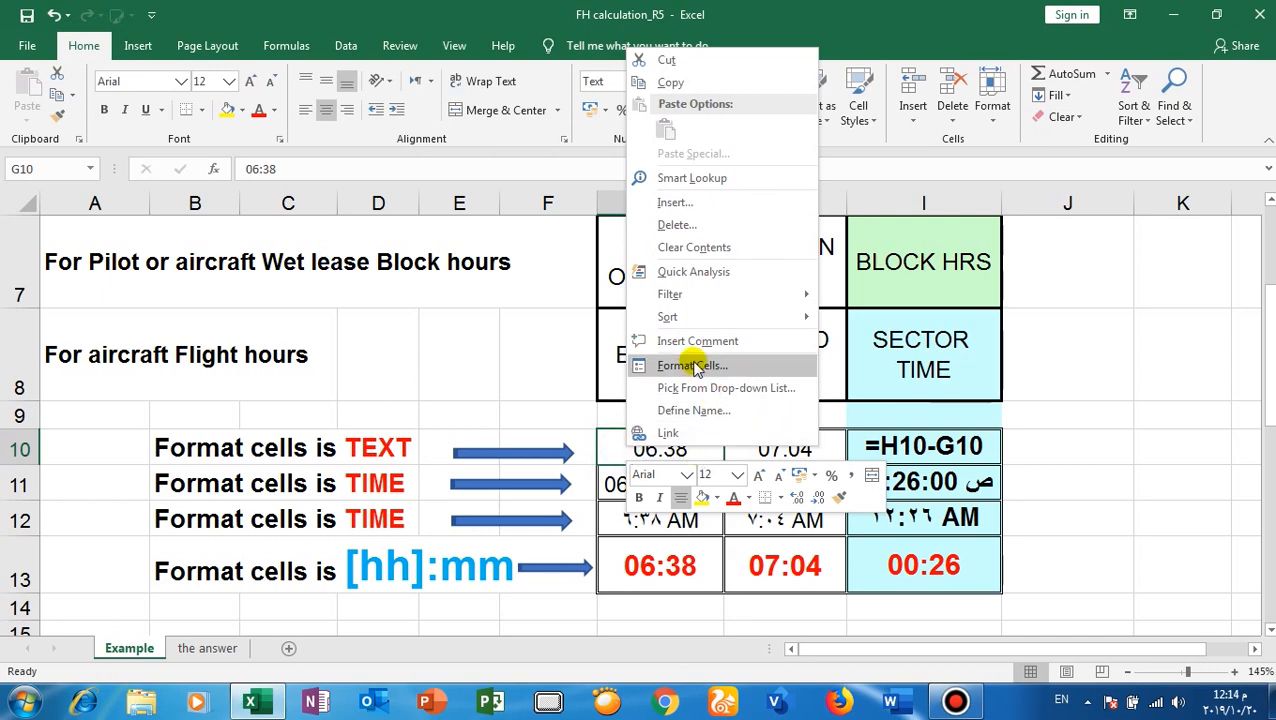
pyautogui.click(691, 365)
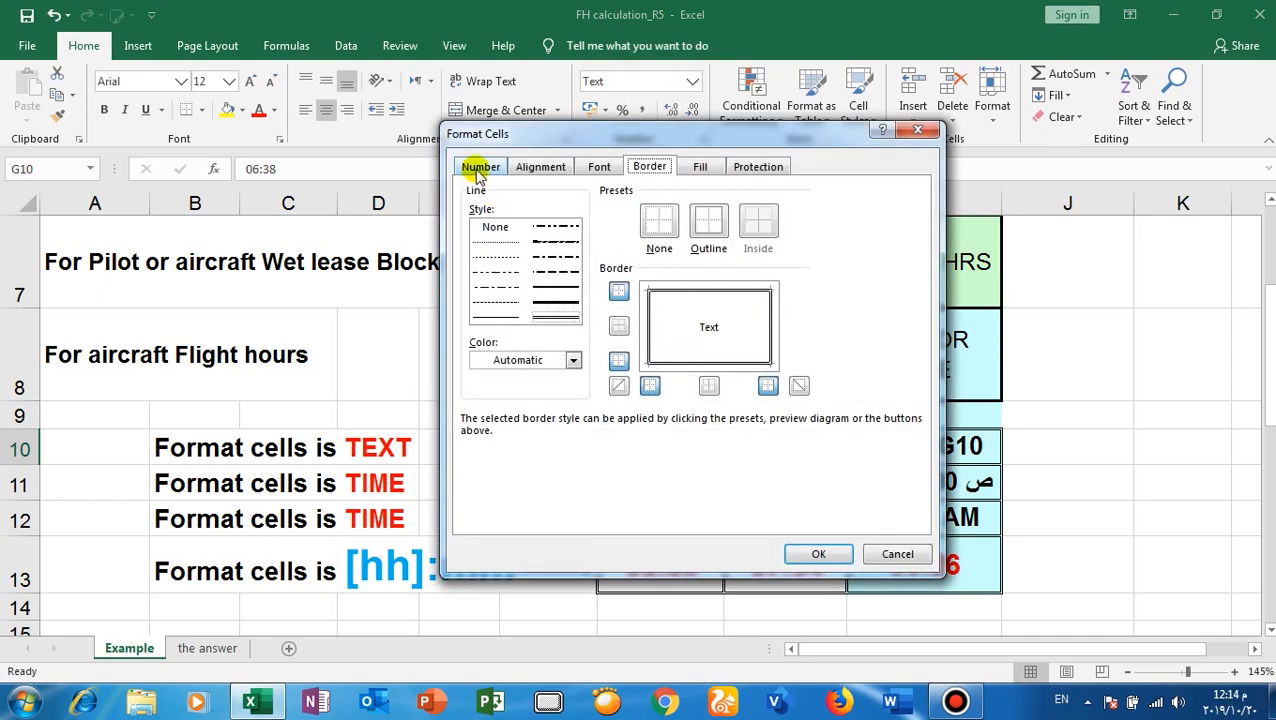
pyautogui.click(480, 166)
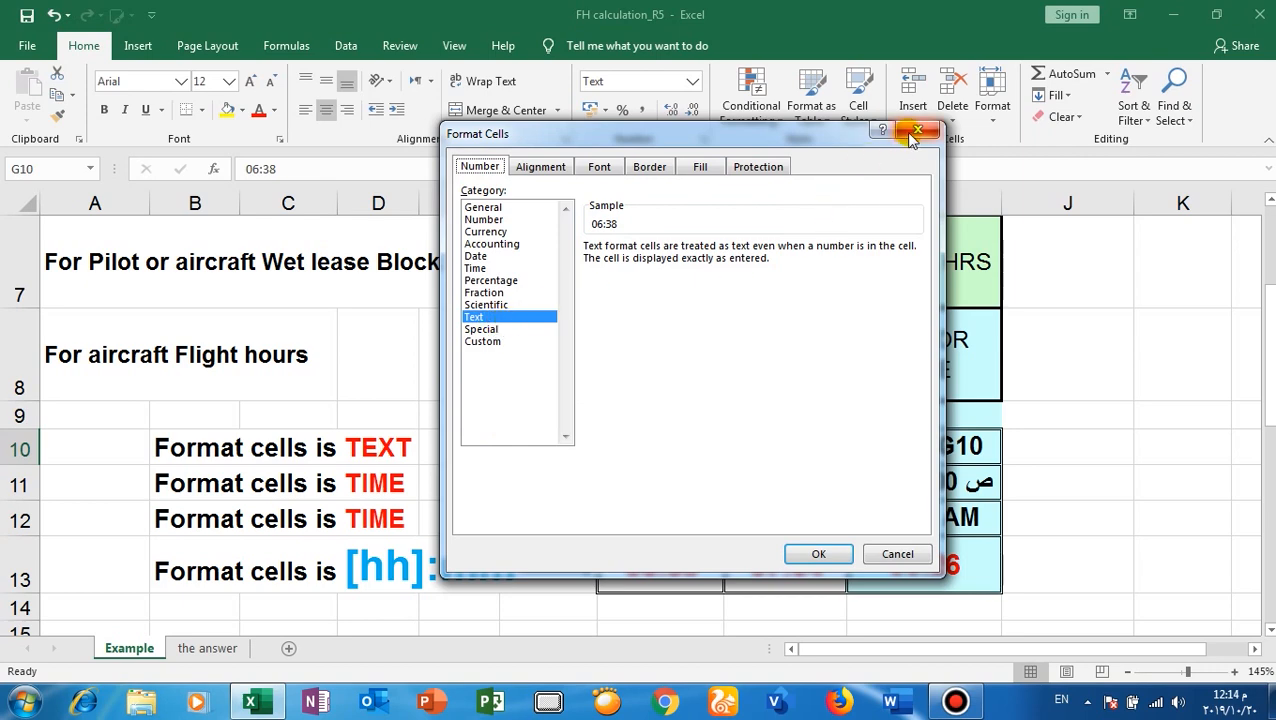
pyautogui.click(916, 131)
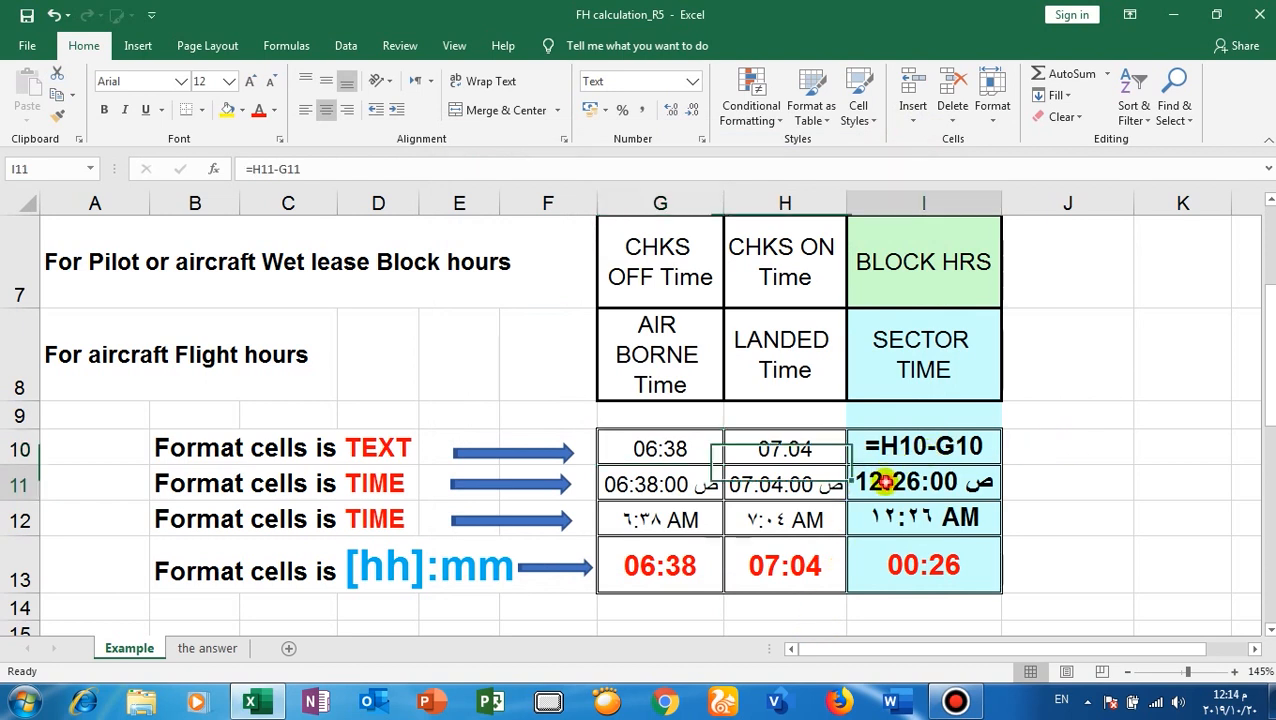
pyautogui.click(659, 483)
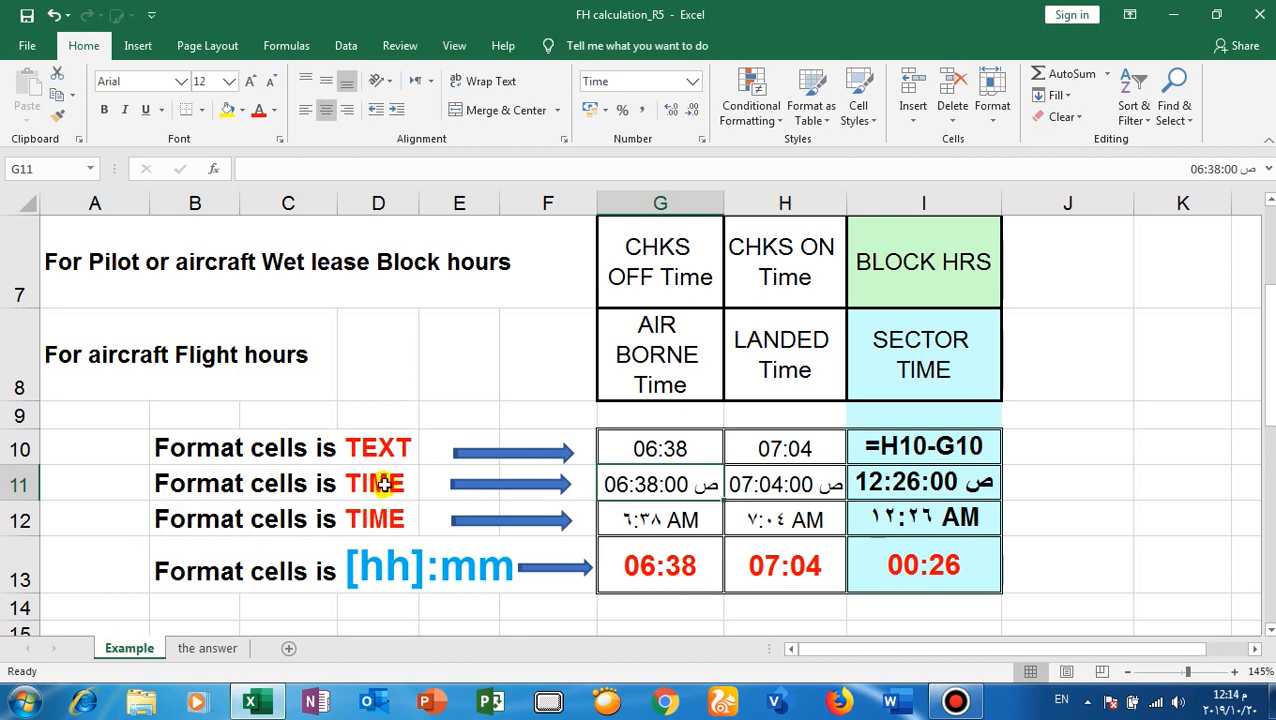
pyautogui.rightClick(659, 483)
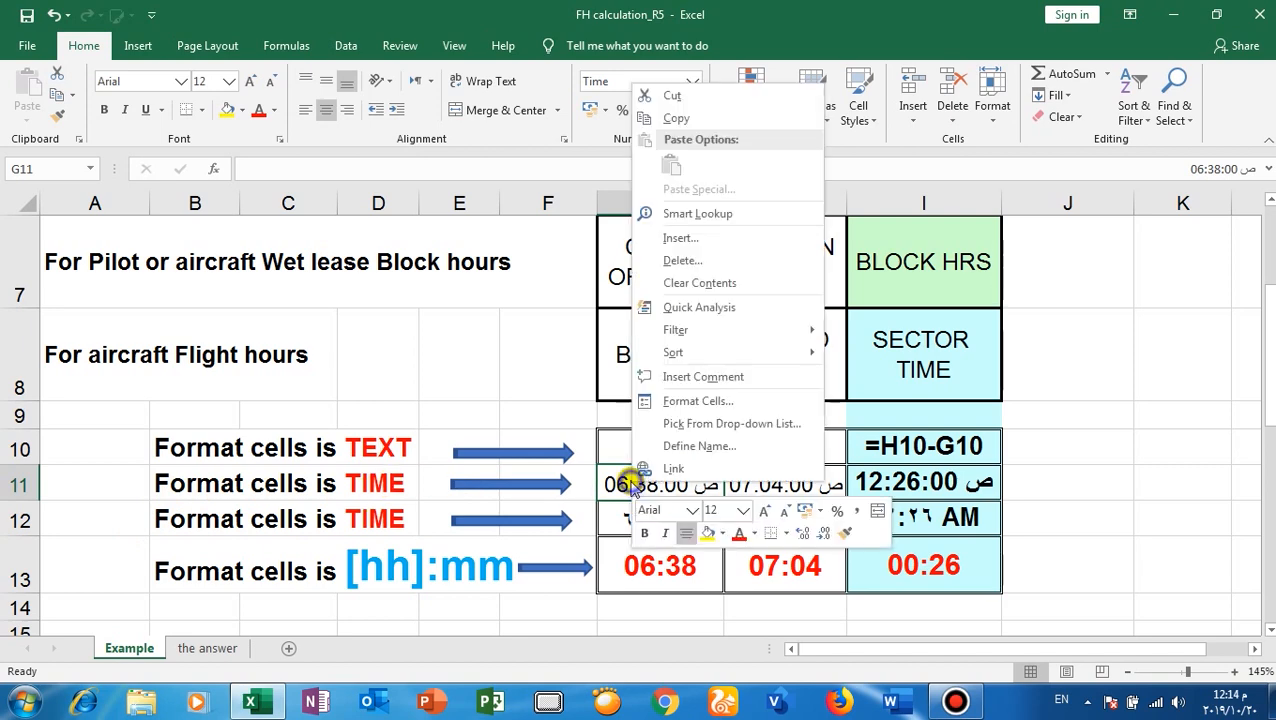
pyautogui.click(698, 400)
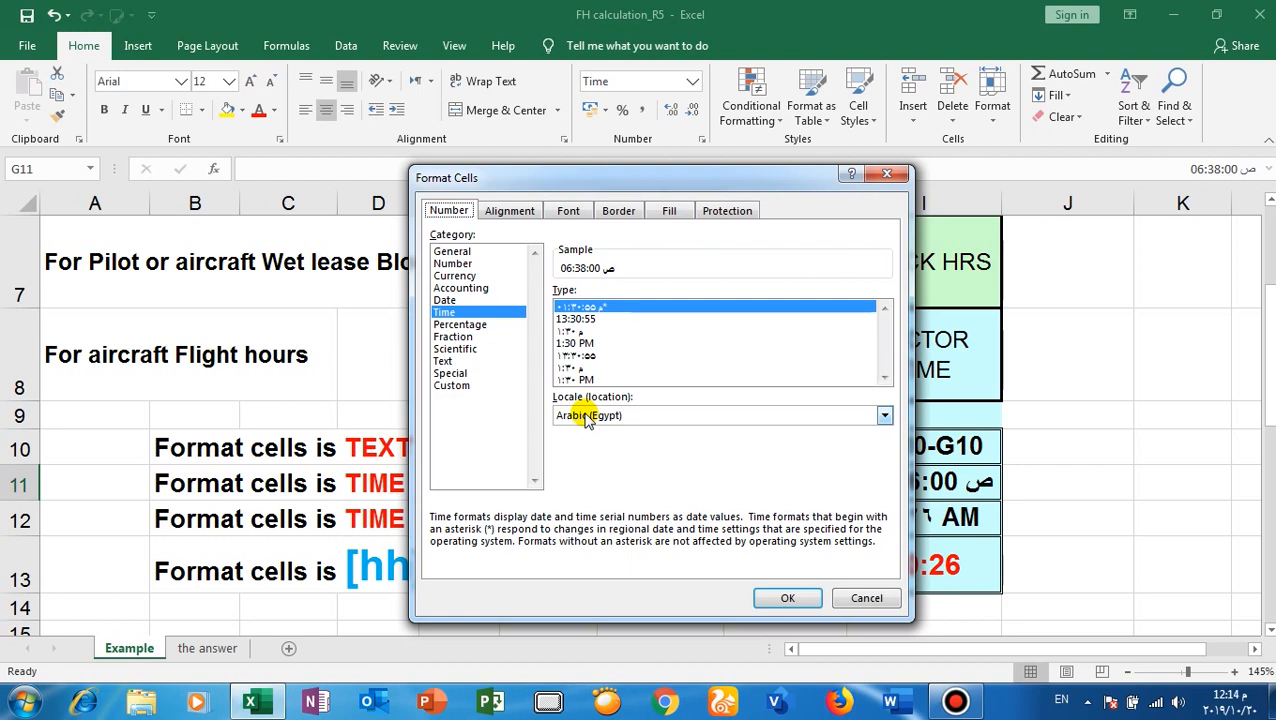
pyautogui.click(583, 306)
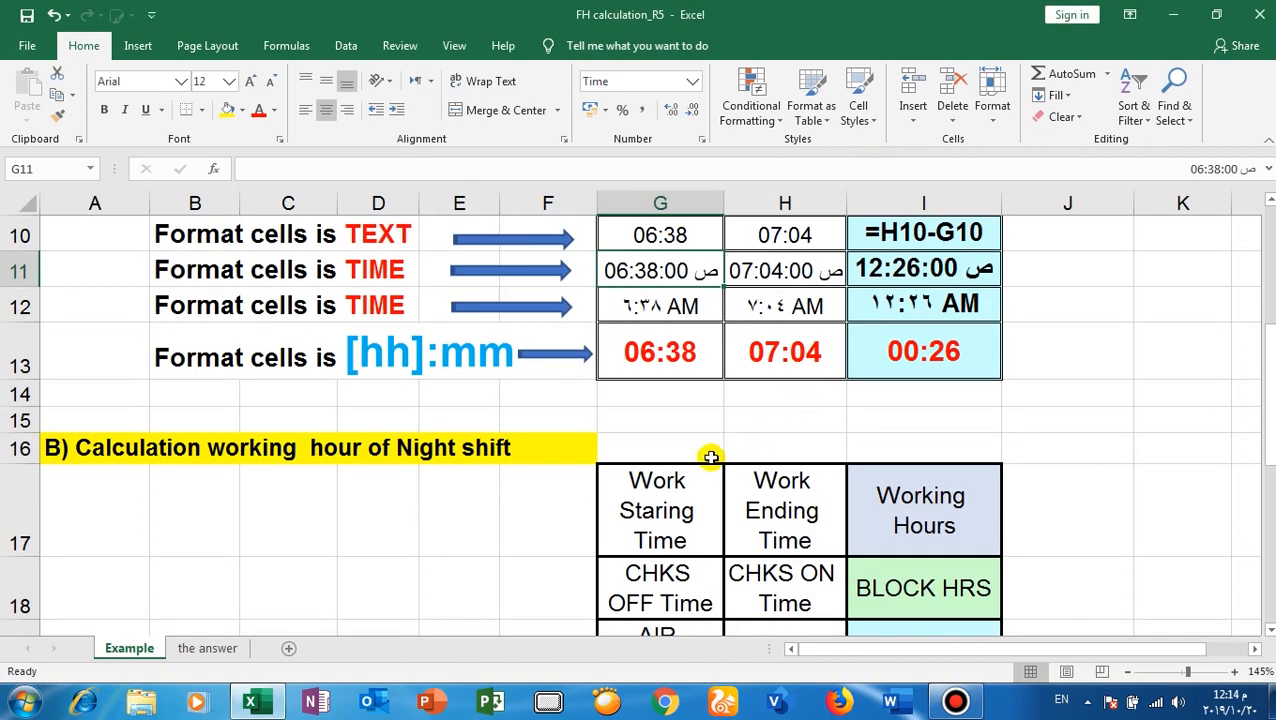
pyautogui.moveTo(567, 417)
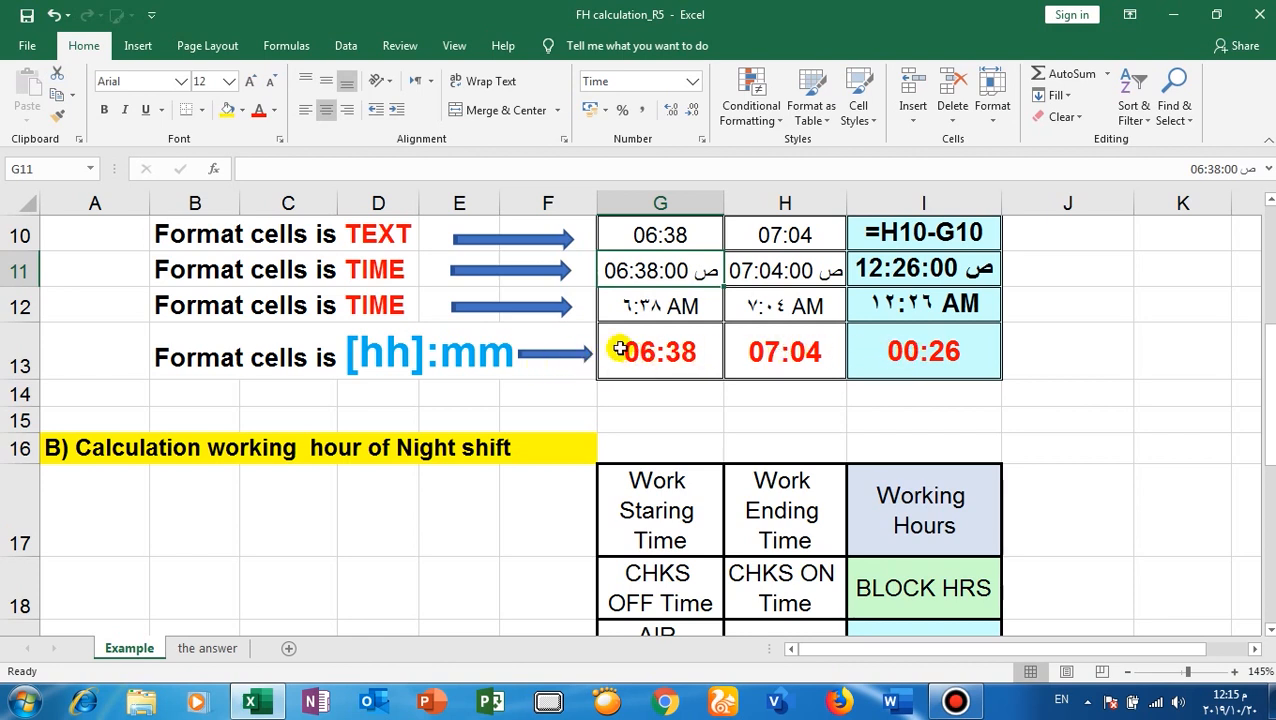
pyautogui.moveTo(659, 351); pyautogui.dragTo(923, 351)
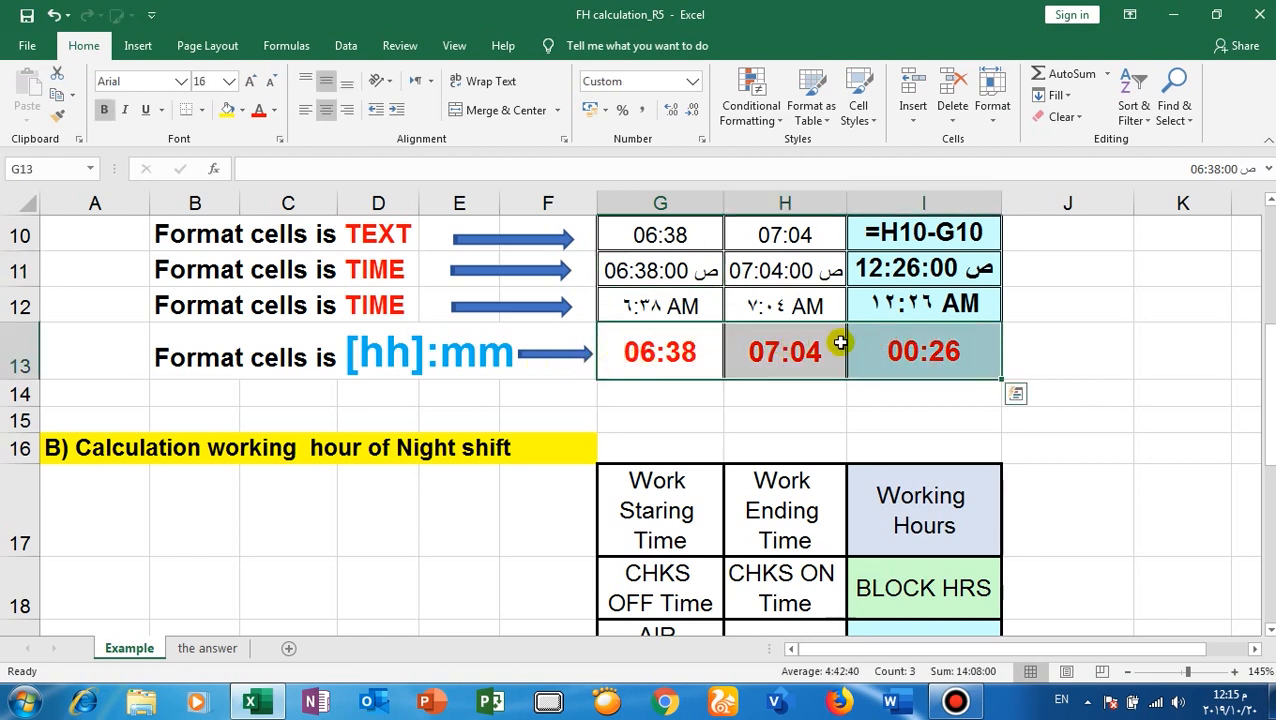
pyautogui.rightClick(785, 351)
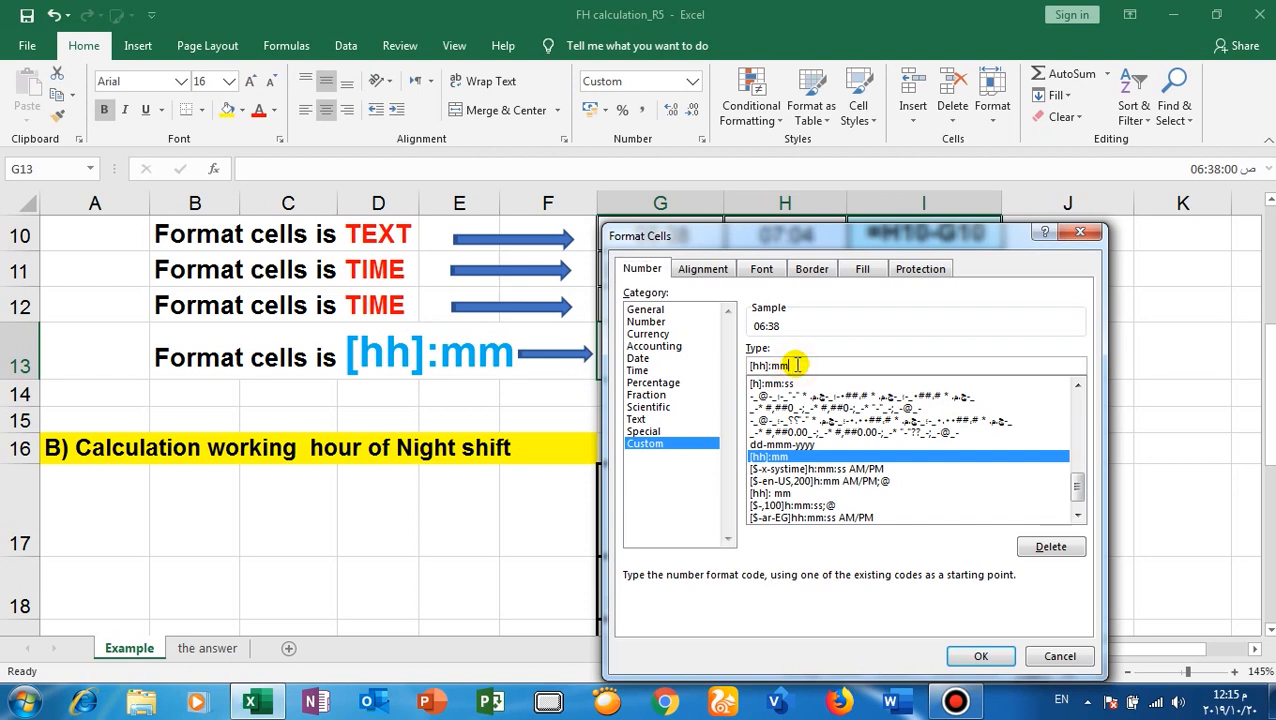
pyautogui.moveTo(720, 470)
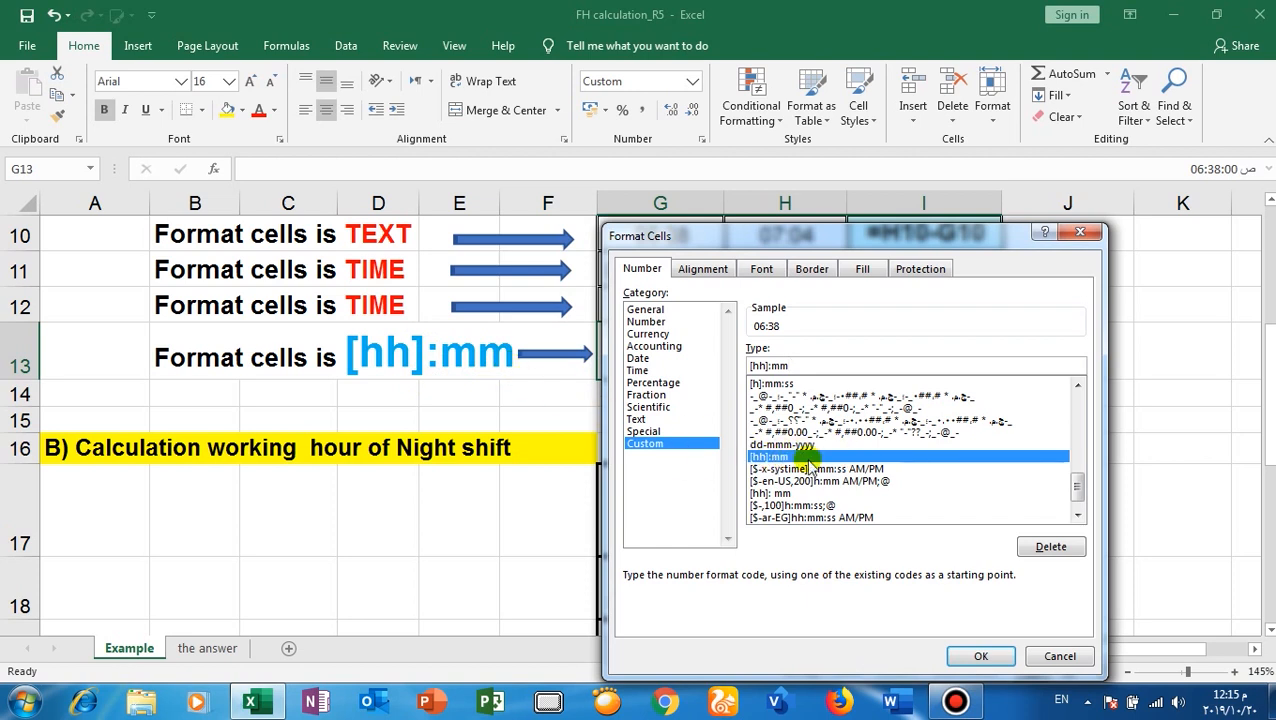
pyautogui.click(980, 656)
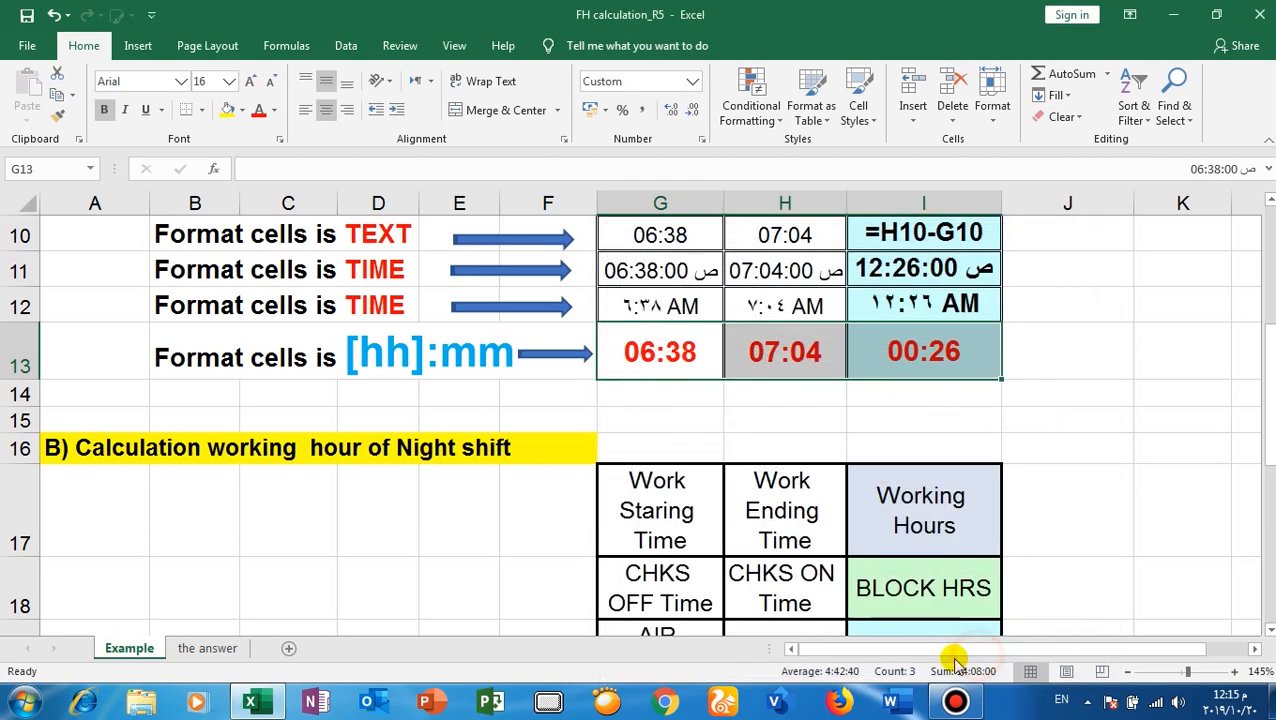
pyautogui.click(923, 351)
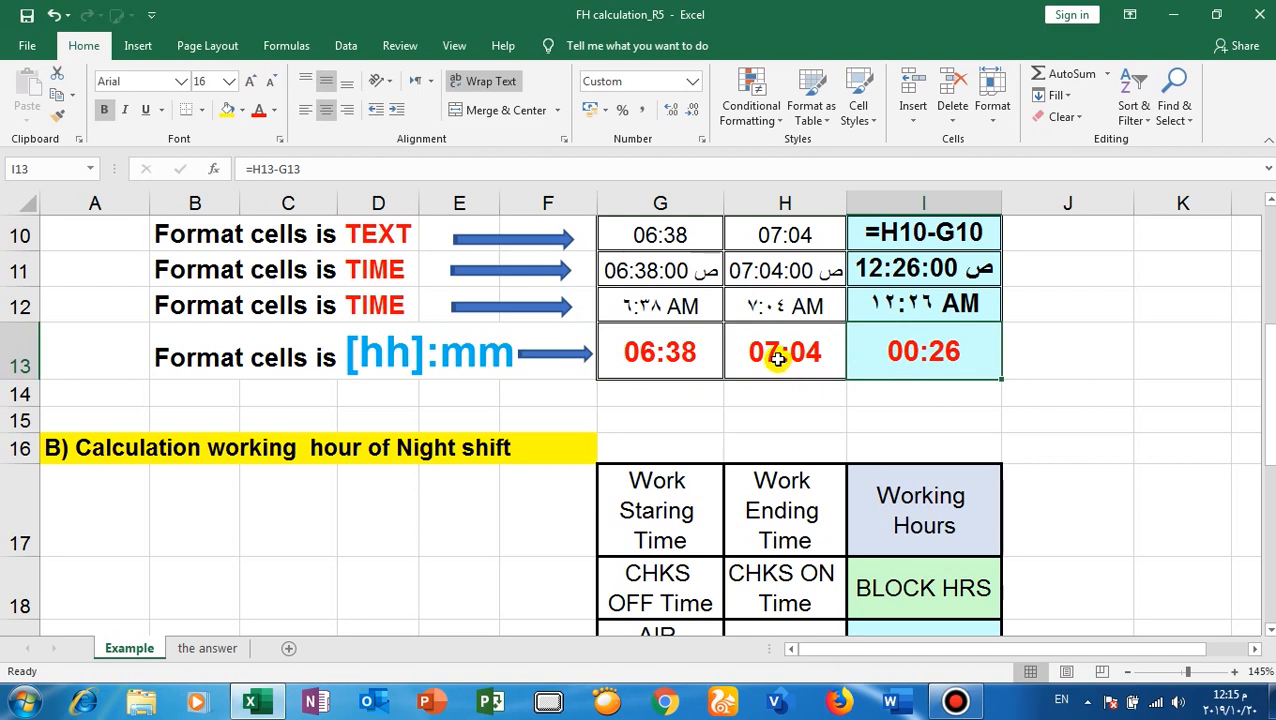
pyautogui.moveTo(668, 358)
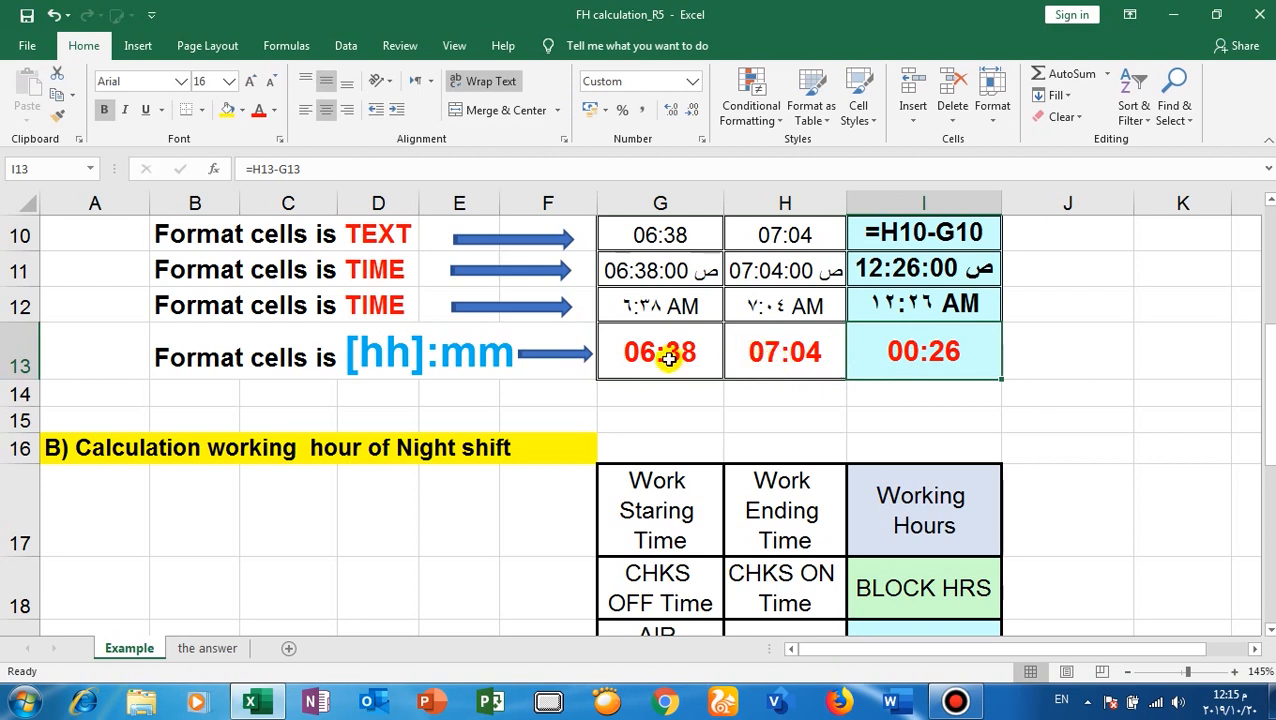
pyautogui.moveTo(920, 353)
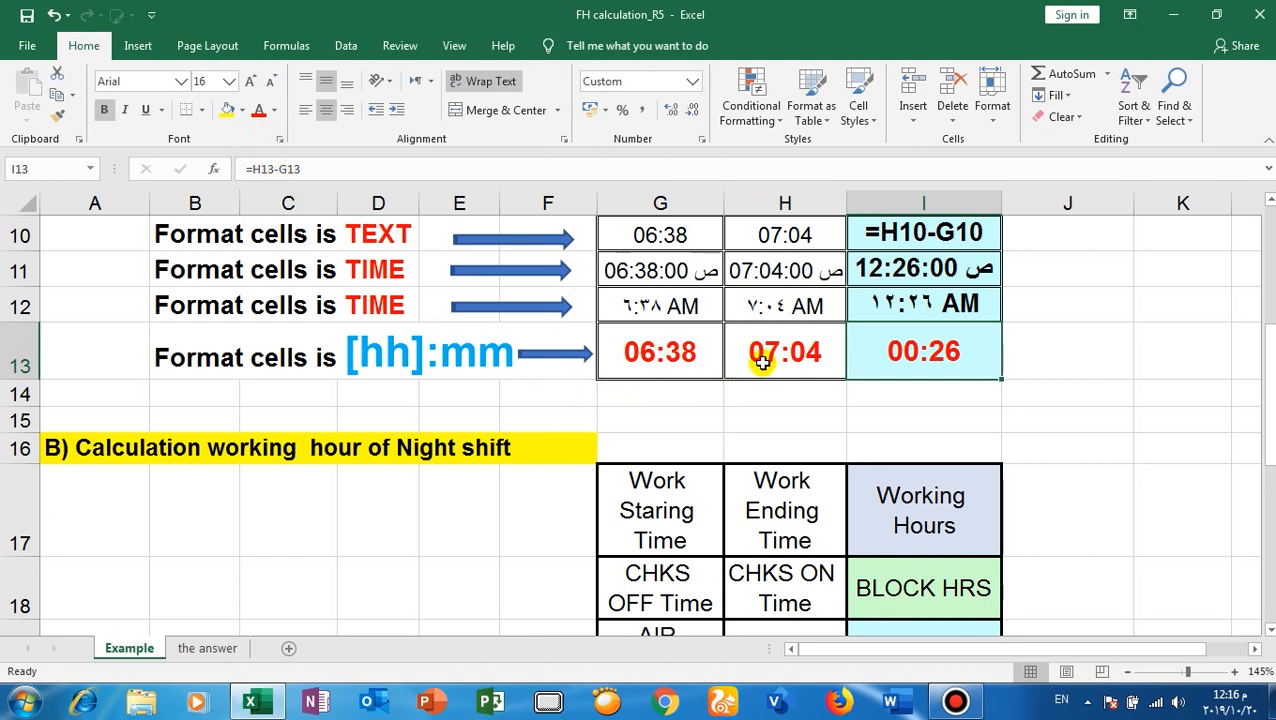
pyautogui.moveTo(790, 295)
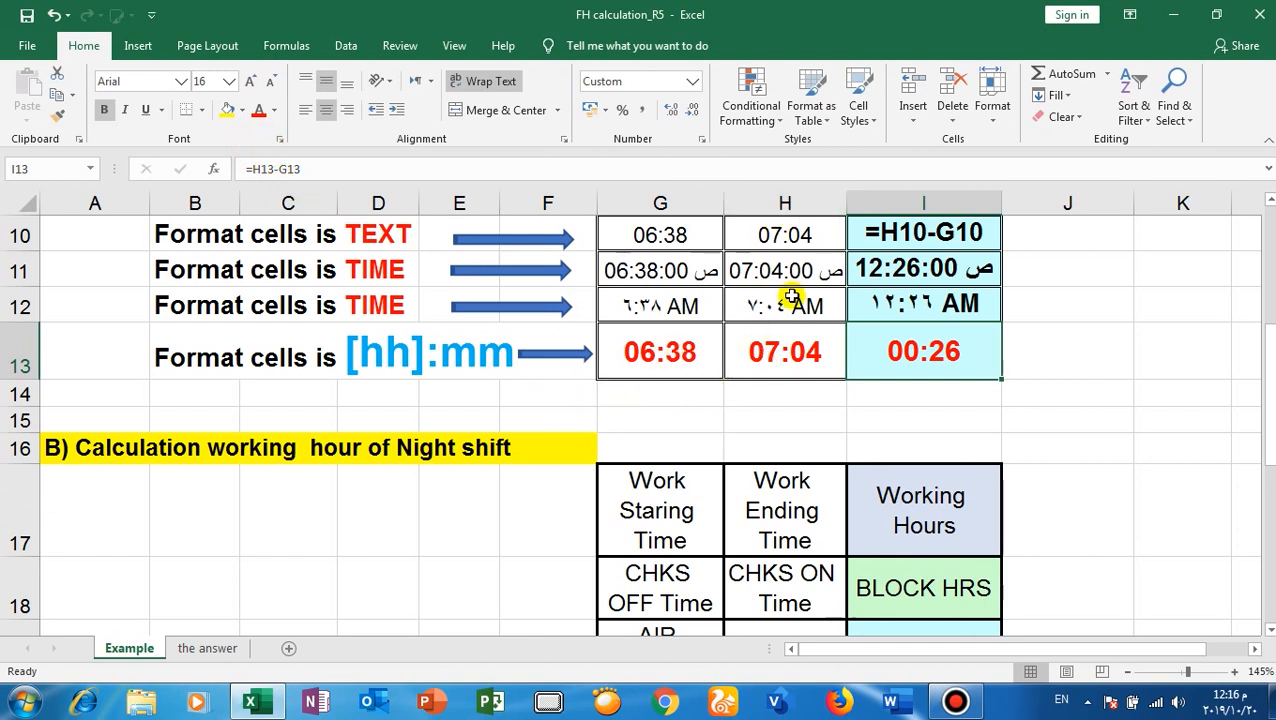
pyautogui.moveTo(567, 366)
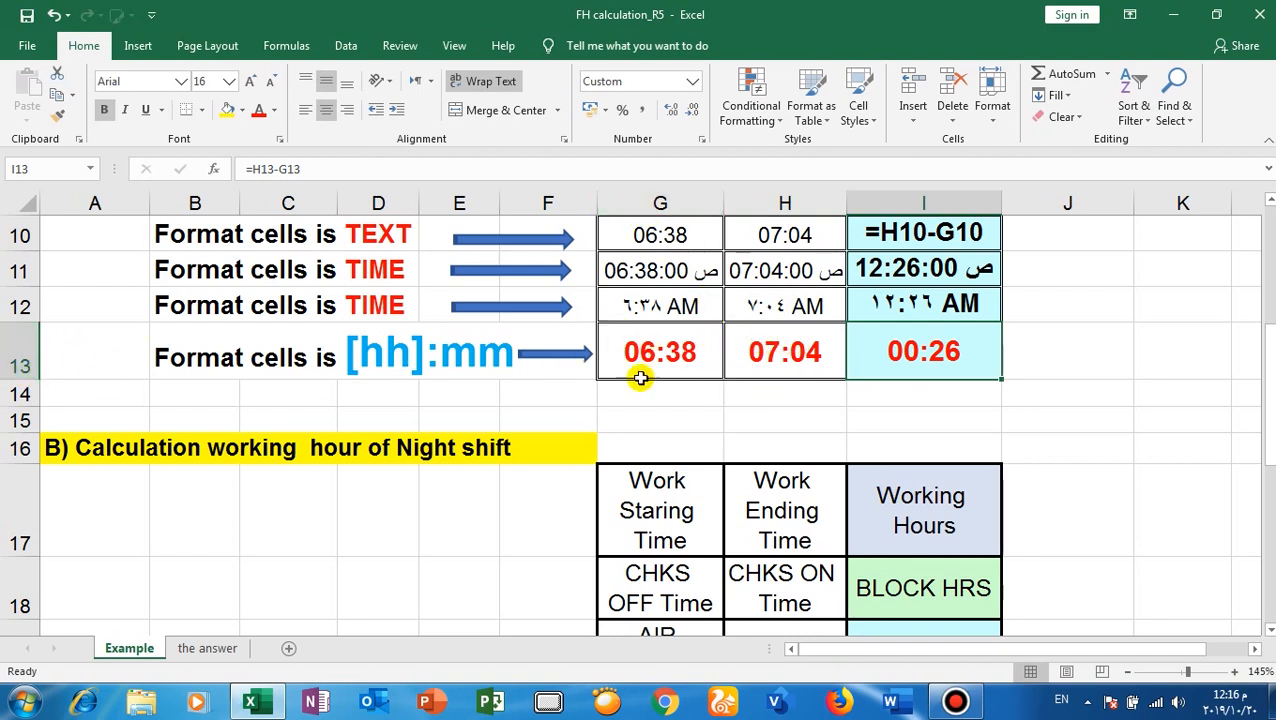
pyautogui.moveTo(968, 352)
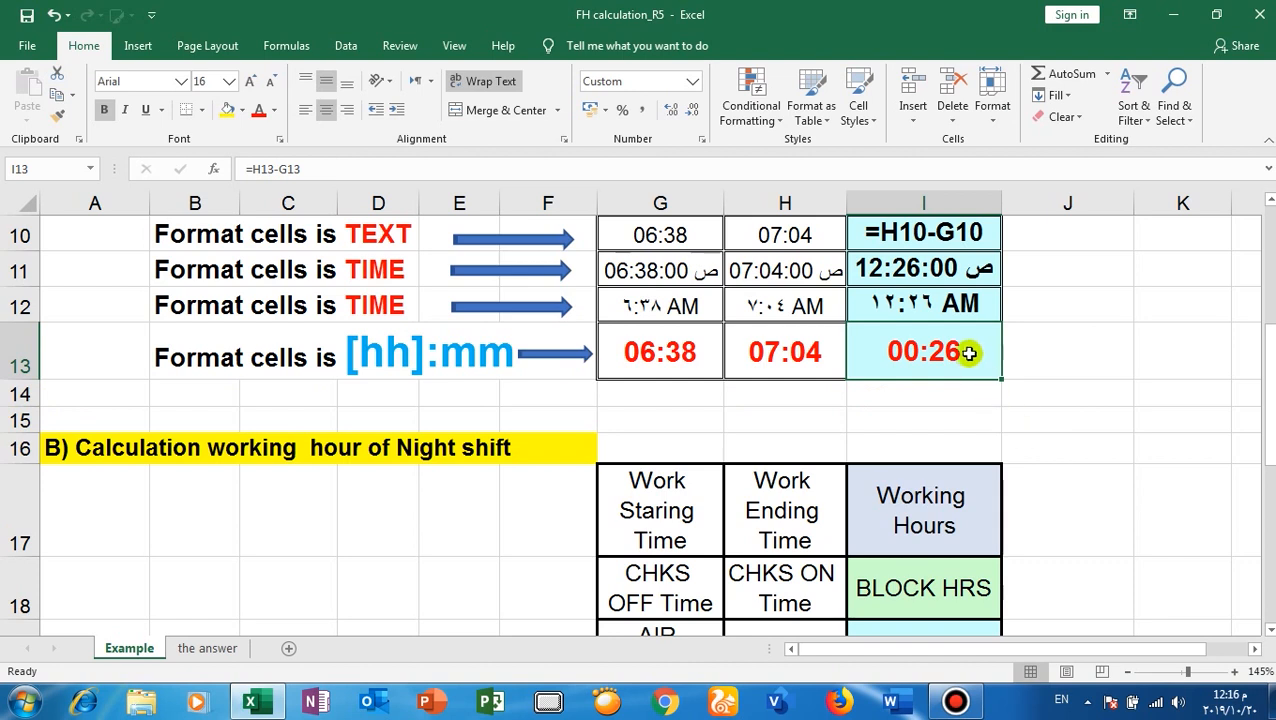
pyautogui.moveTo(916, 444)
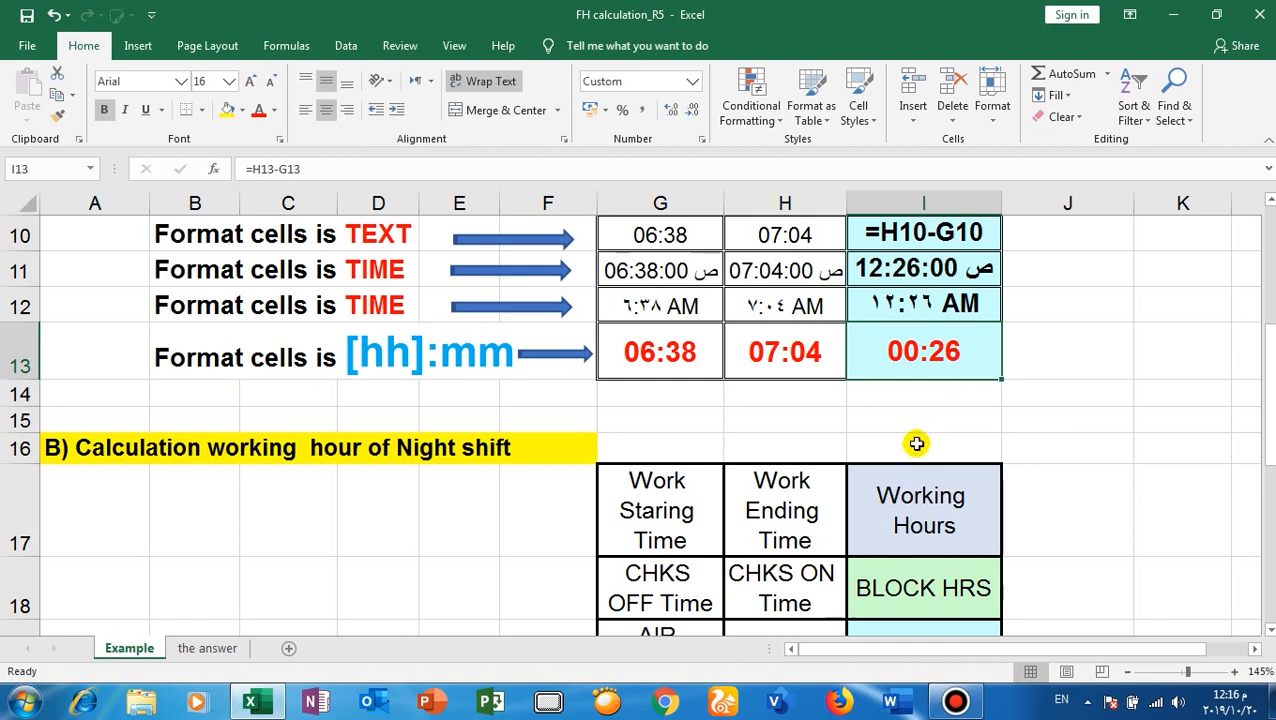
pyautogui.moveTo(830, 411)
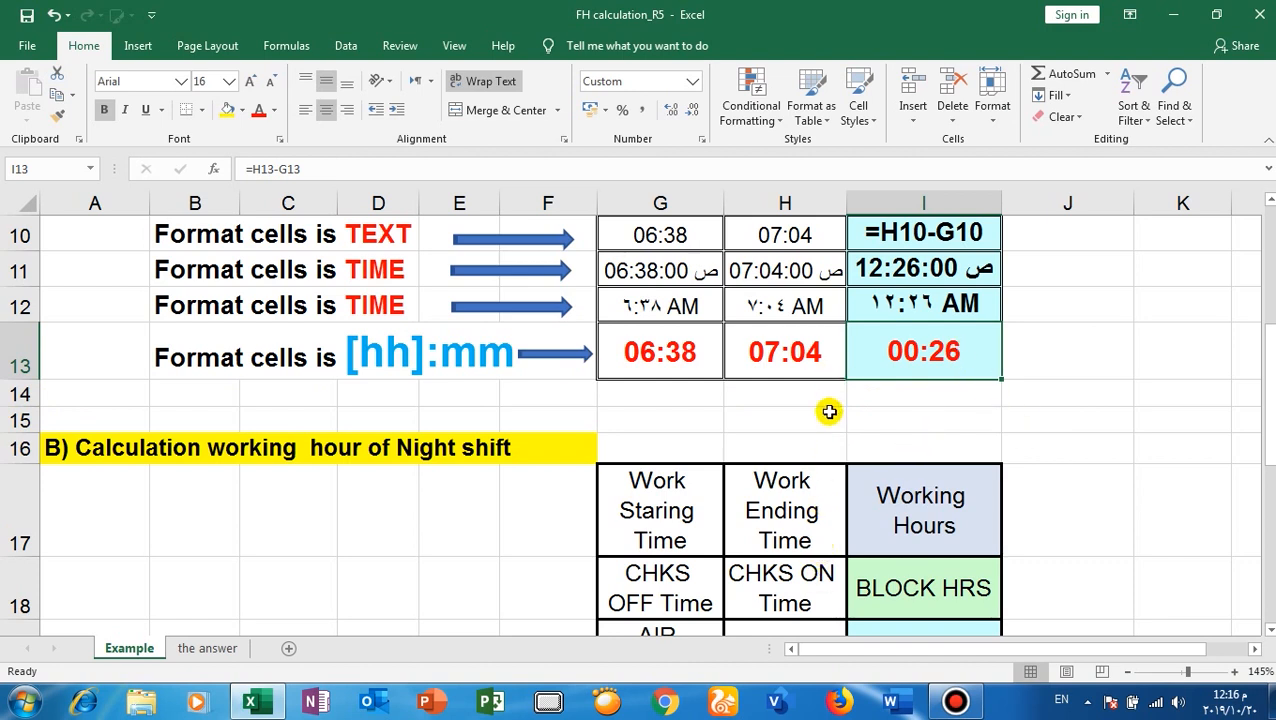
pyautogui.click(784, 419)
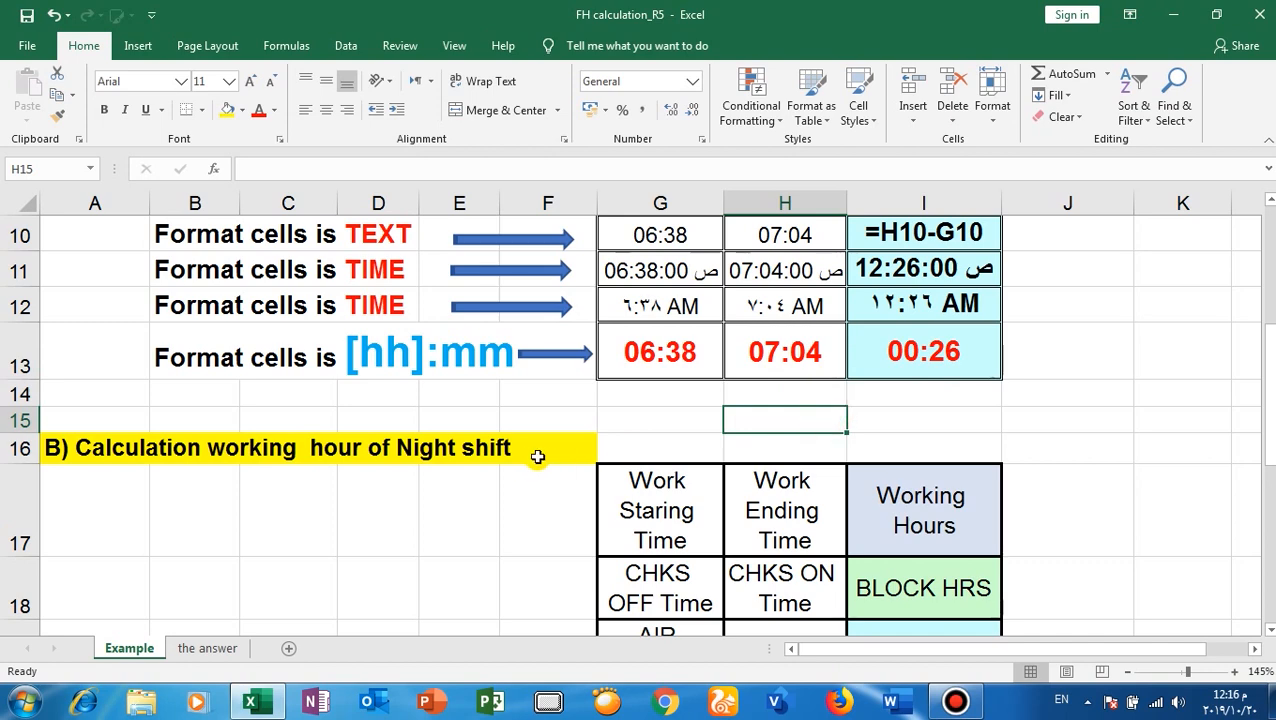
# Step: Scroll to the night-shift section where 22:20 to 03:10 shows ##### or 04:50
pyautogui.scroll(-3)
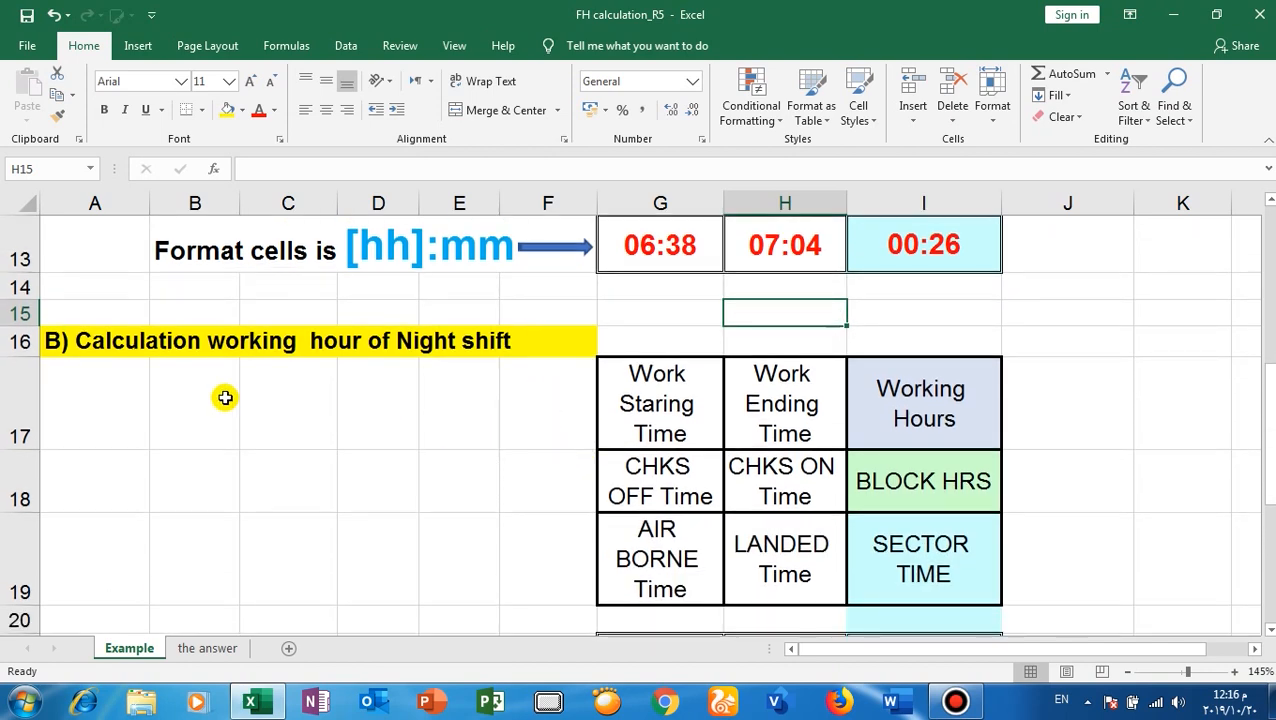
pyautogui.moveTo(239, 419)
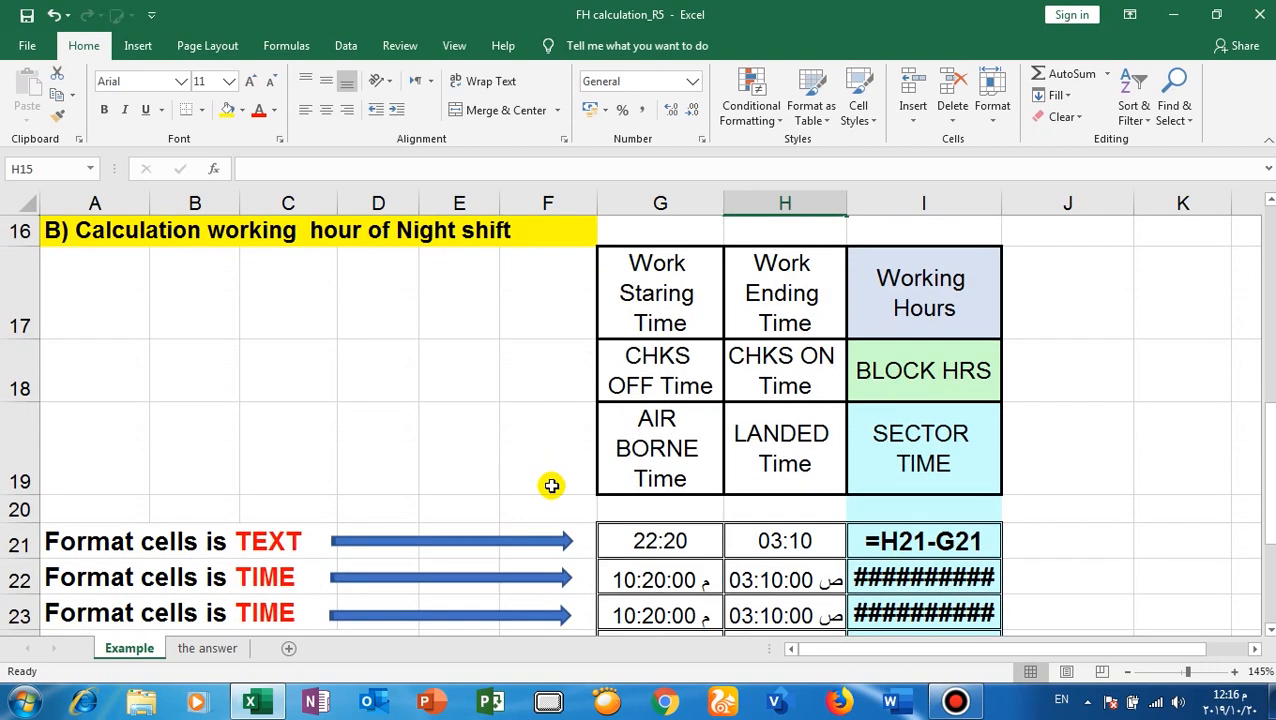
pyautogui.moveTo(705, 558)
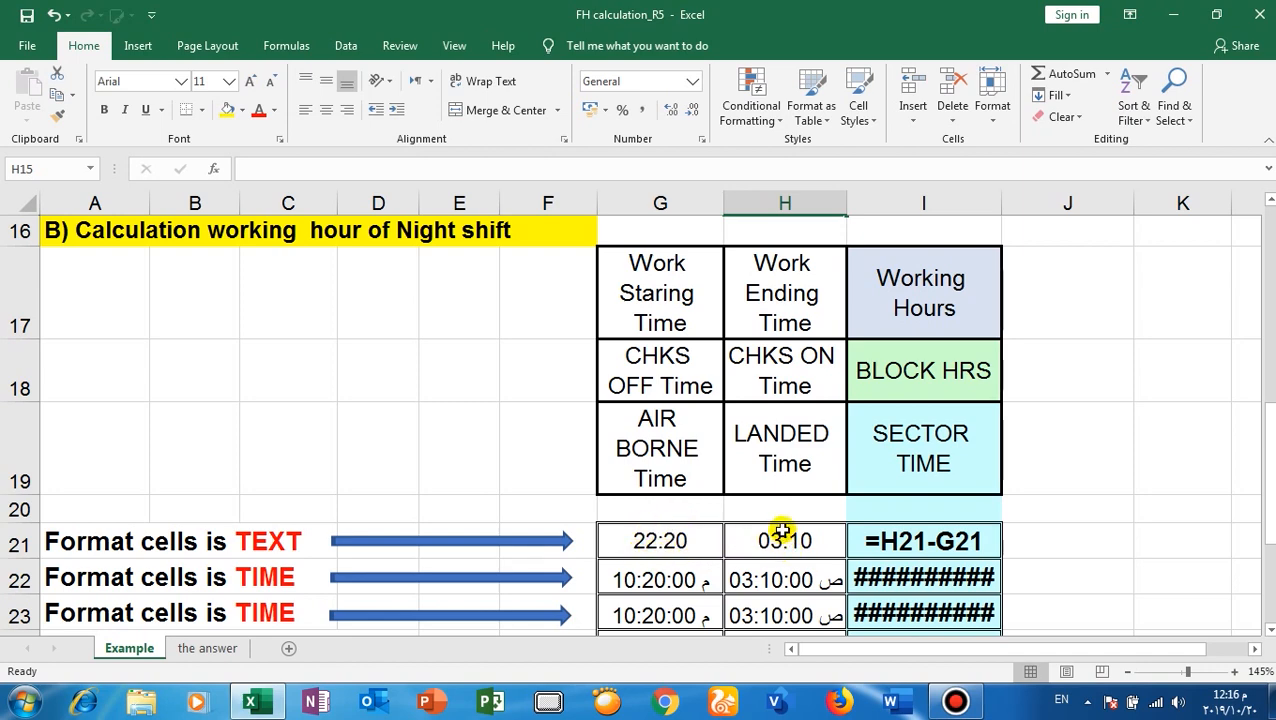
pyautogui.scroll(-3)
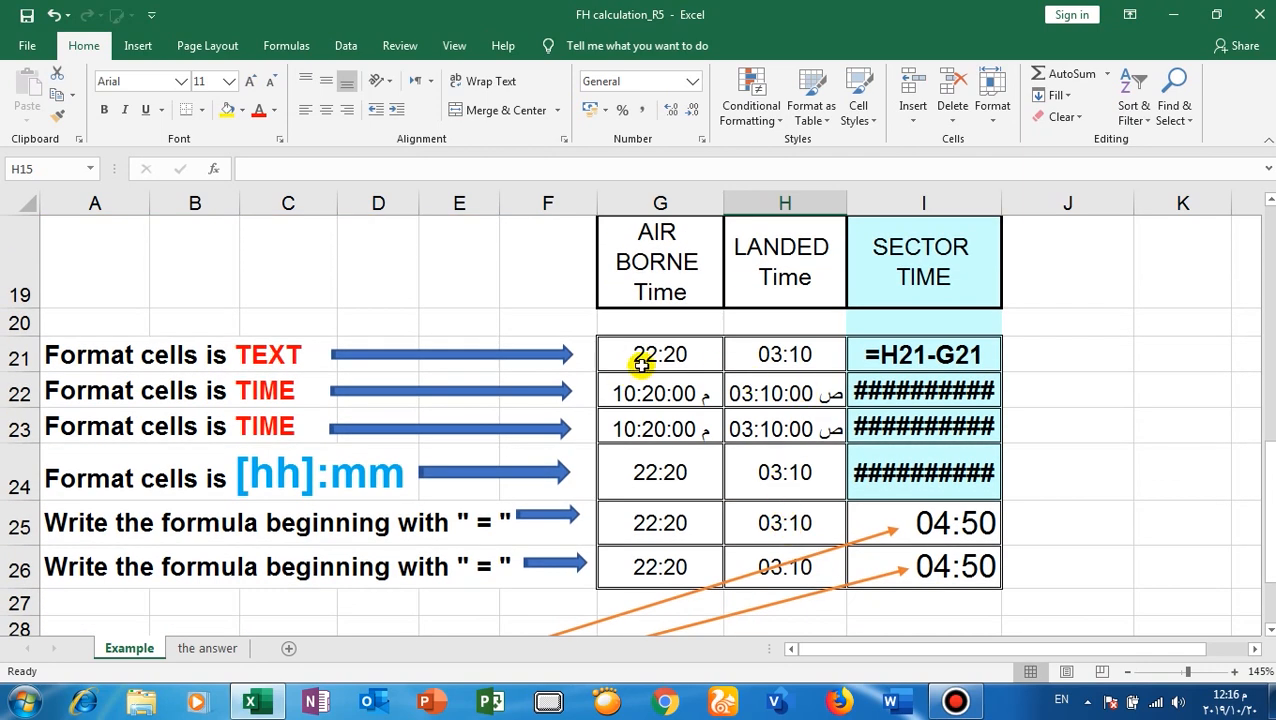
pyautogui.moveTo(765, 360)
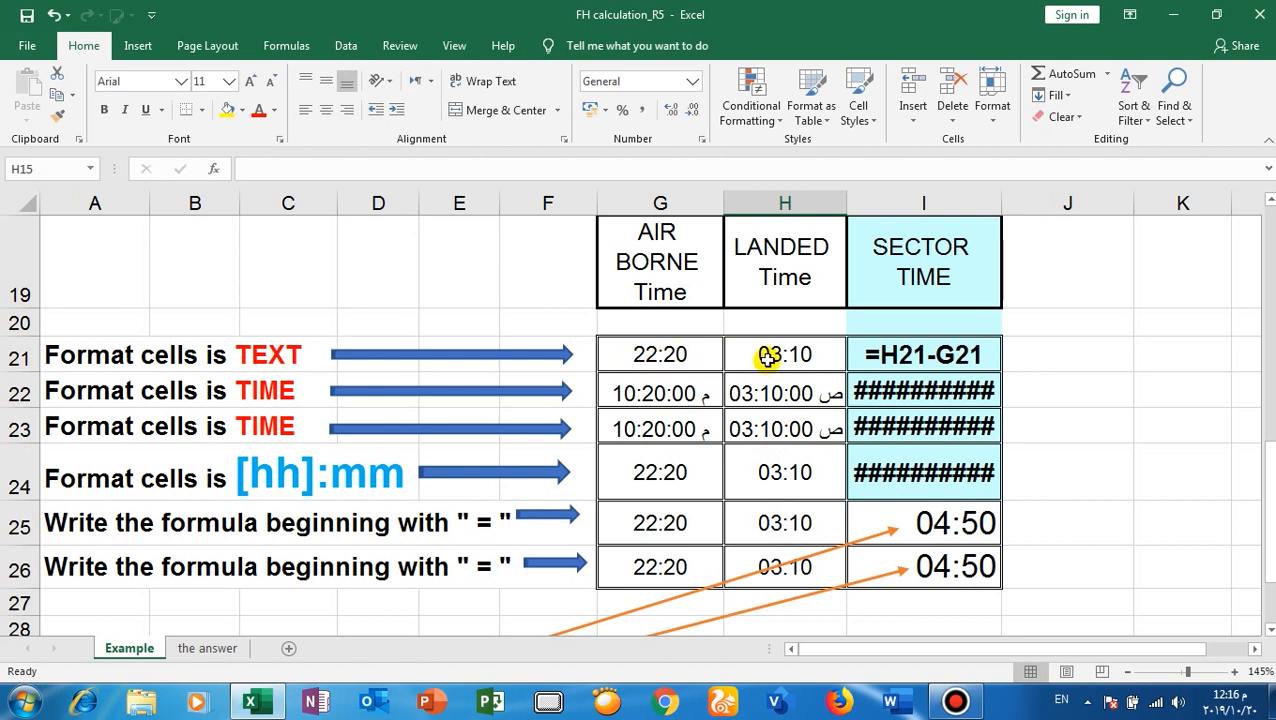
pyautogui.moveTo(775, 358)
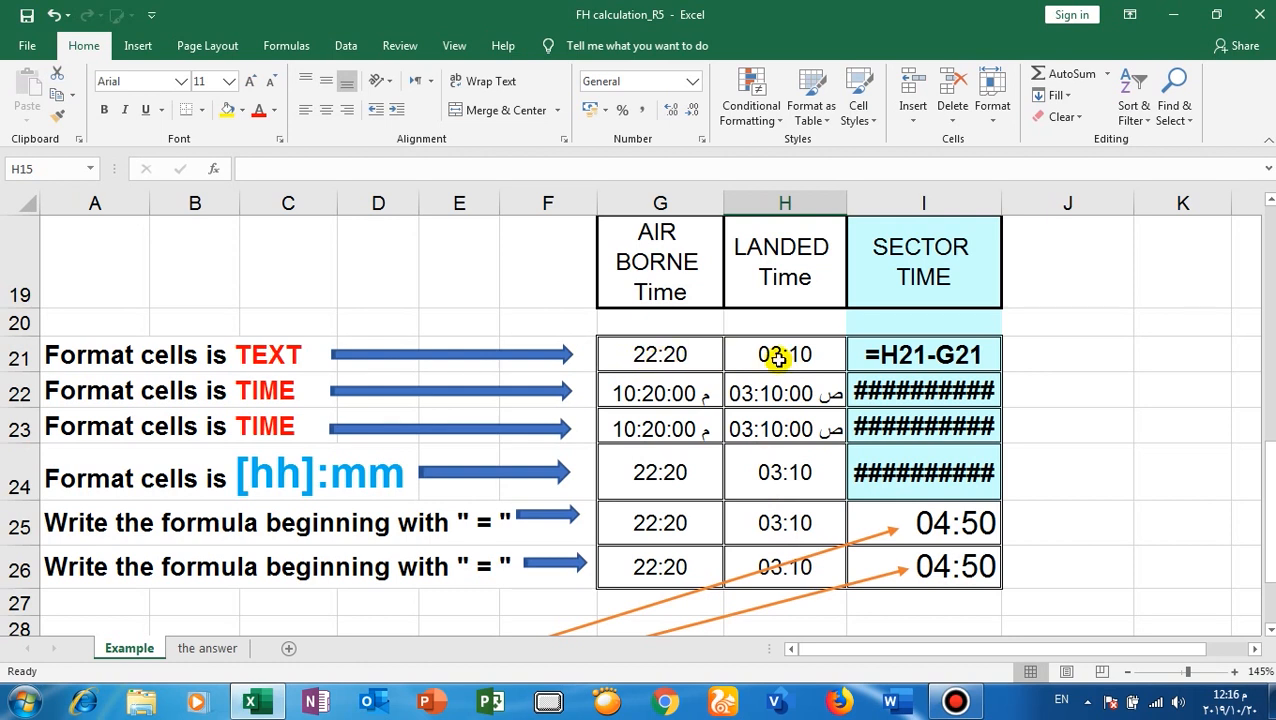
pyautogui.moveTo(308, 398)
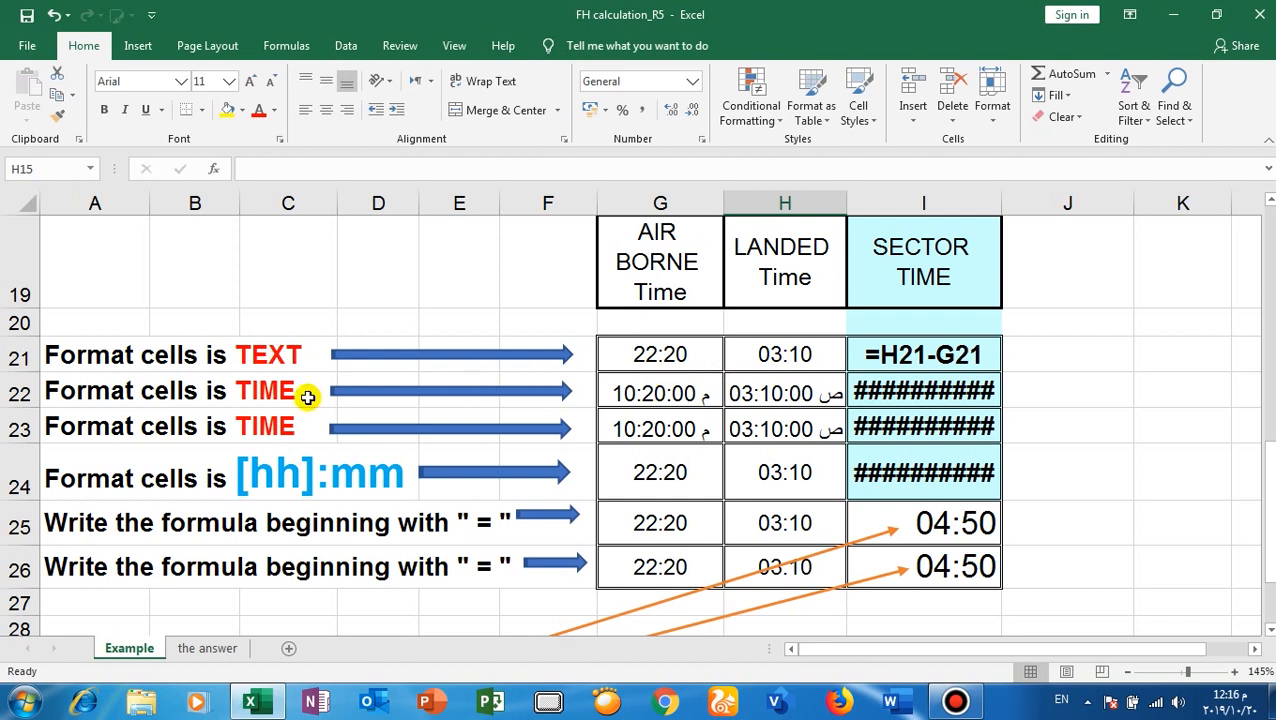
pyautogui.moveTo(613, 357)
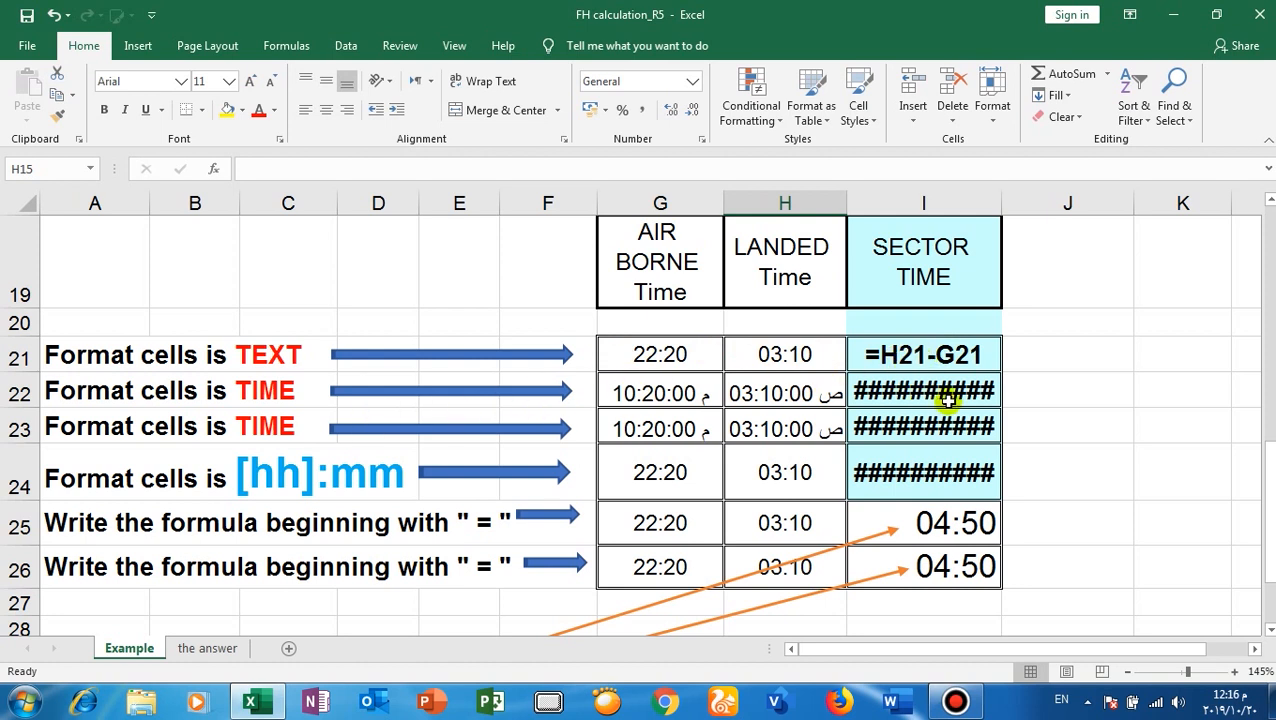
pyautogui.moveTo(280, 432)
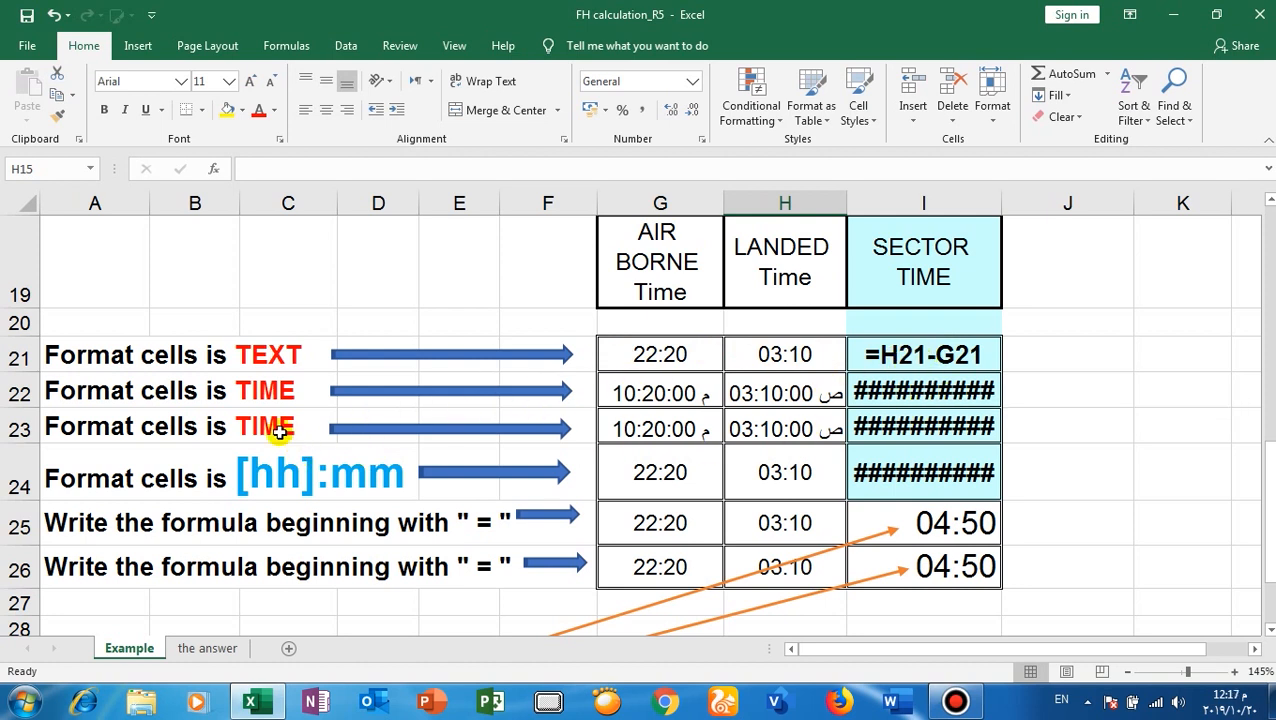
pyautogui.moveTo(855, 428)
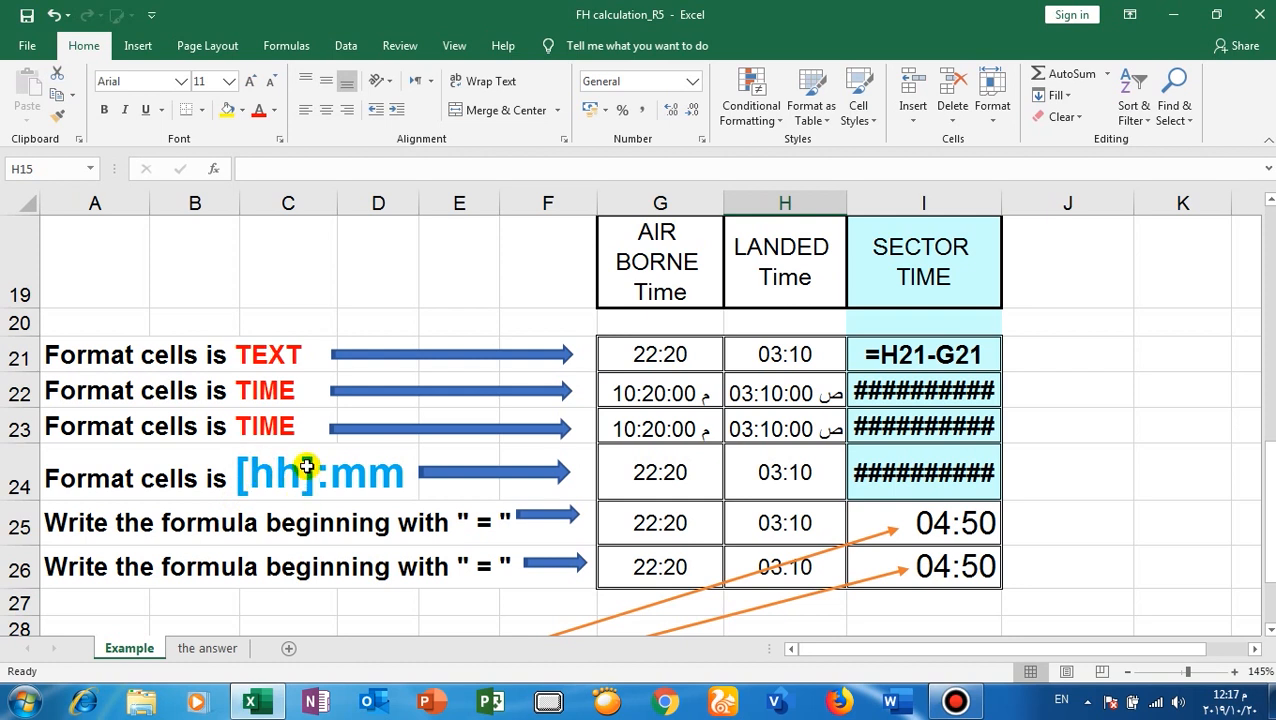
pyautogui.moveTo(324, 507)
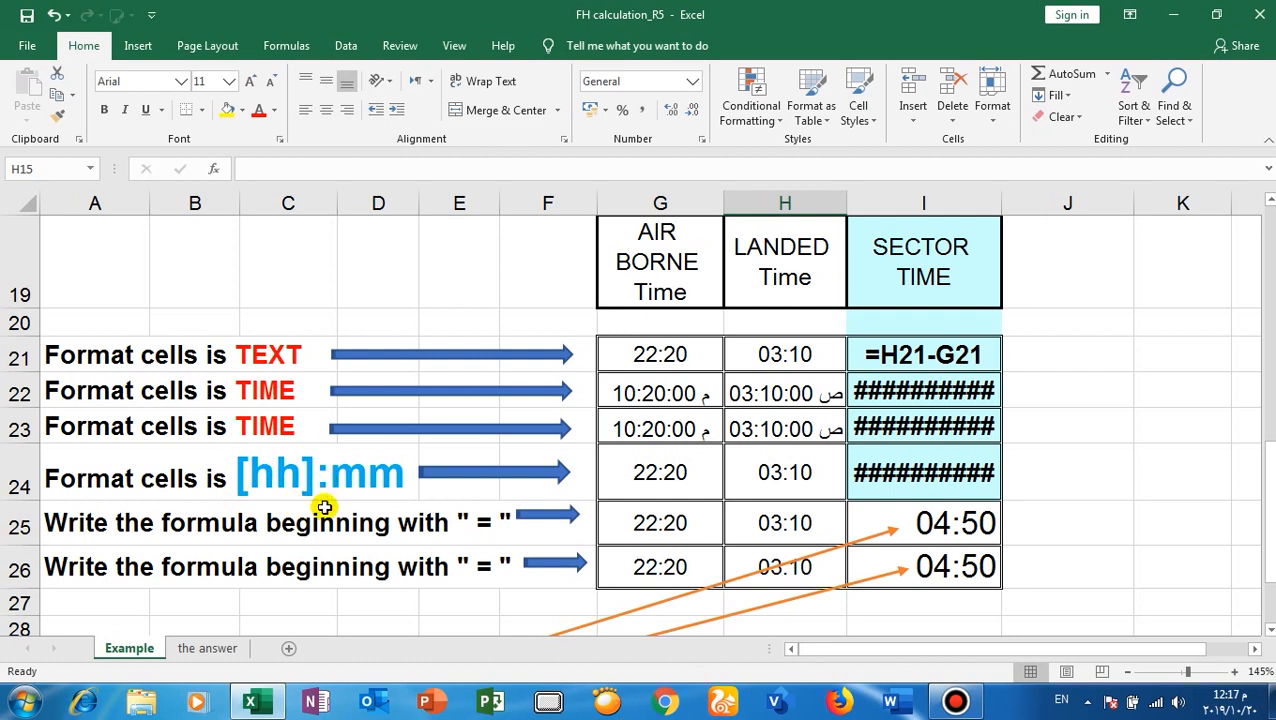
pyautogui.moveTo(382, 483)
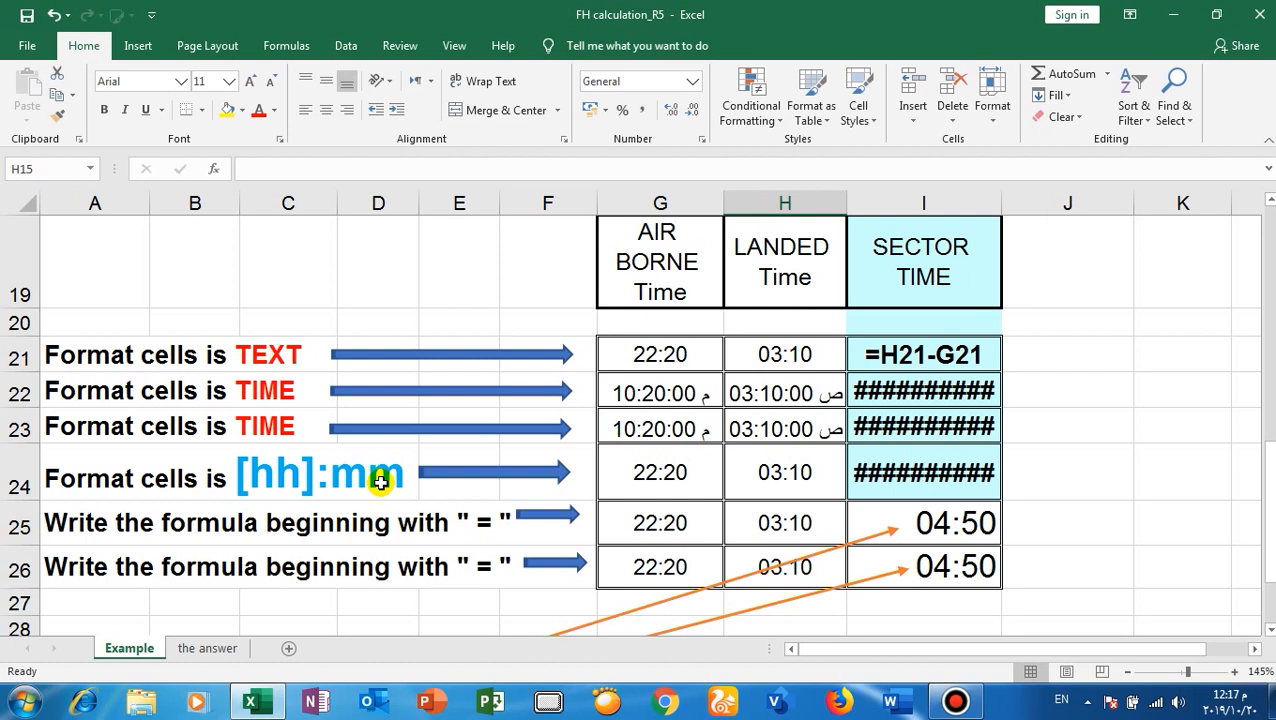
pyautogui.moveTo(379, 478)
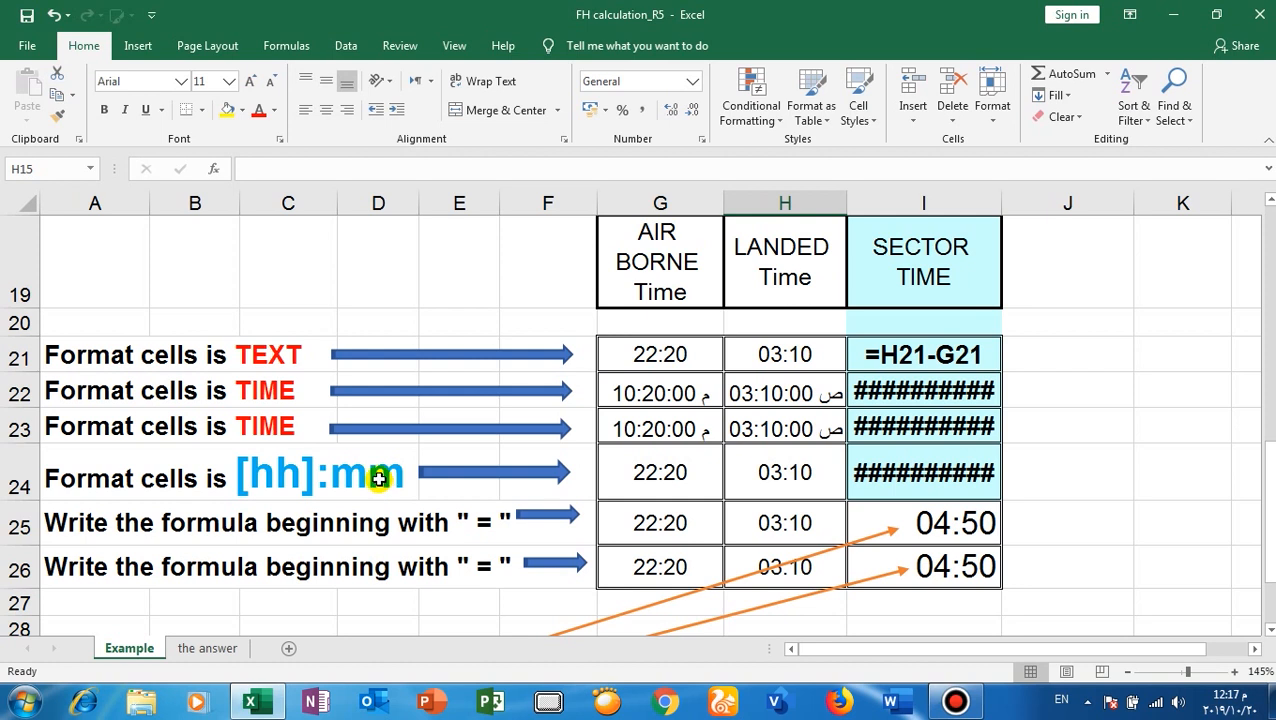
pyautogui.moveTo(357, 511)
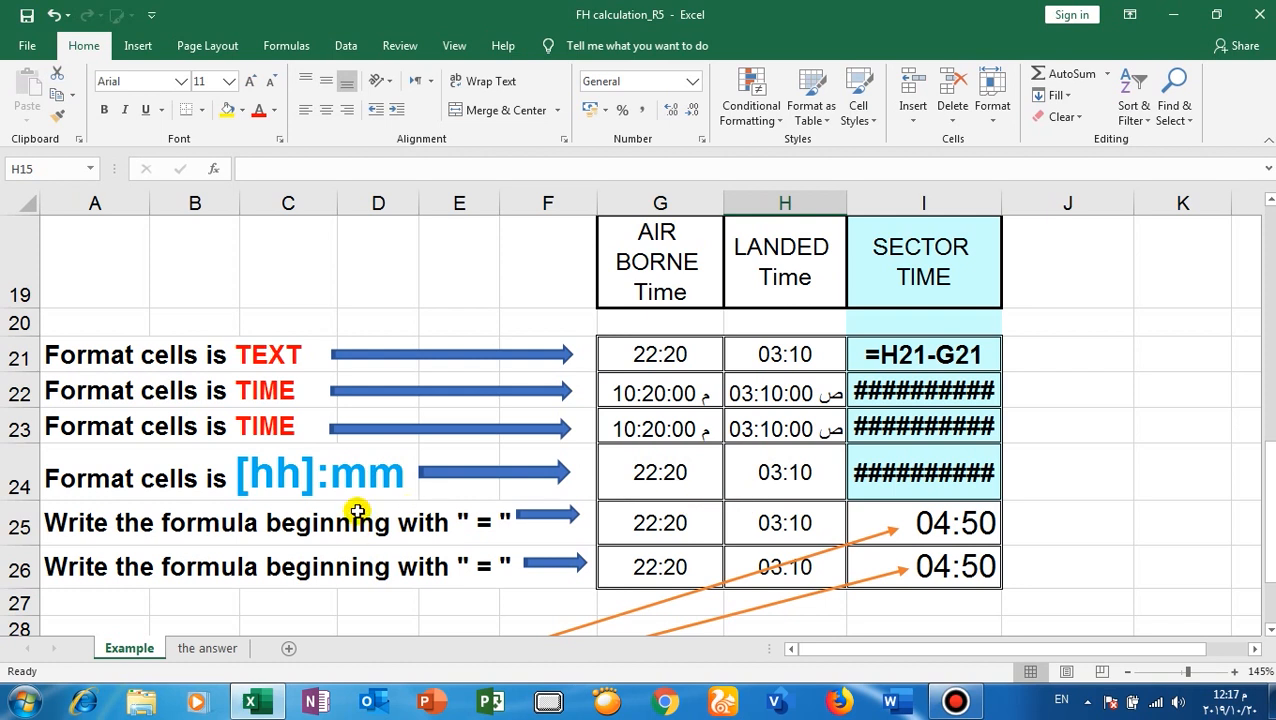
pyautogui.moveTo(519, 481)
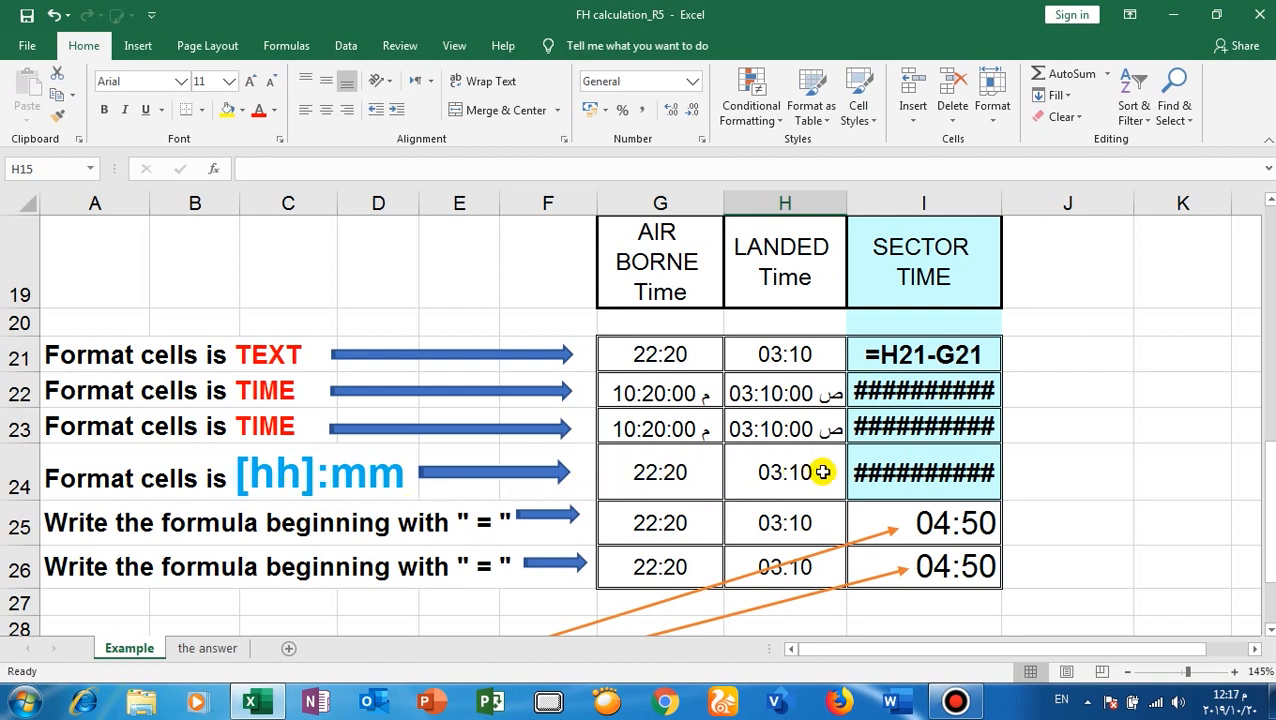
pyautogui.moveTo(920, 471)
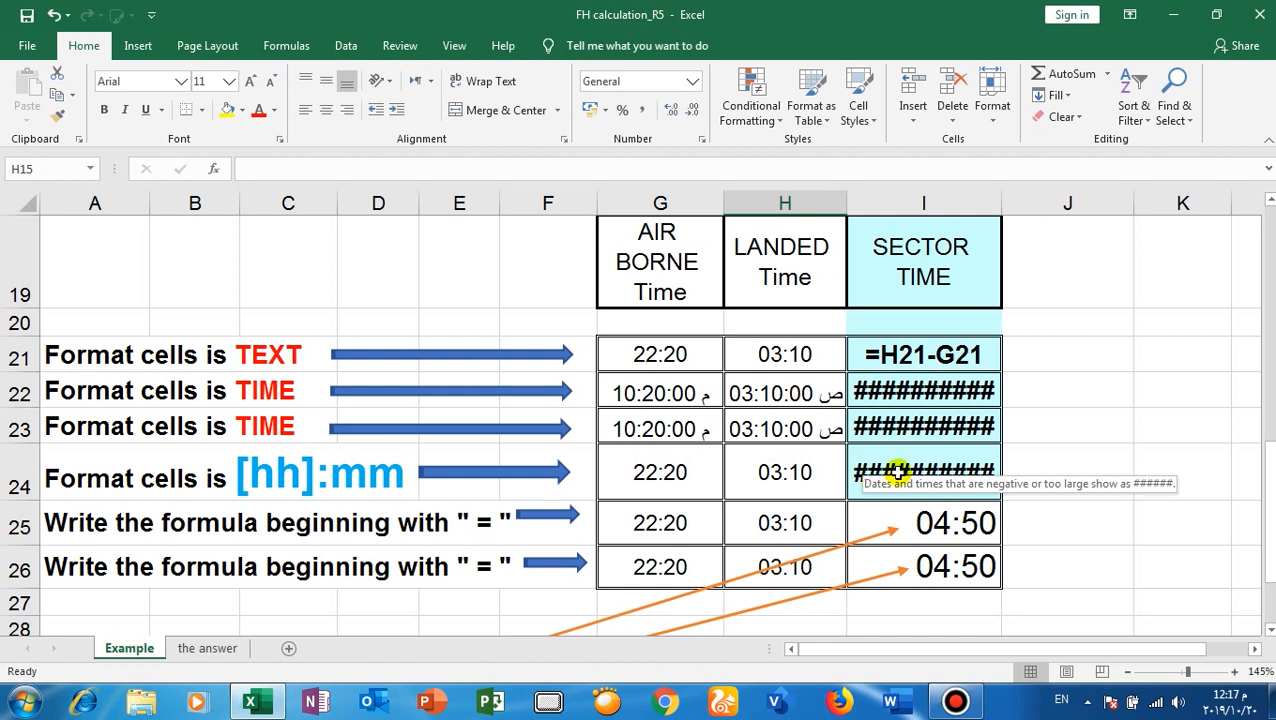
pyautogui.click(923, 472)
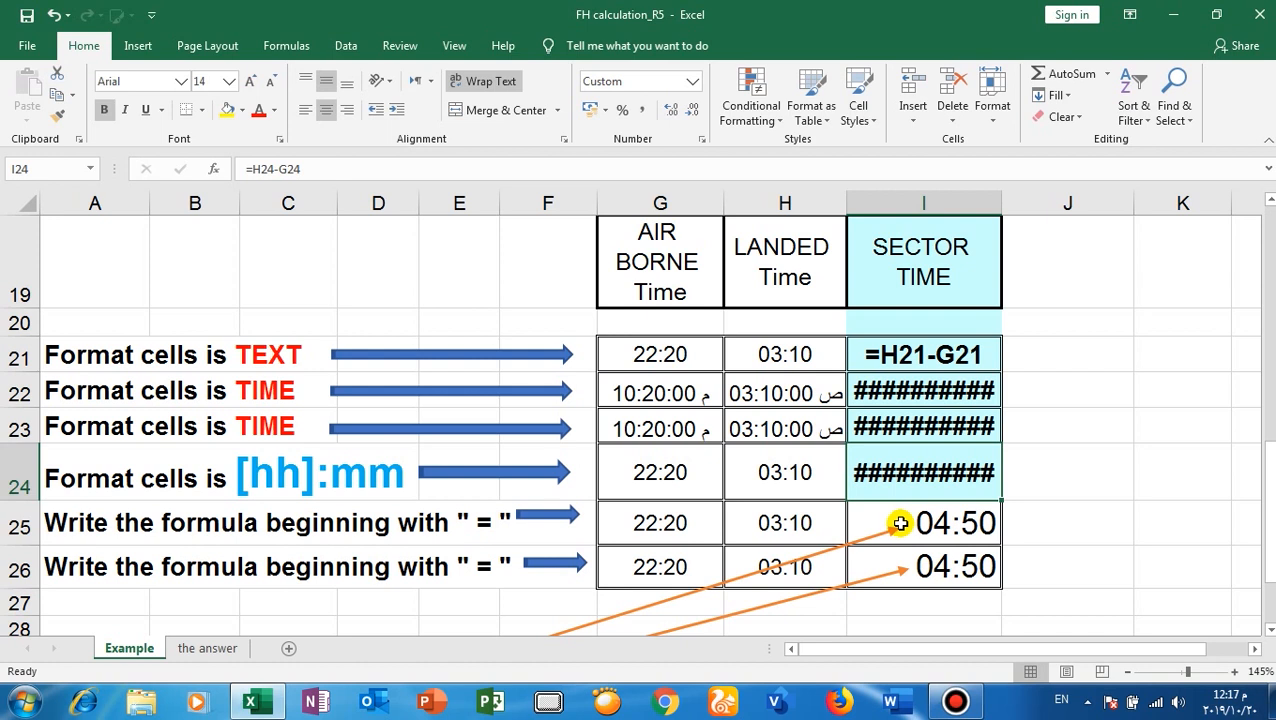
pyautogui.scroll(-3)
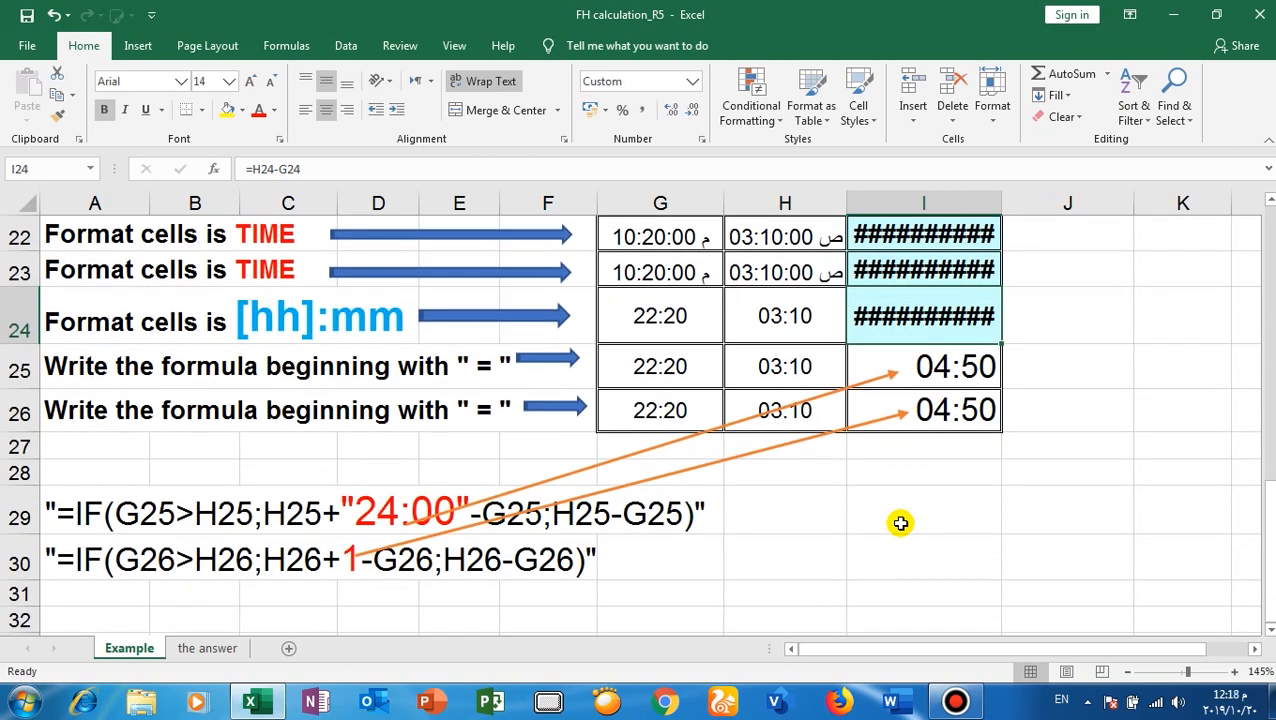
pyautogui.moveTo(67, 541)
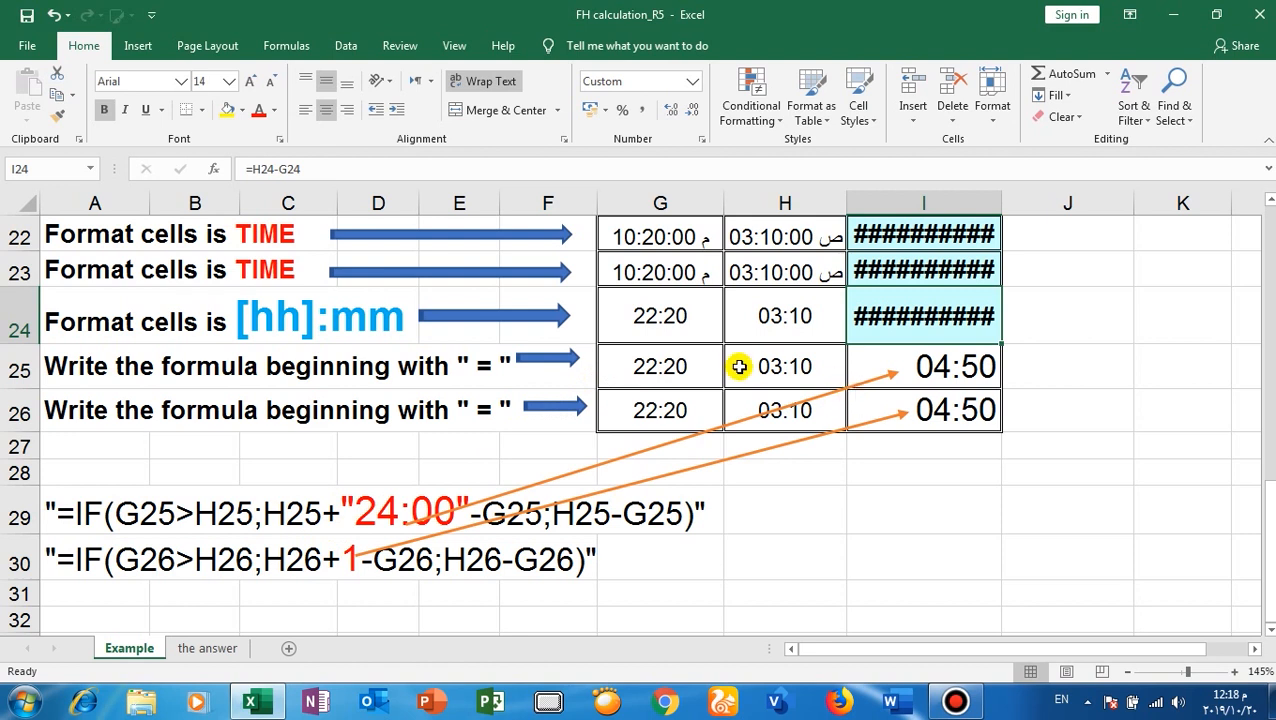
pyautogui.moveTo(238, 540)
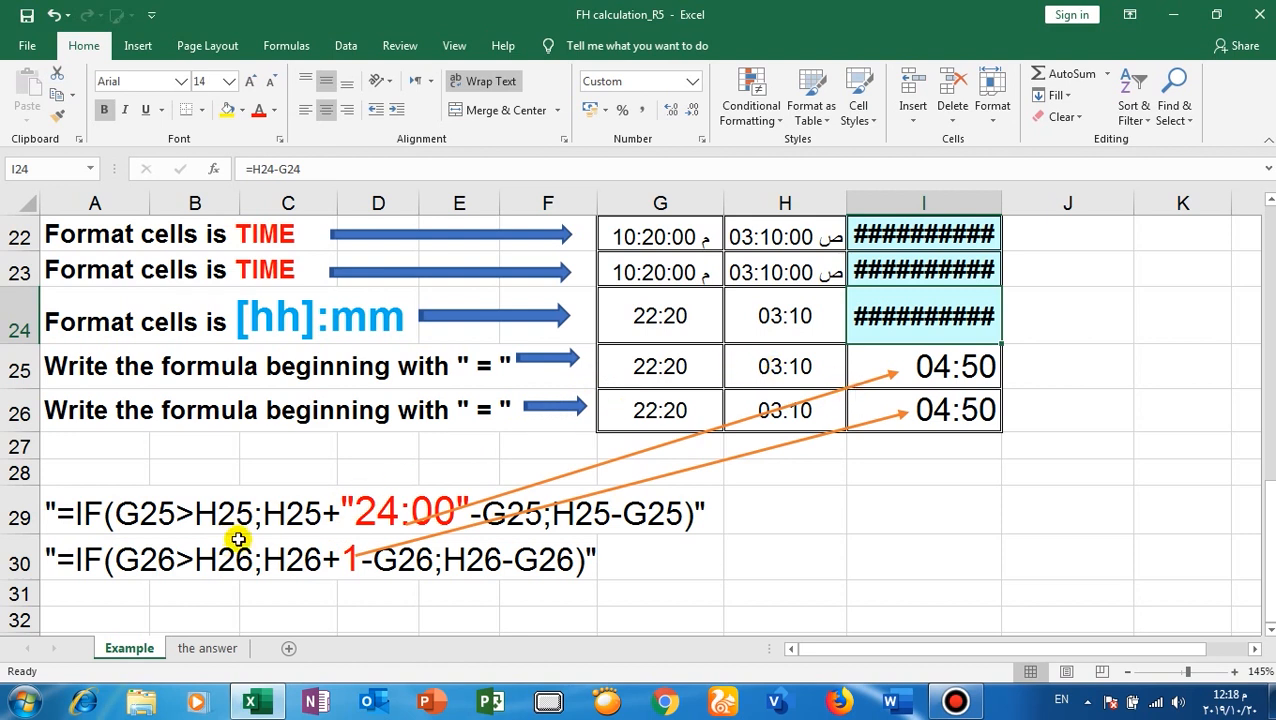
pyautogui.moveTo(200, 528)
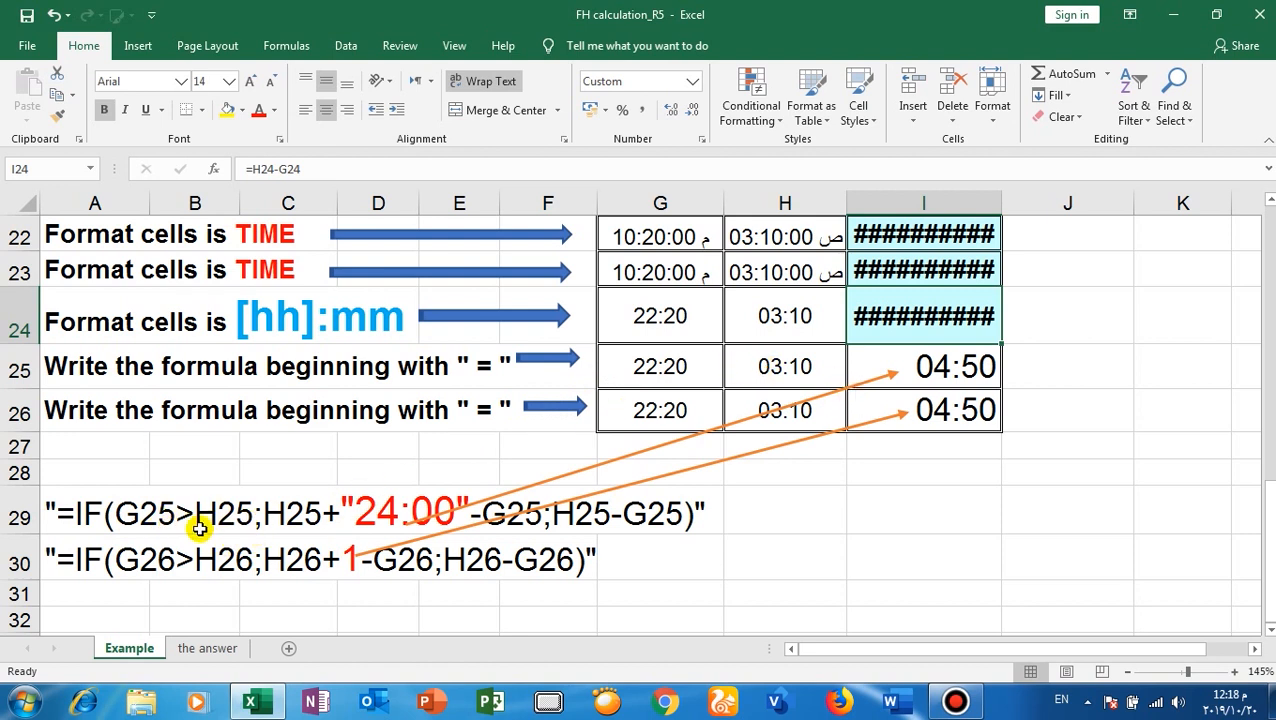
pyautogui.moveTo(227, 501)
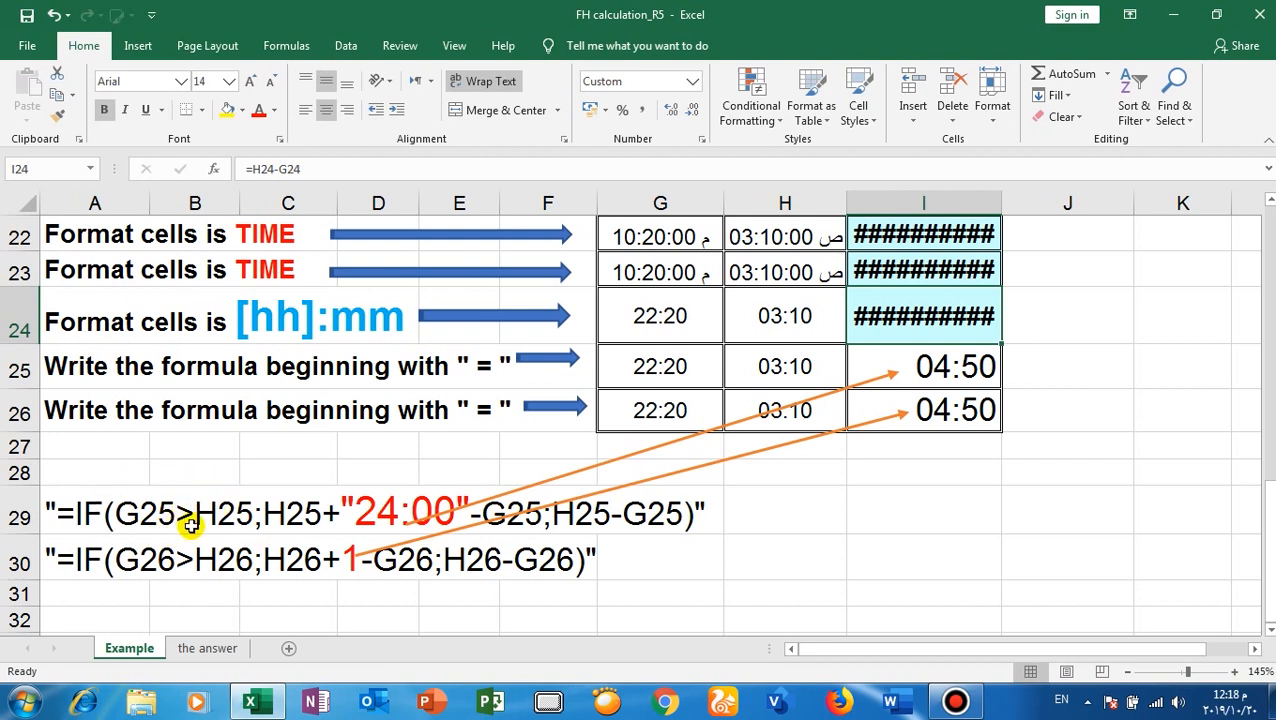
pyautogui.moveTo(184, 530)
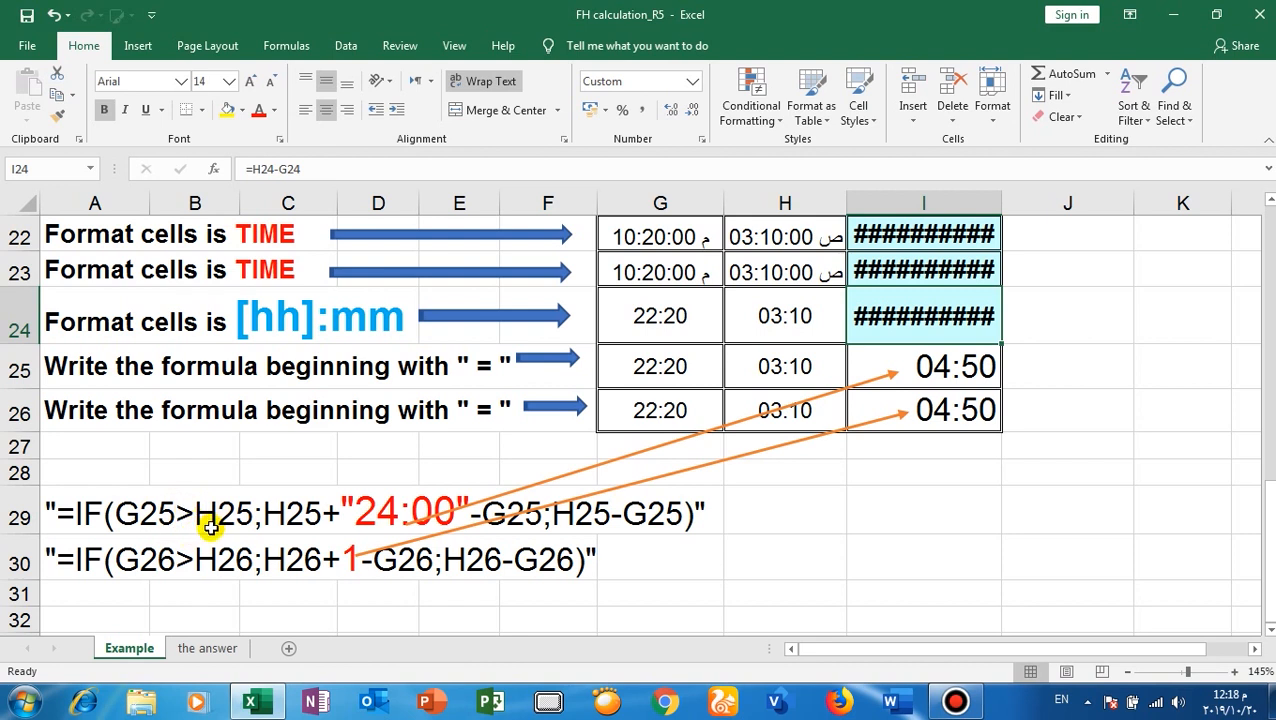
pyautogui.moveTo(248, 527)
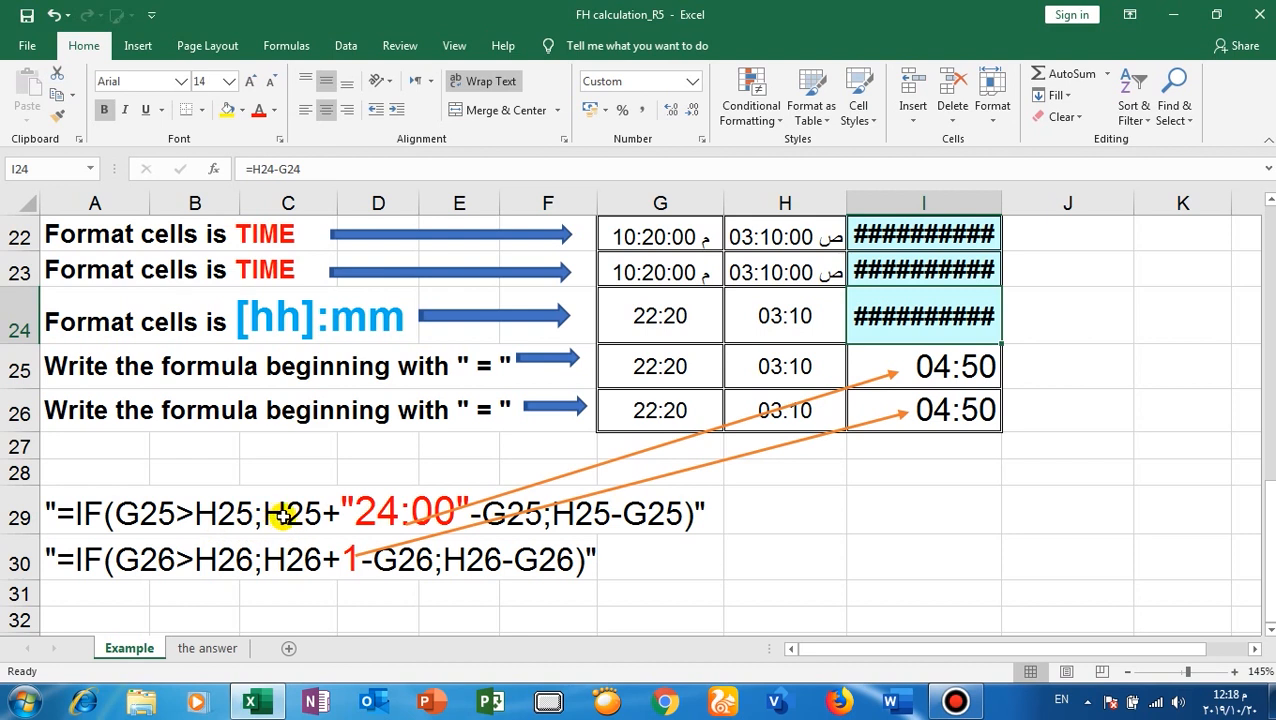
pyautogui.moveTo(265, 540)
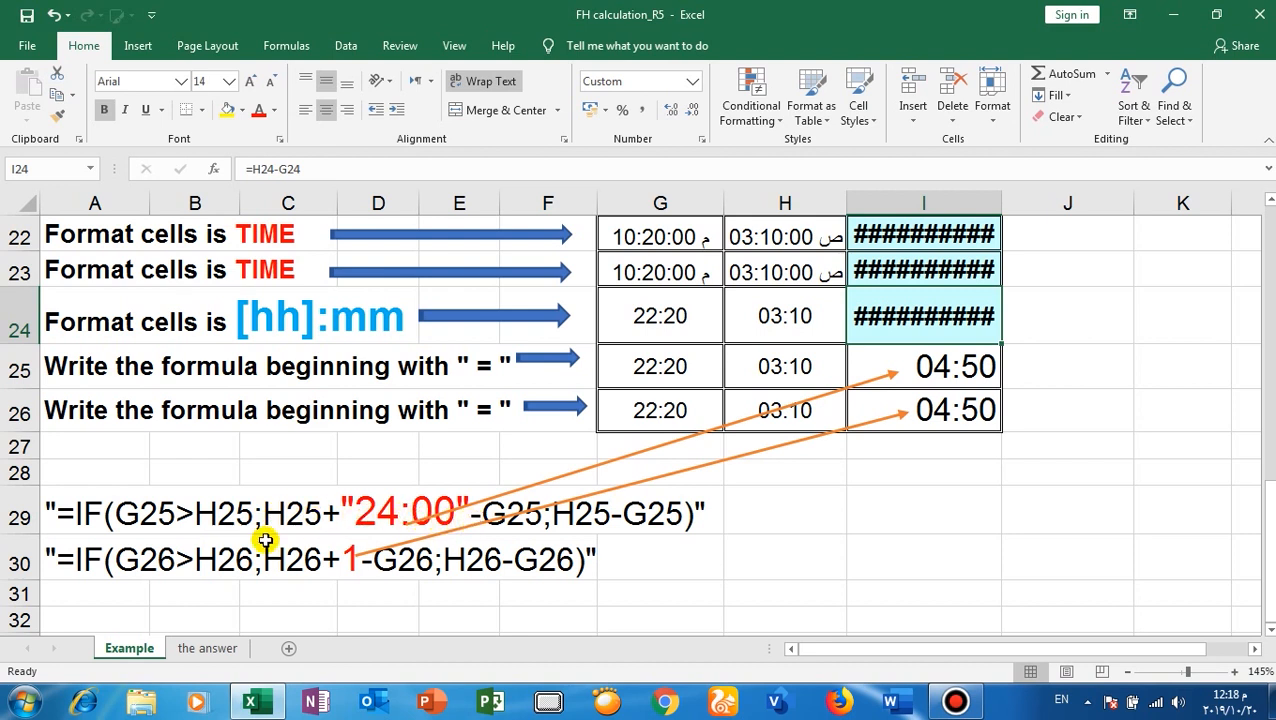
pyautogui.moveTo(305, 521)
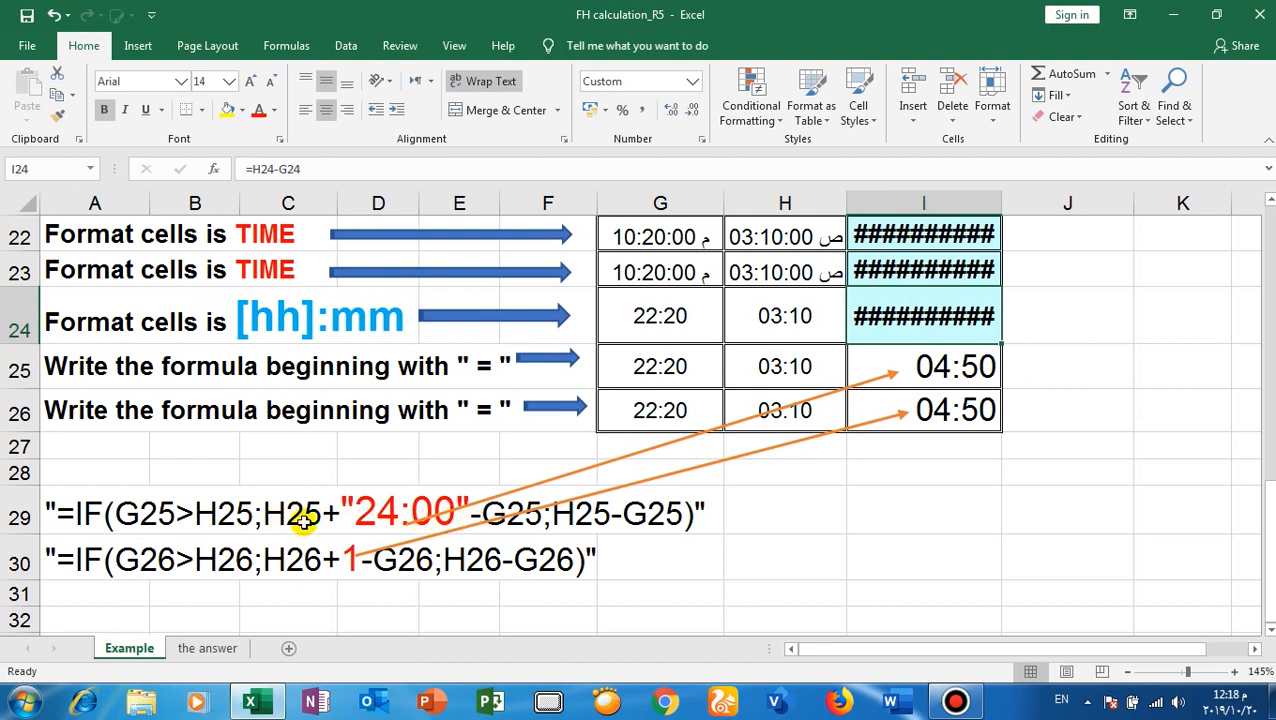
pyautogui.moveTo(422, 527)
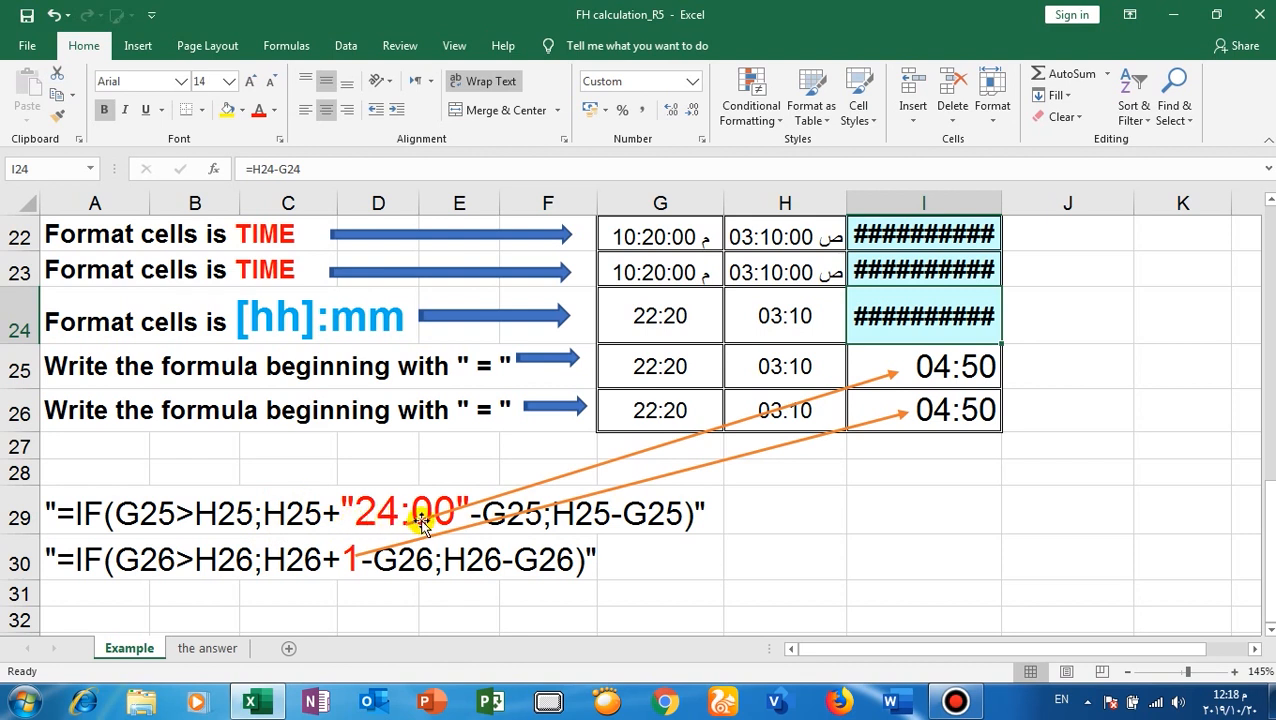
pyautogui.moveTo(310, 525)
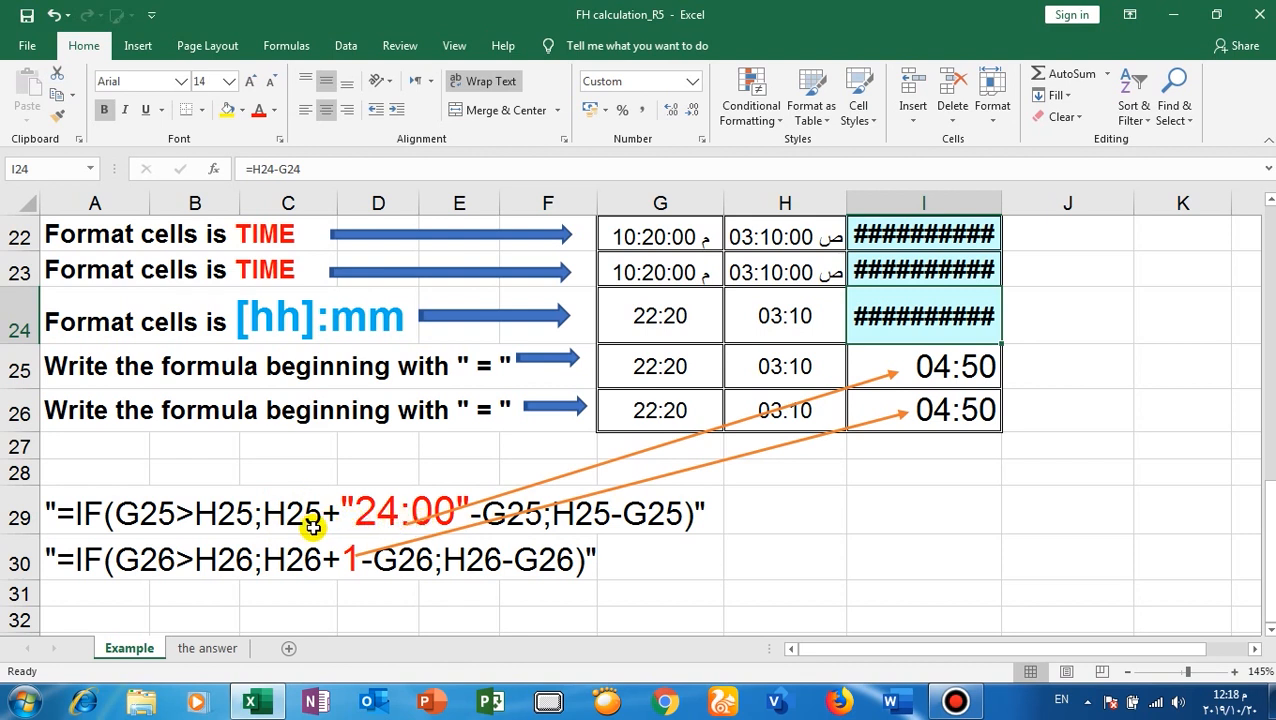
pyautogui.moveTo(470, 533)
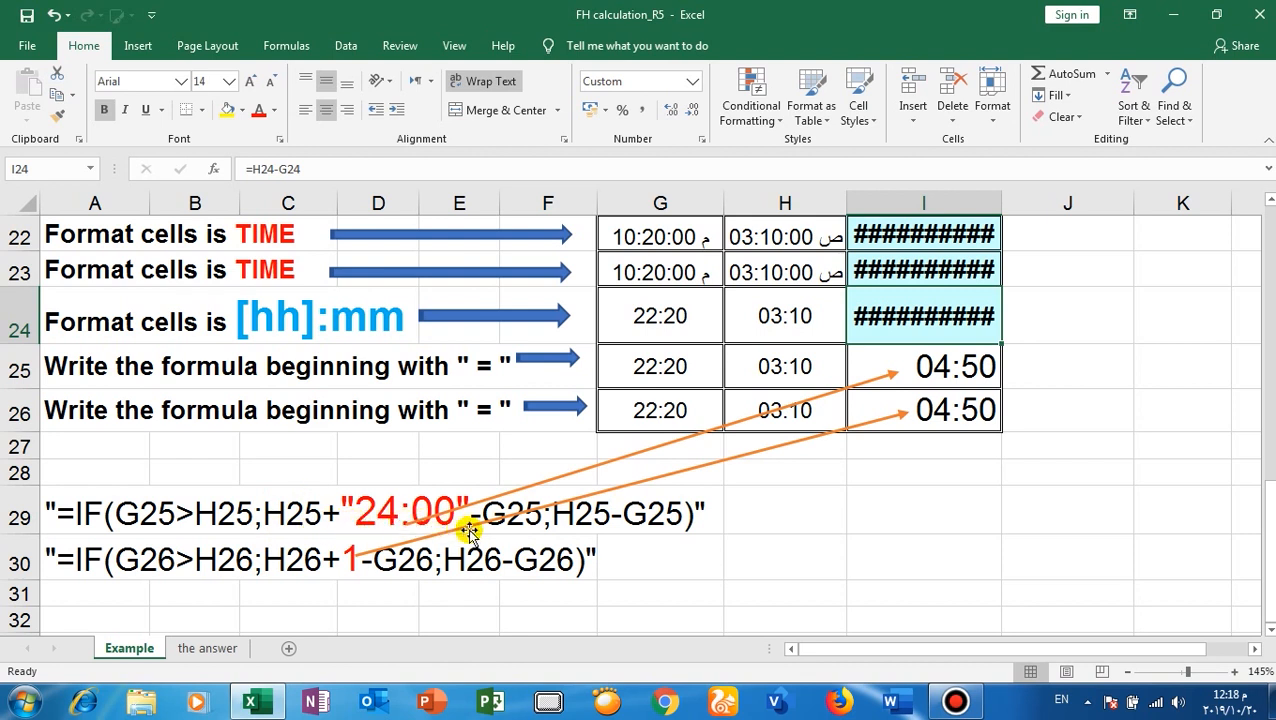
pyautogui.moveTo(535, 530)
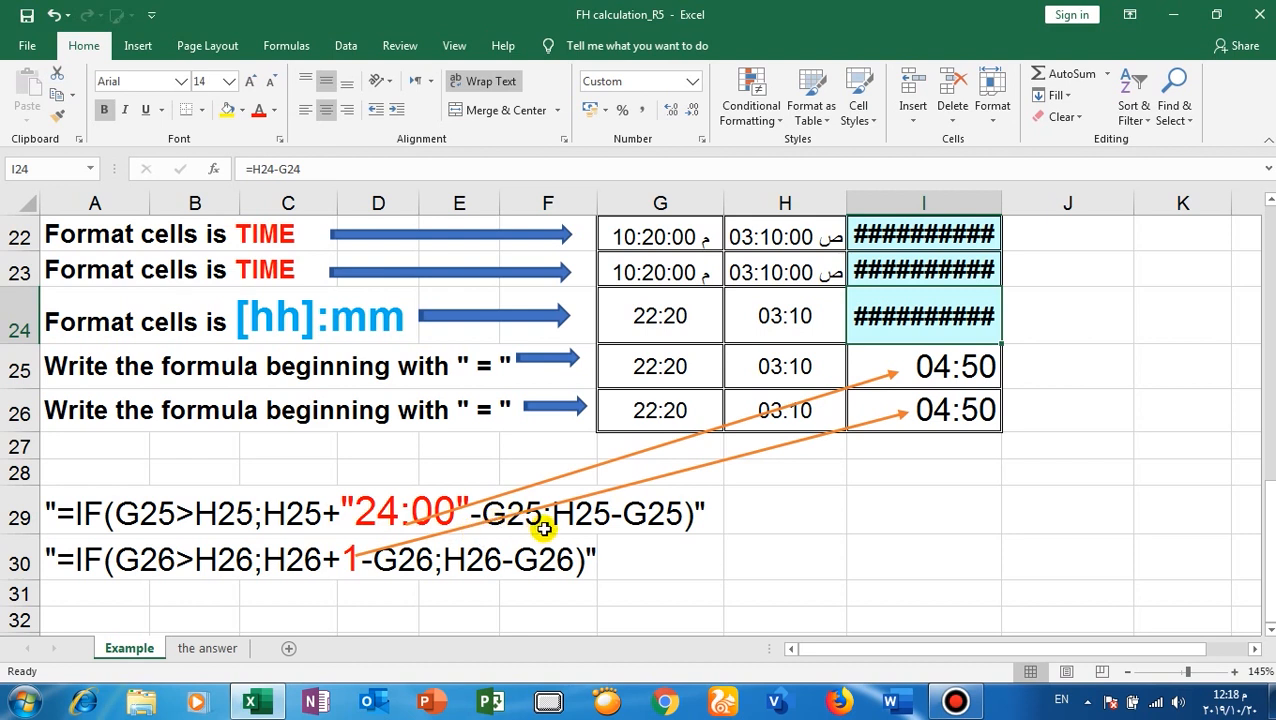
pyautogui.moveTo(553, 527)
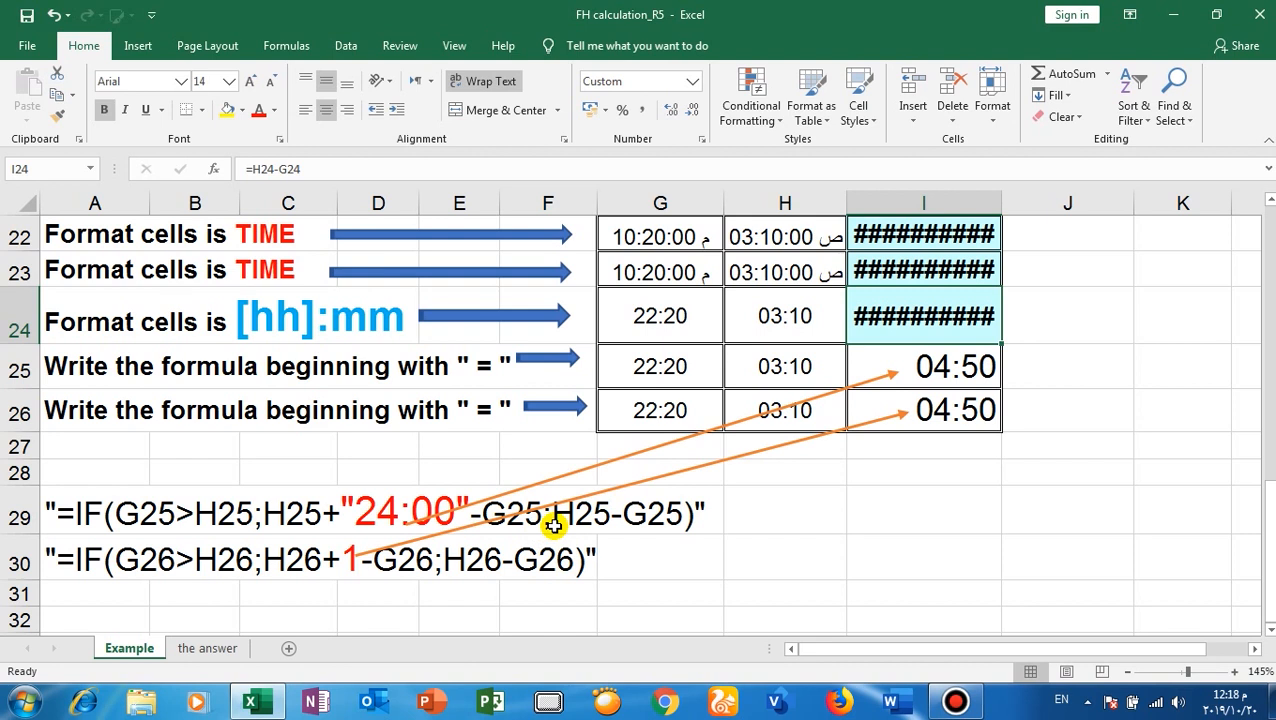
pyautogui.moveTo(660, 520)
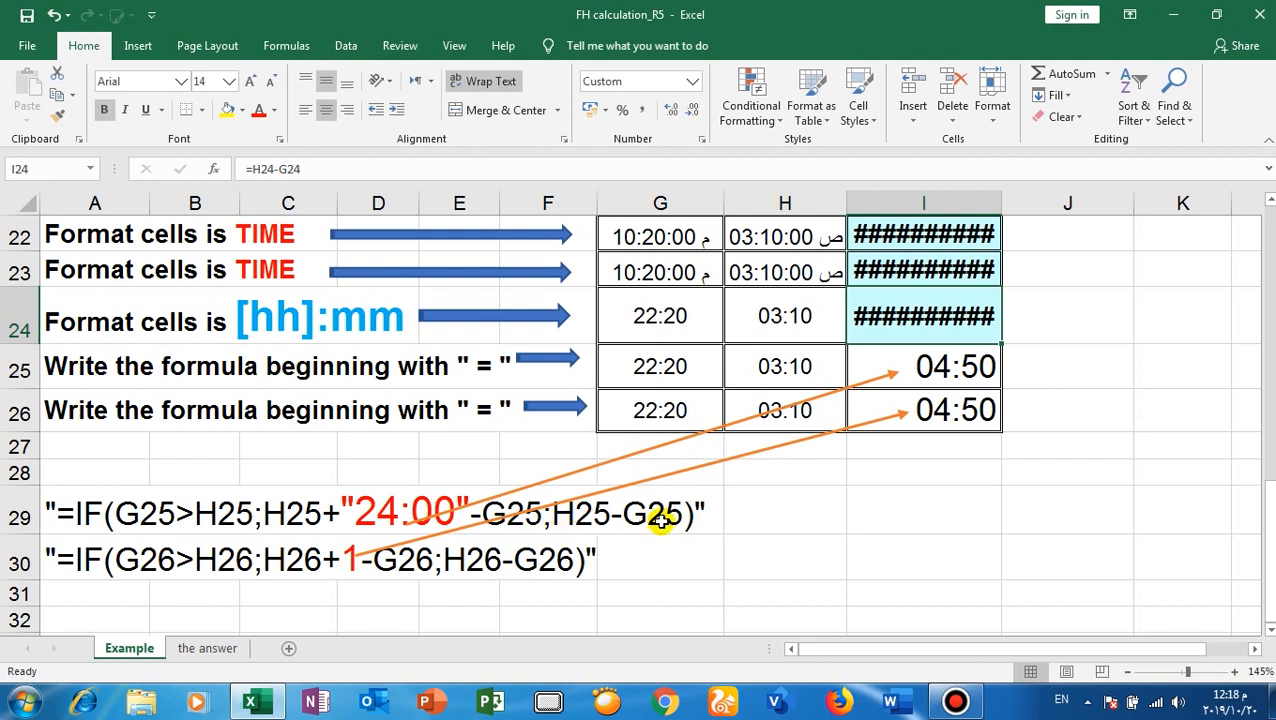
pyautogui.moveTo(435, 545)
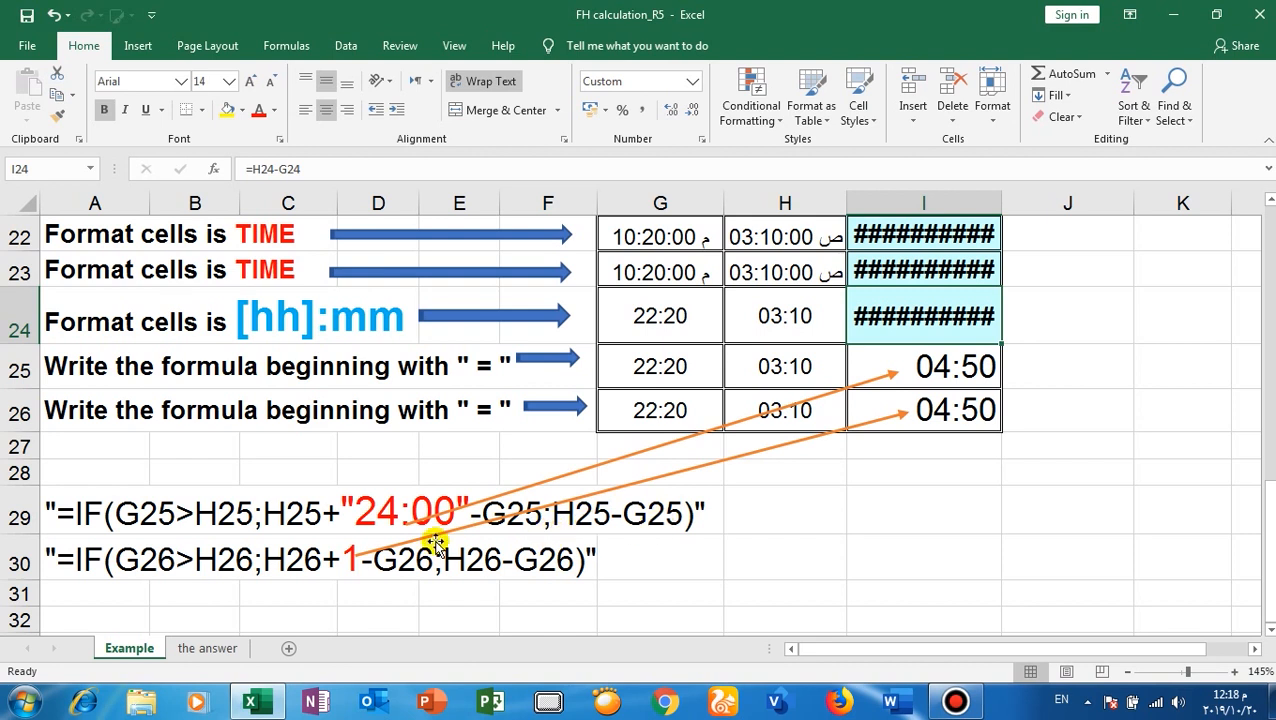
pyautogui.moveTo(189, 487)
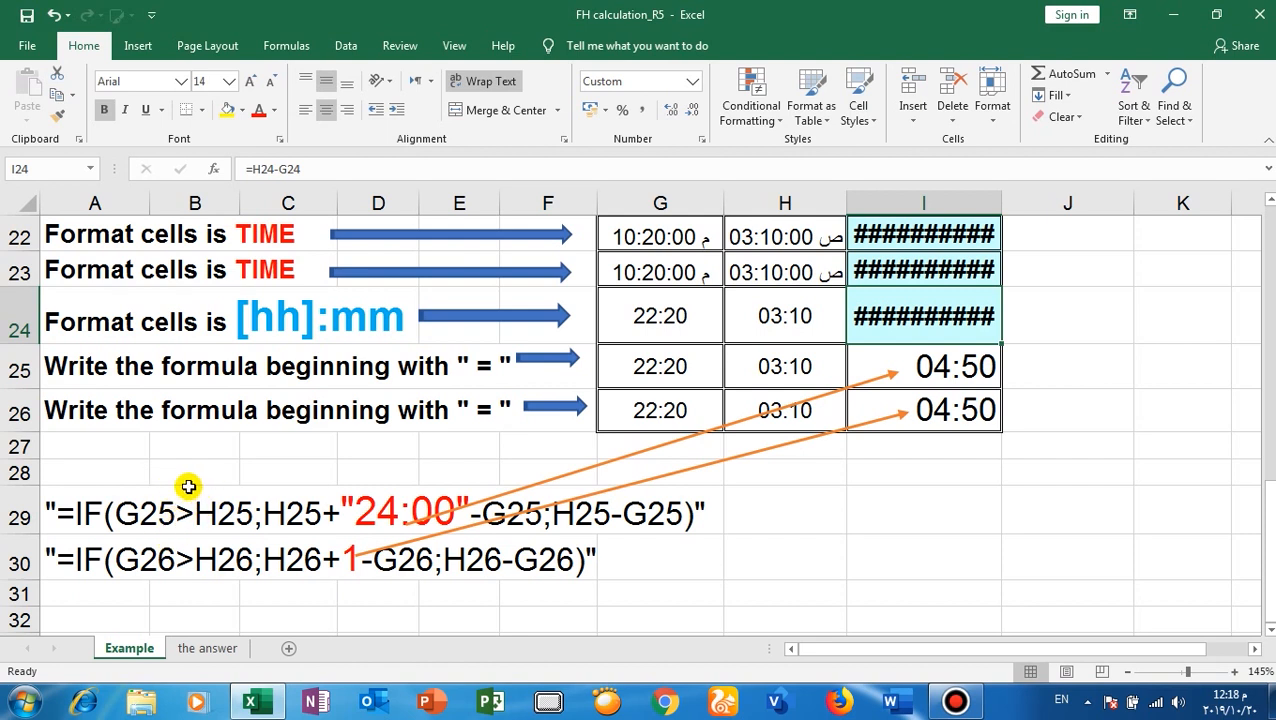
pyautogui.moveTo(170, 525)
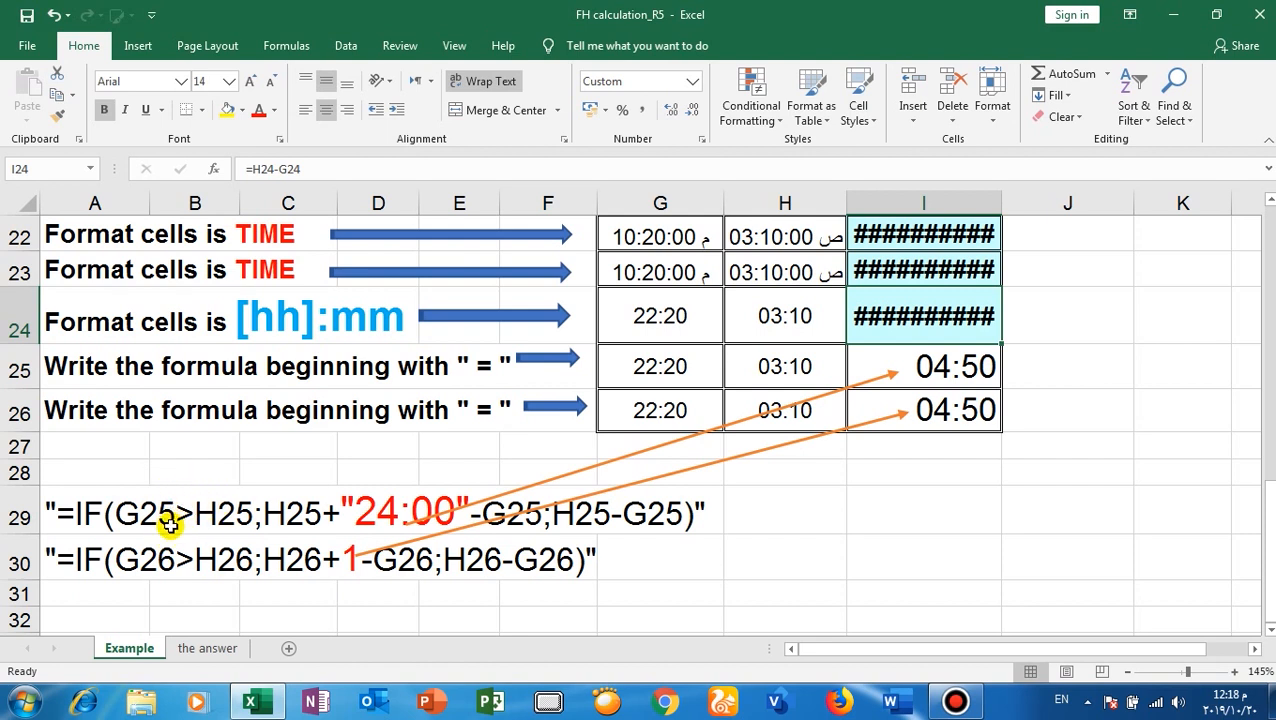
pyautogui.moveTo(420, 532)
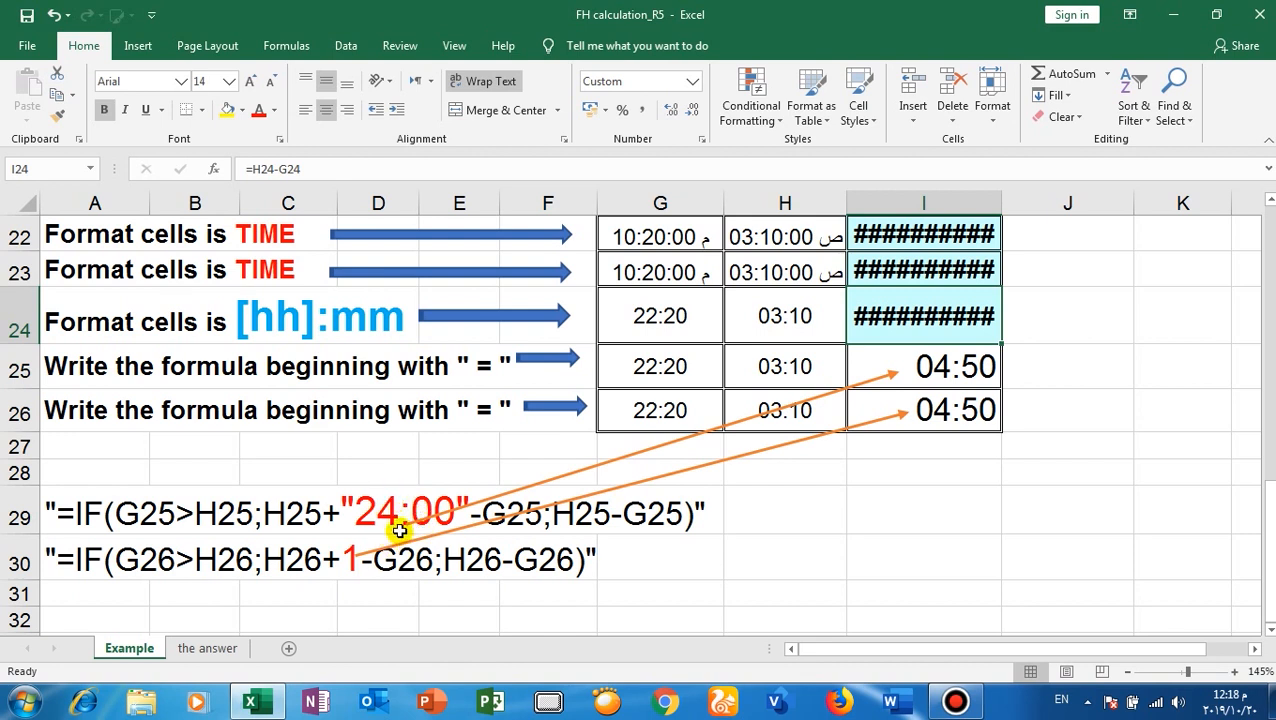
pyautogui.moveTo(515, 537)
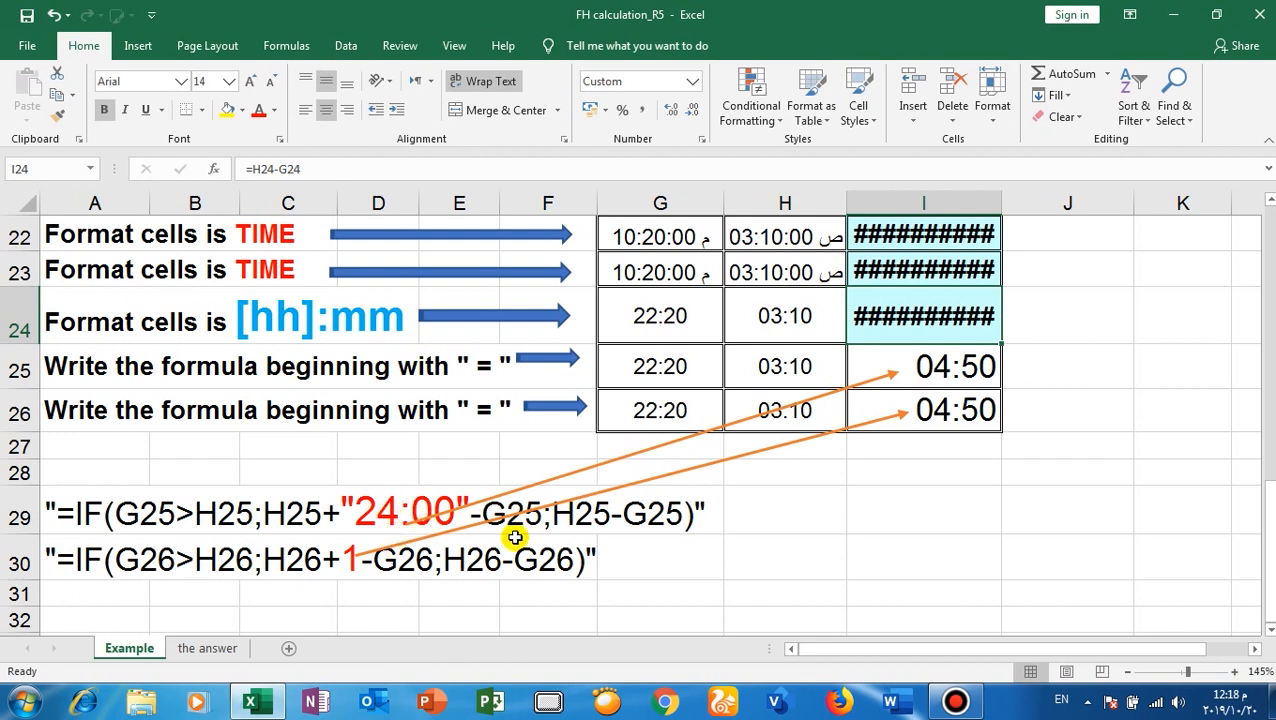
pyautogui.moveTo(562, 534)
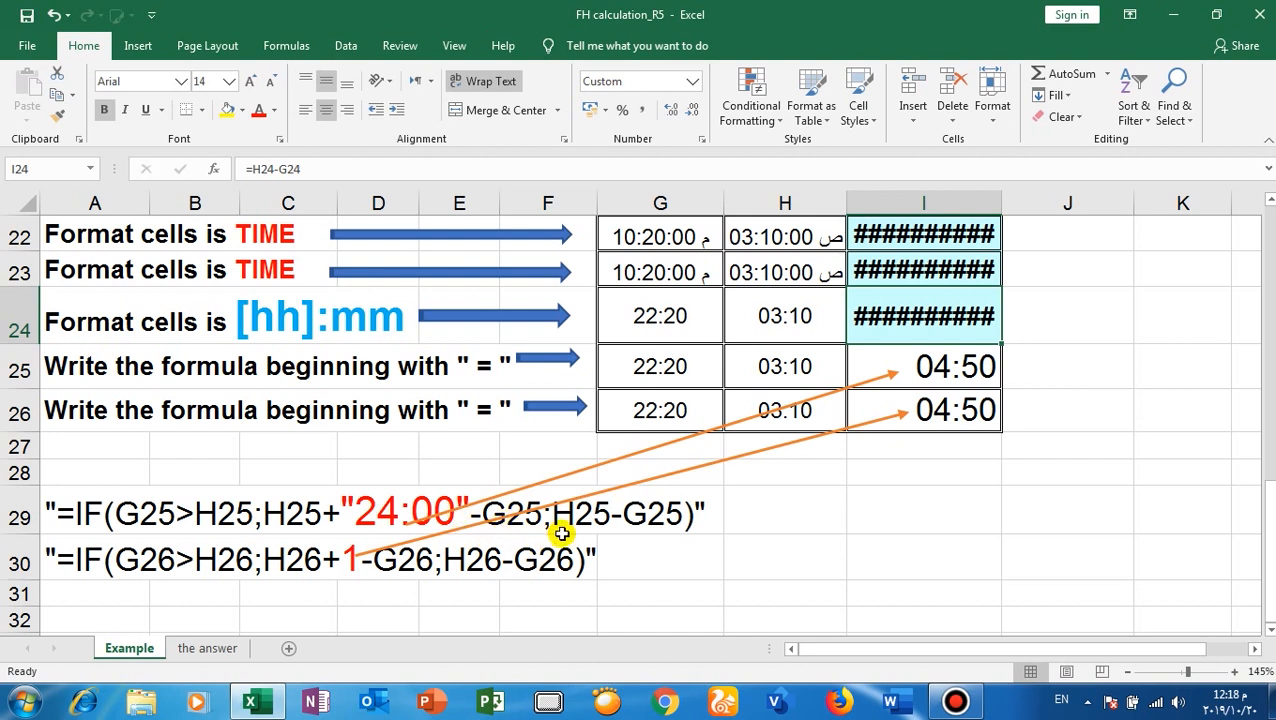
pyautogui.moveTo(643, 530)
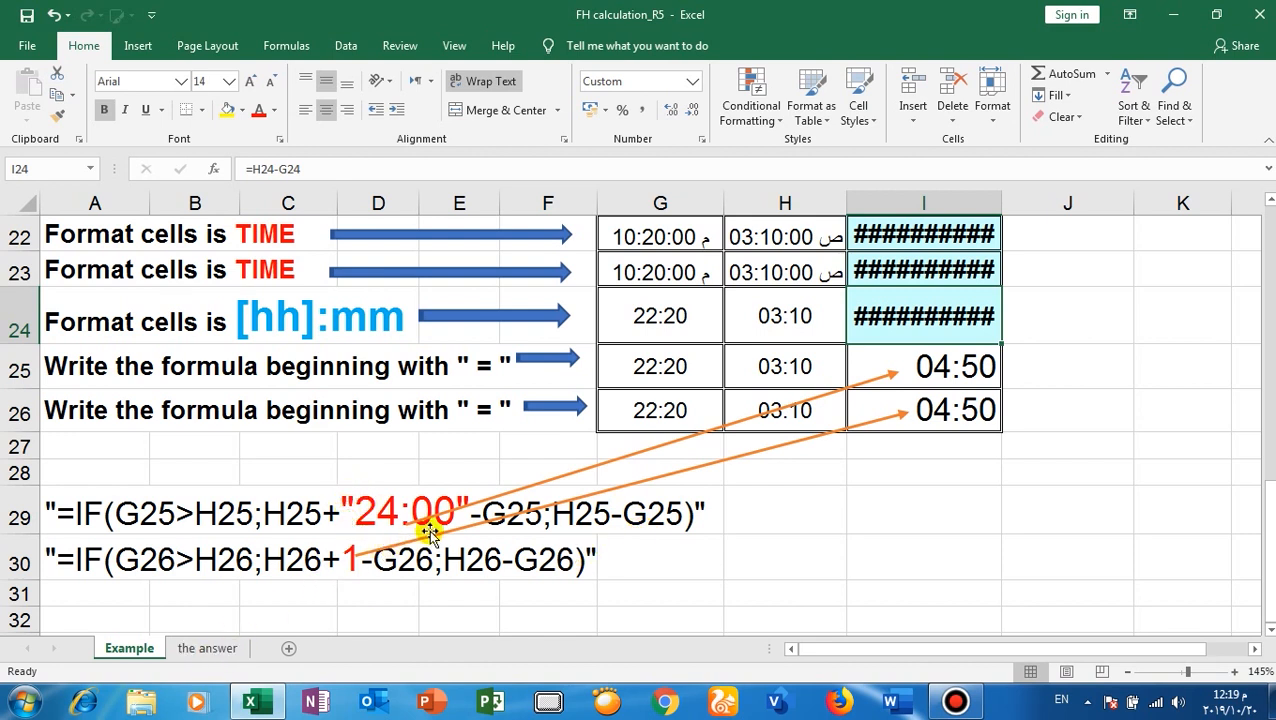
pyautogui.moveTo(347, 533)
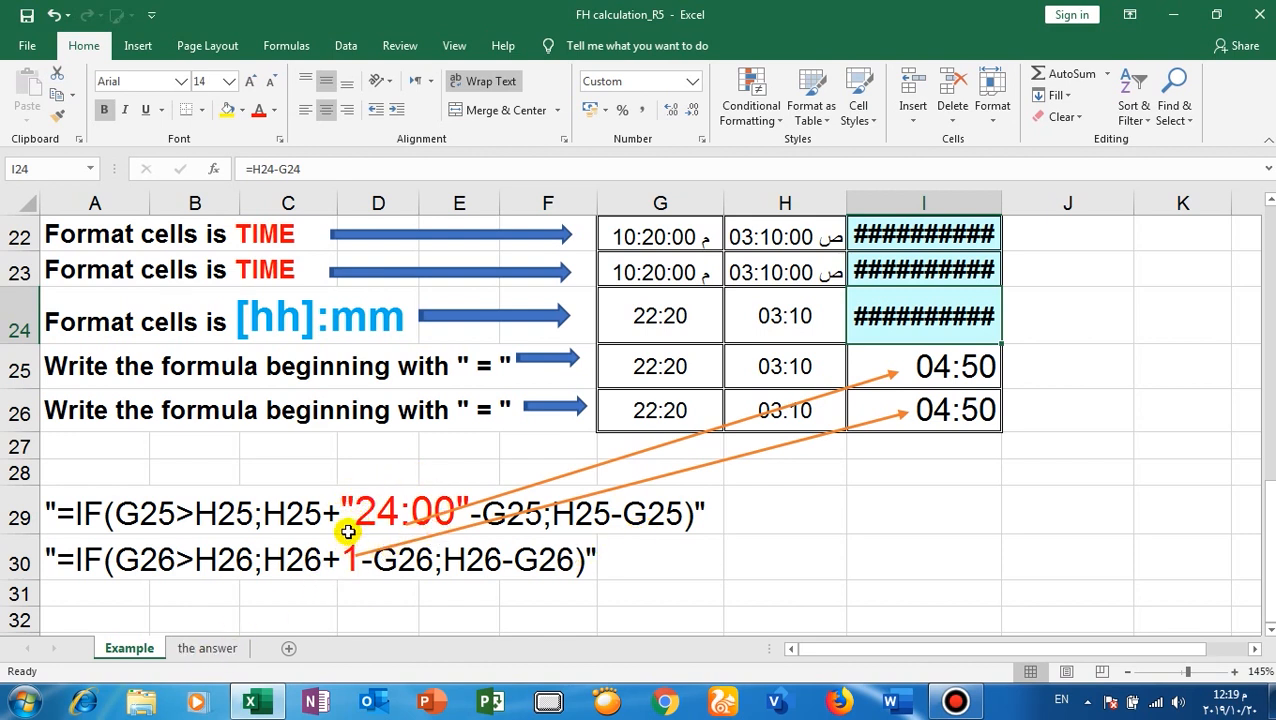
pyautogui.moveTo(430, 520)
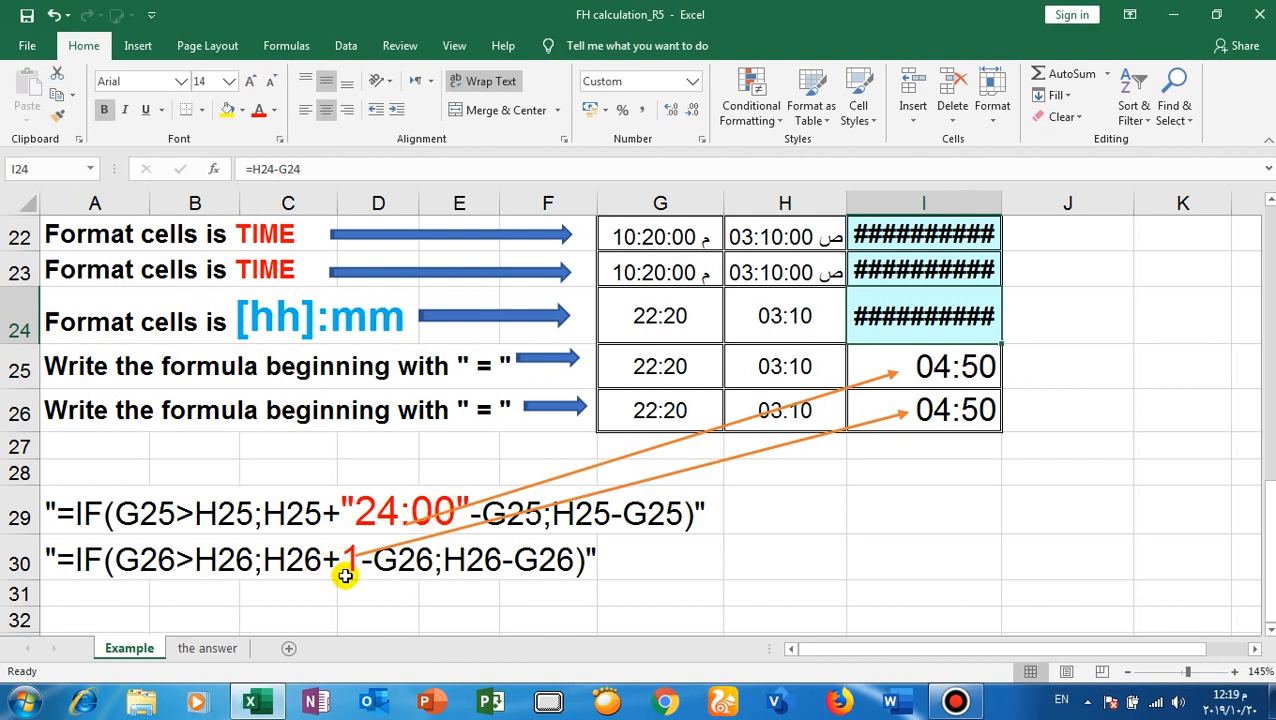
pyautogui.moveTo(353, 587)
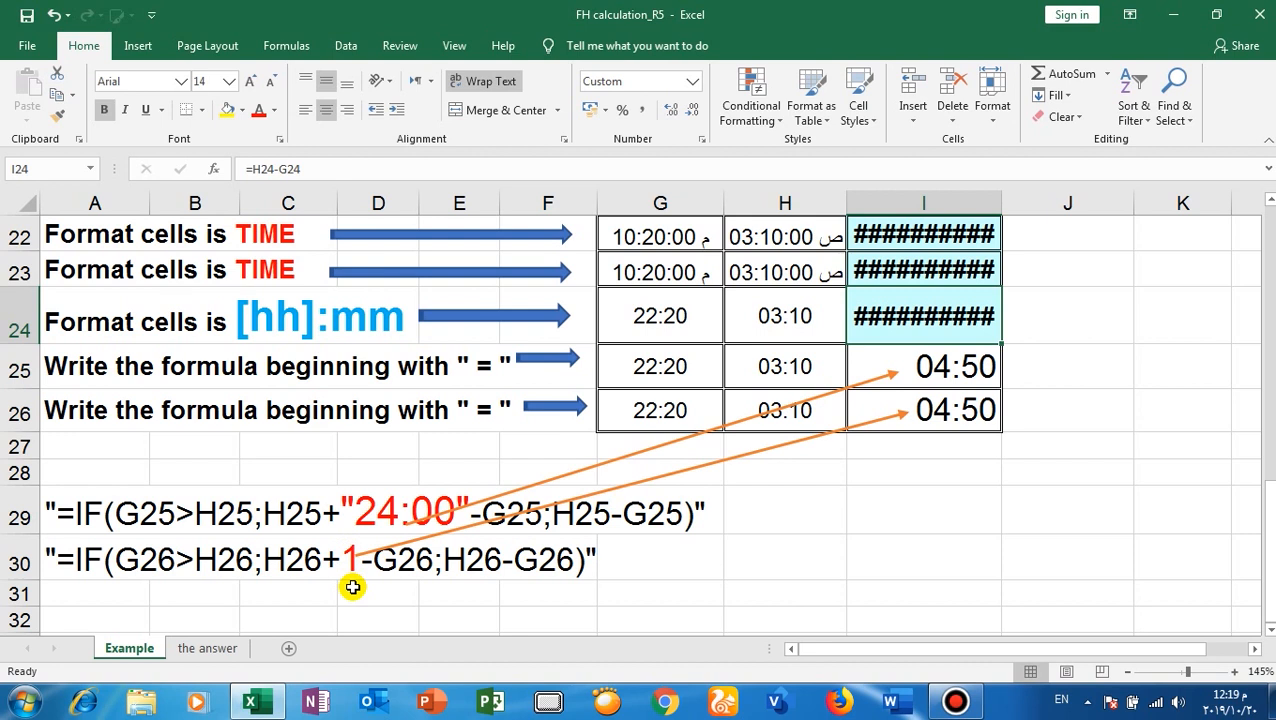
pyautogui.moveTo(590, 505)
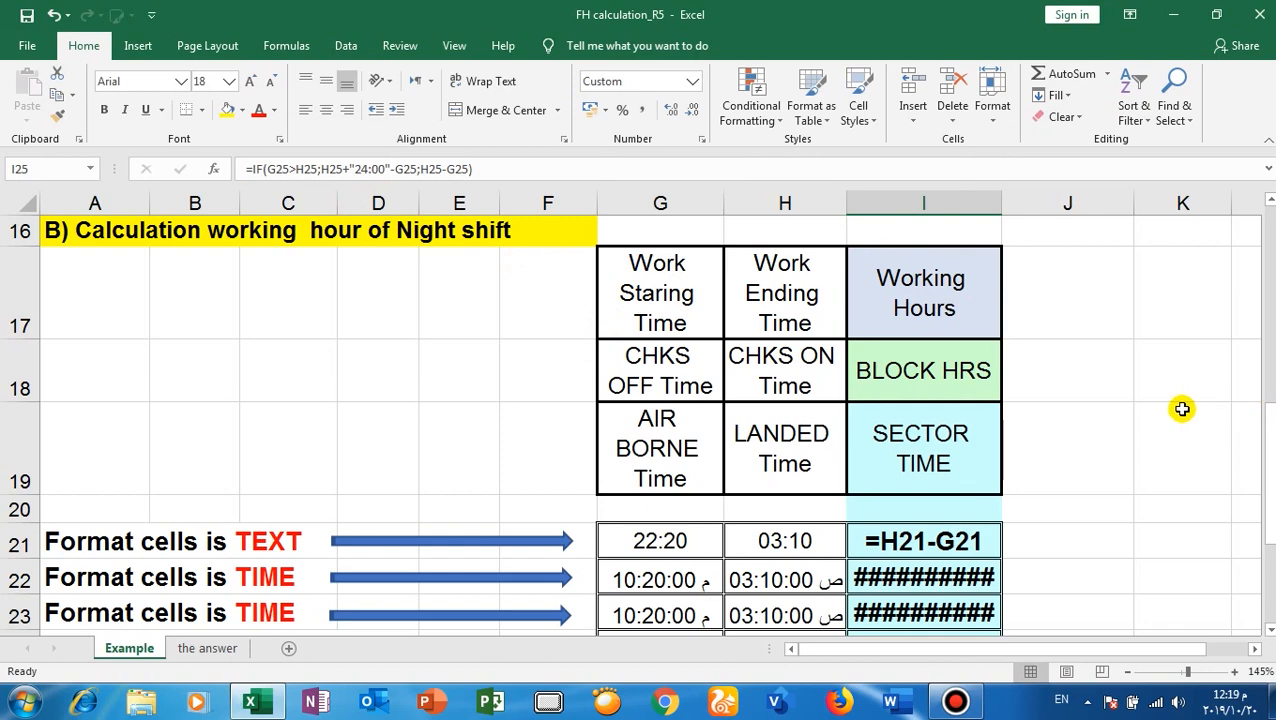
pyautogui.scroll(-3)
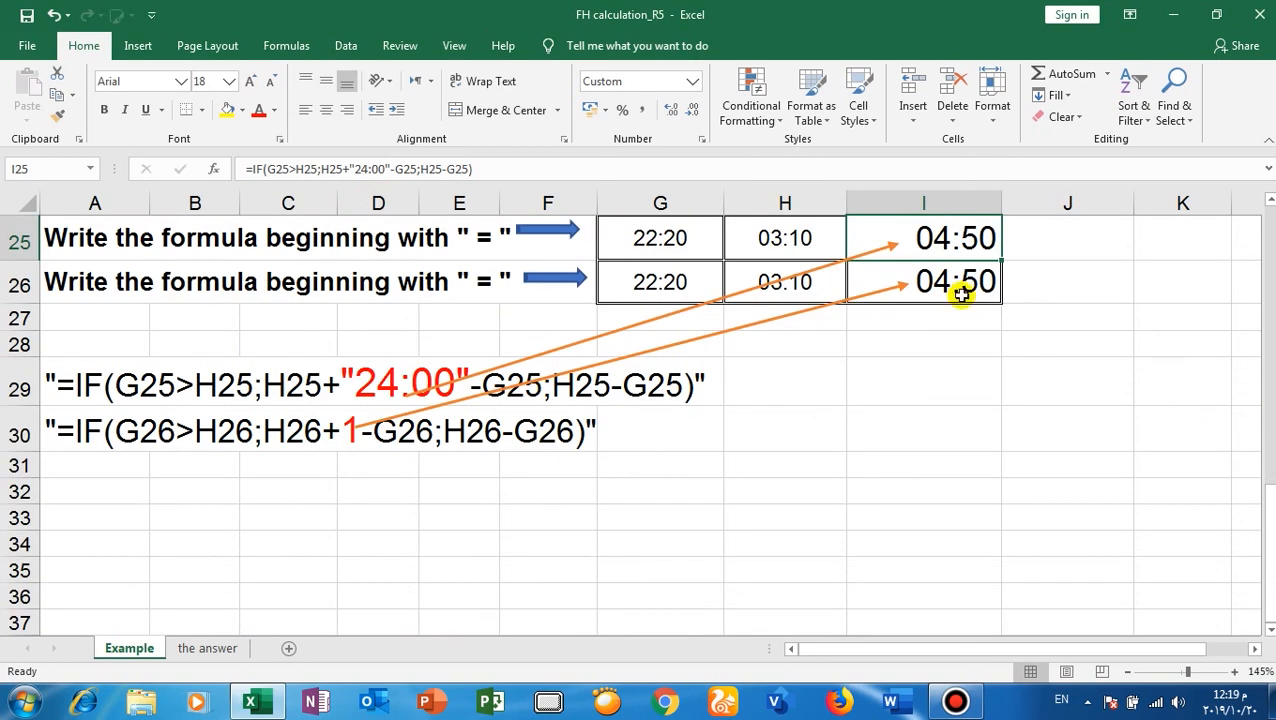
pyautogui.click(958, 281)
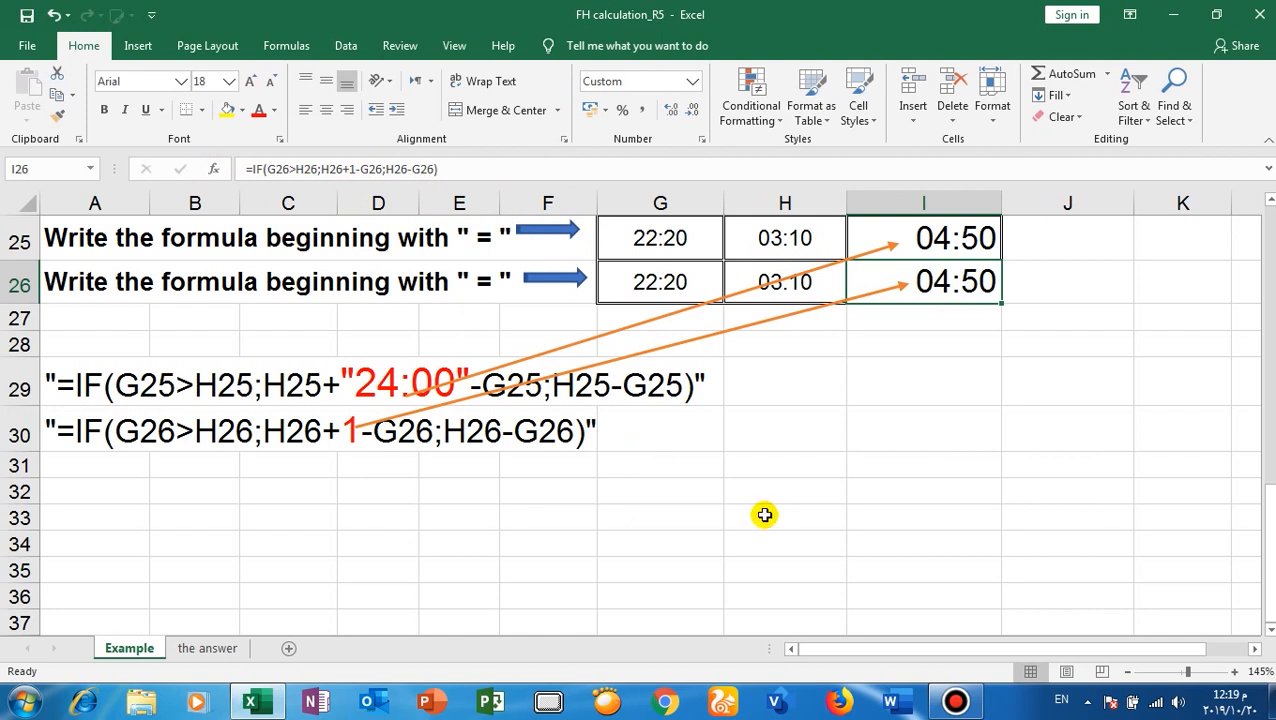
pyautogui.moveTo(693, 537)
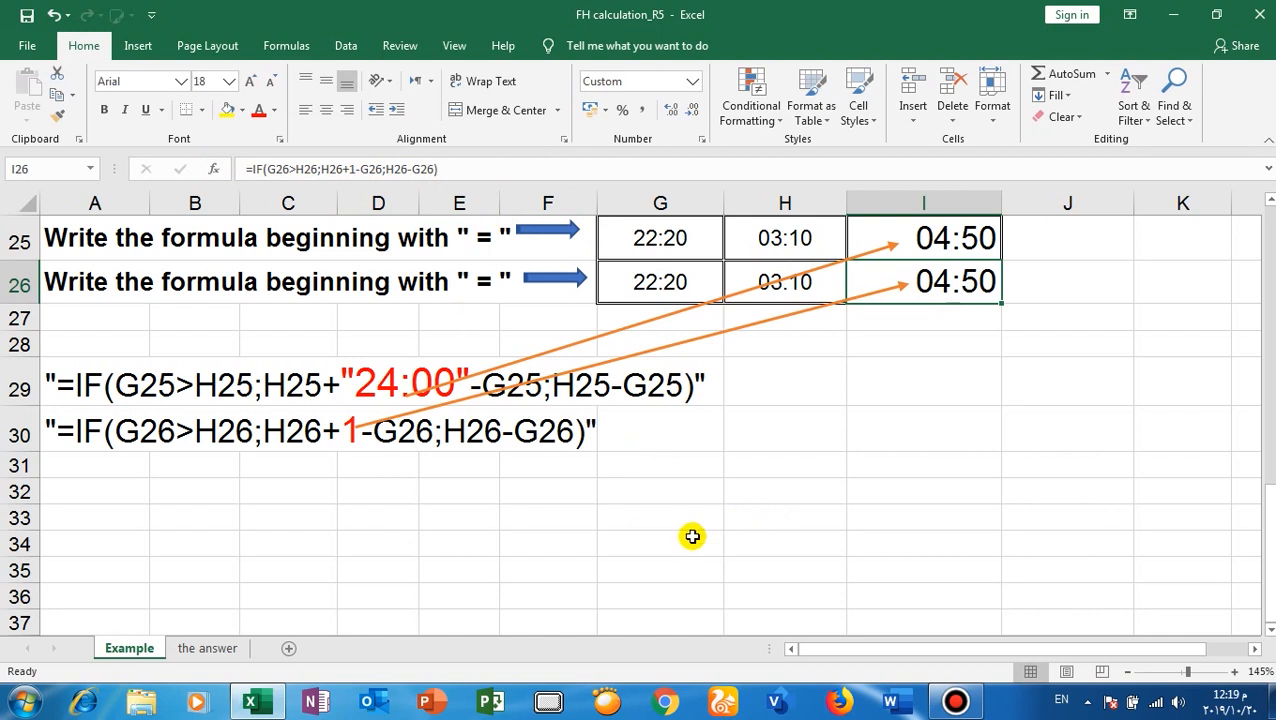